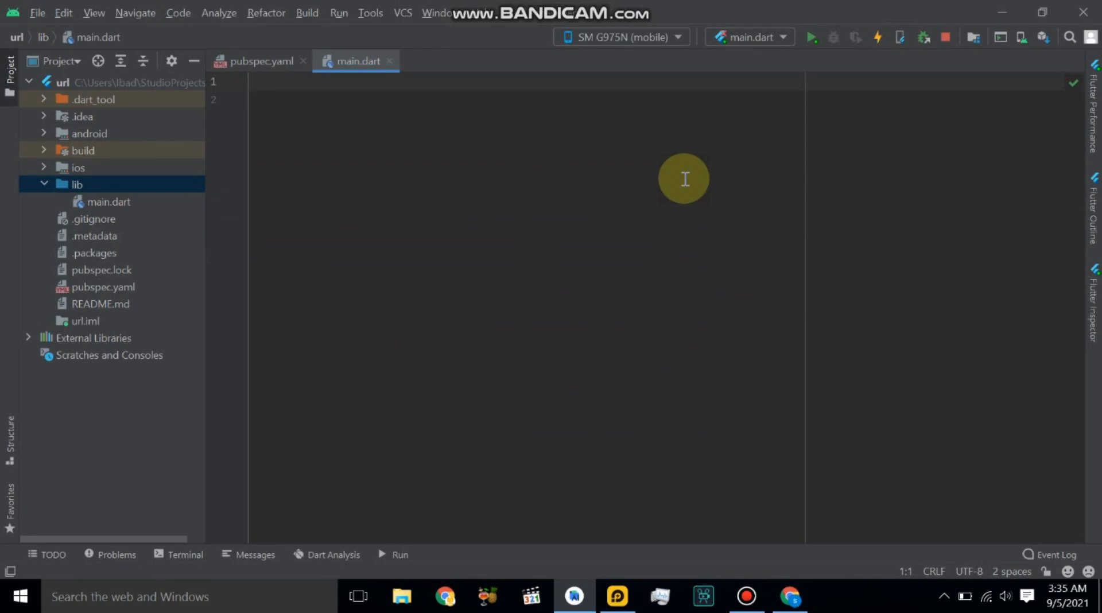
{"action": "mouse_move", "coordinate": [625, 597]}
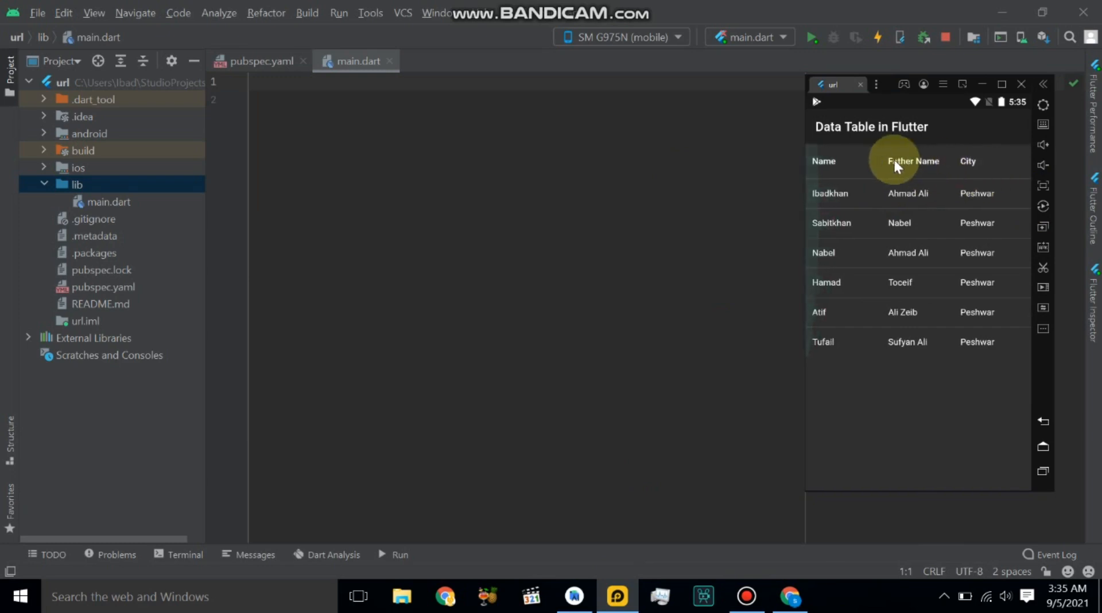
{"action": "mouse_move", "coordinate": [898, 218]}
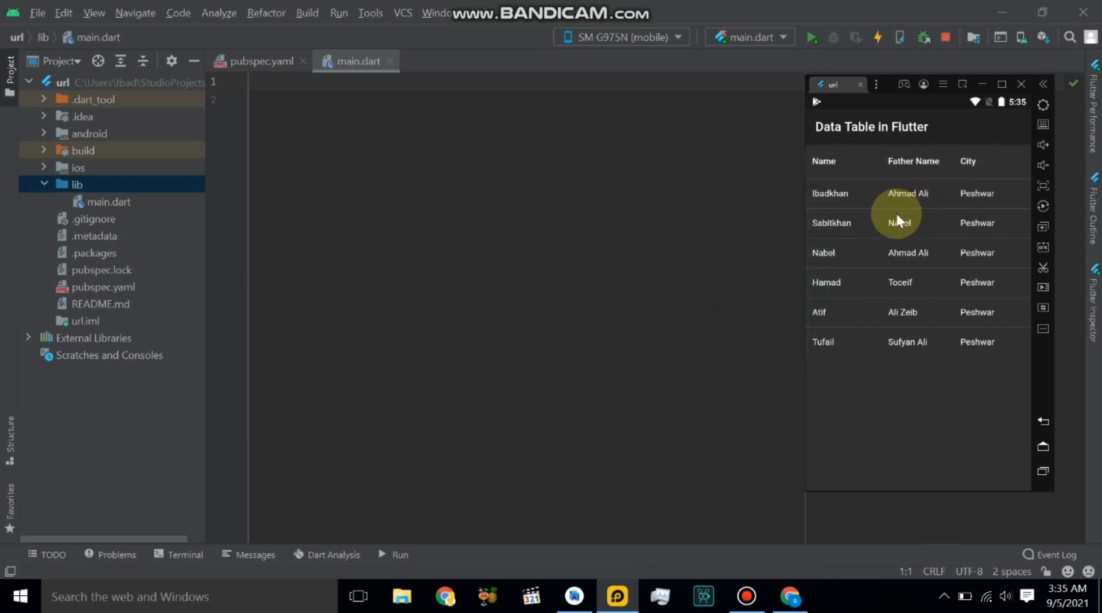
{"action": "mouse_move", "coordinate": [907, 193]}
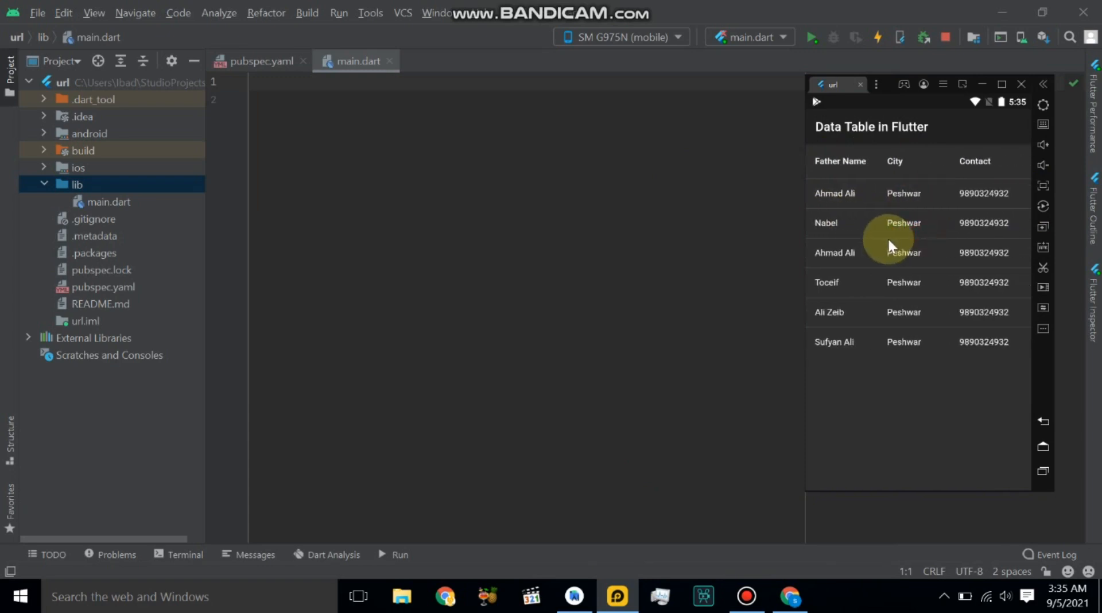
Add the material.dart import and a main() function stub in main.dart.
{"action": "scroll", "scroll_direction": "right", "scroll_amount": 3}
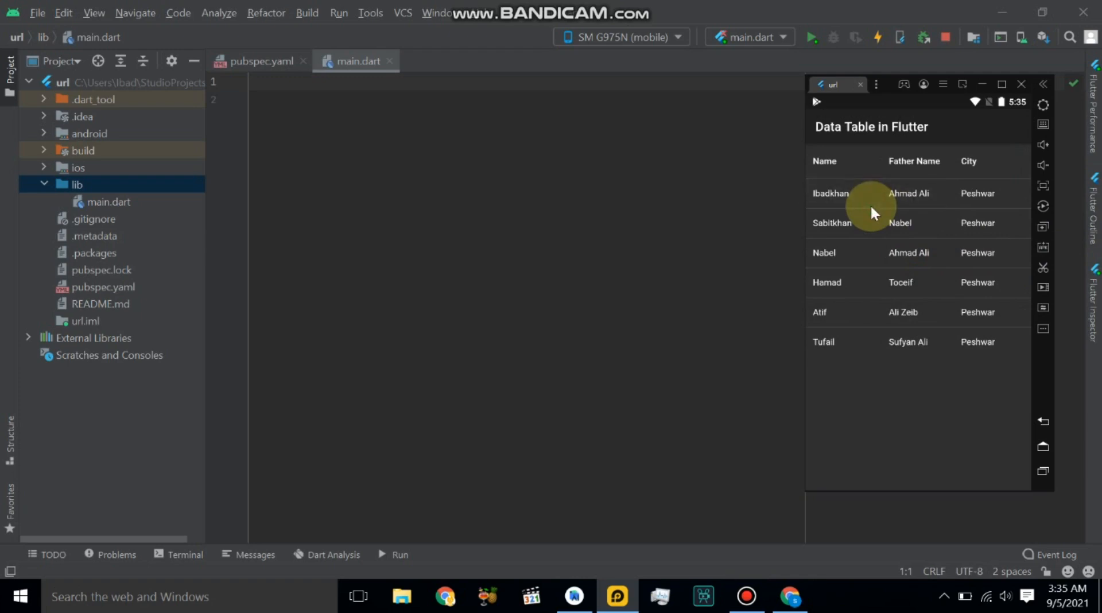
{"action": "mouse_move", "coordinate": [875, 292]}
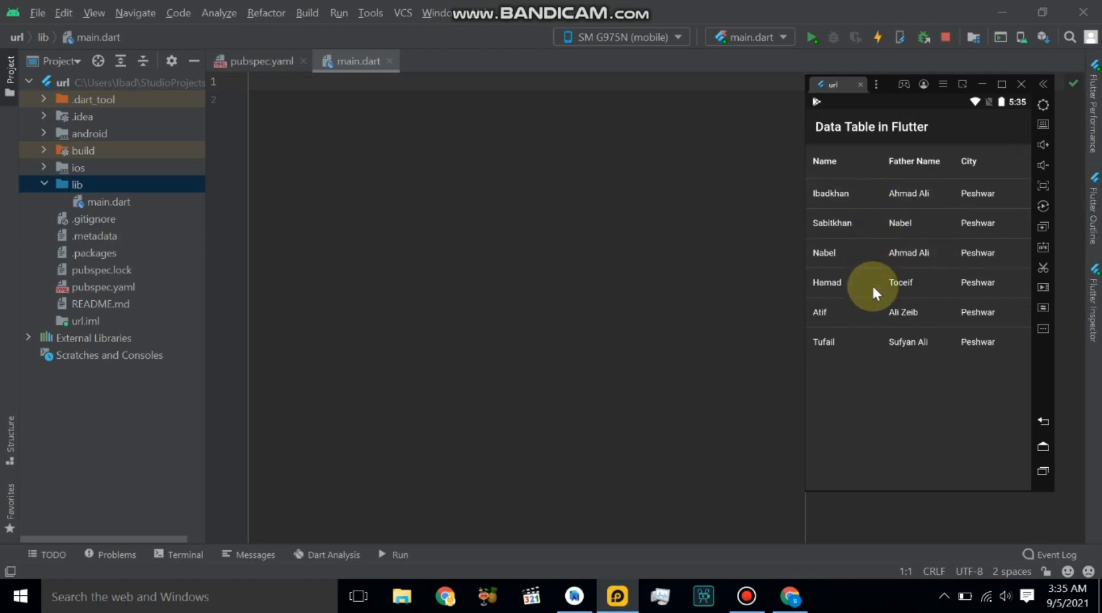
{"action": "mouse_move", "coordinate": [877, 342]}
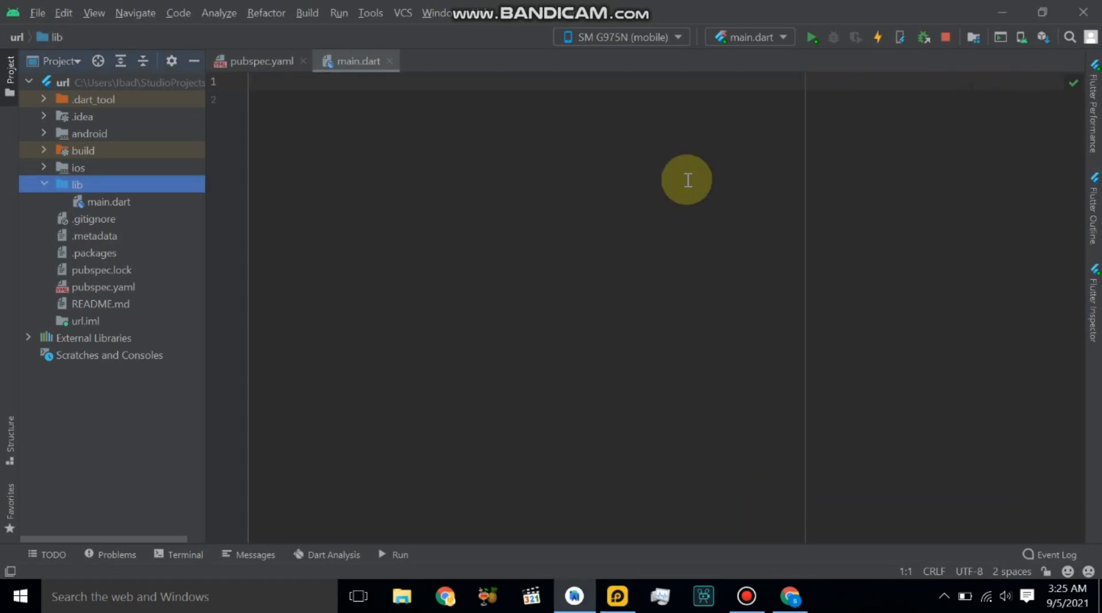
{"action": "mouse_move", "coordinate": [478, 119]}
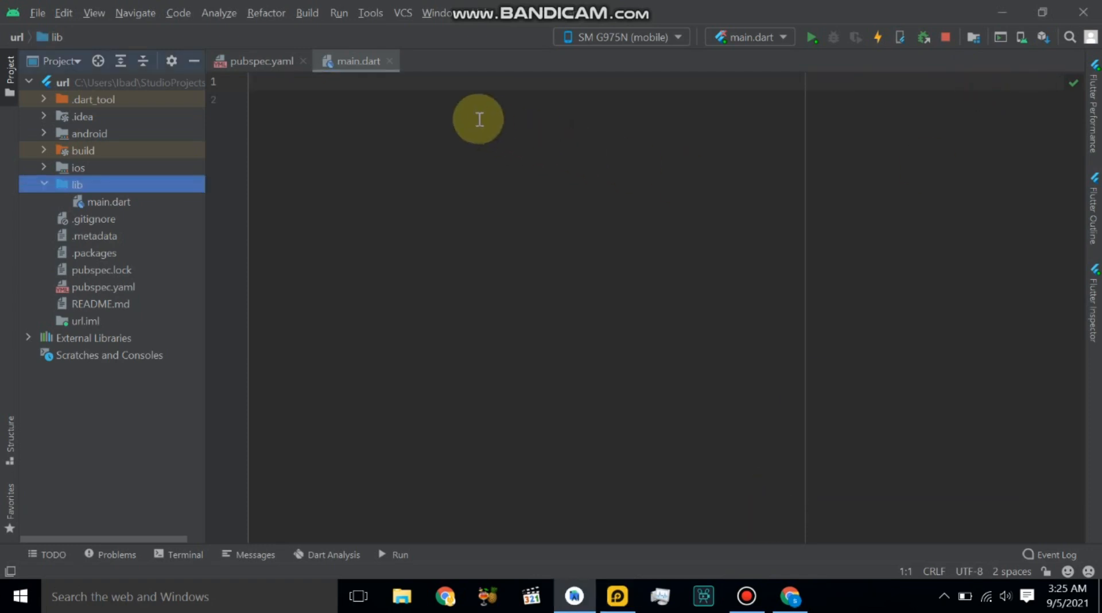
{"action": "type", "text": "o"}
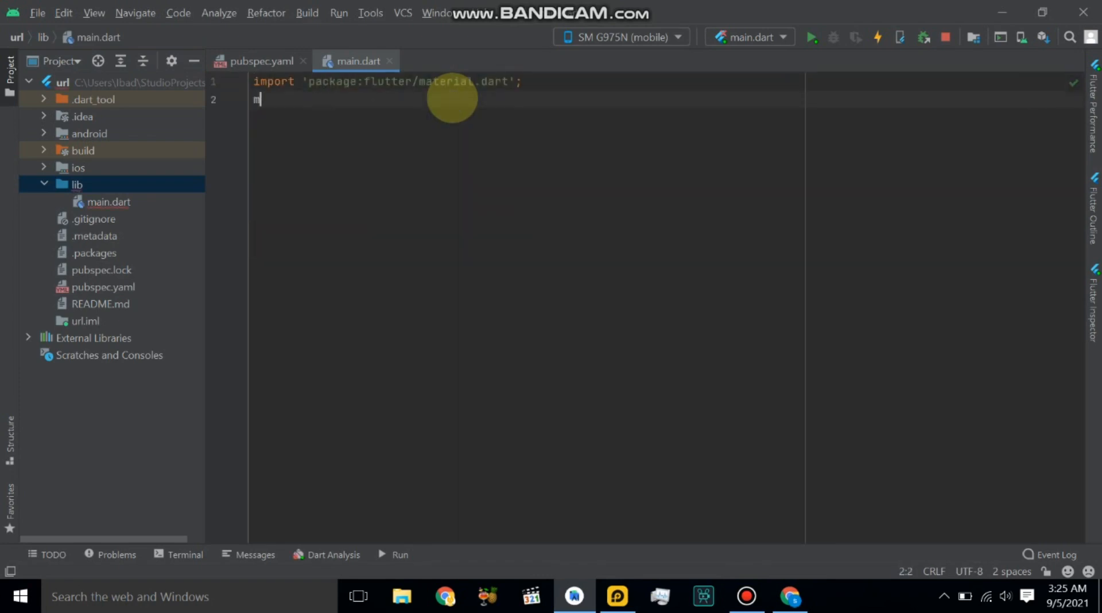
{"action": "type", "text": "ain(){"}
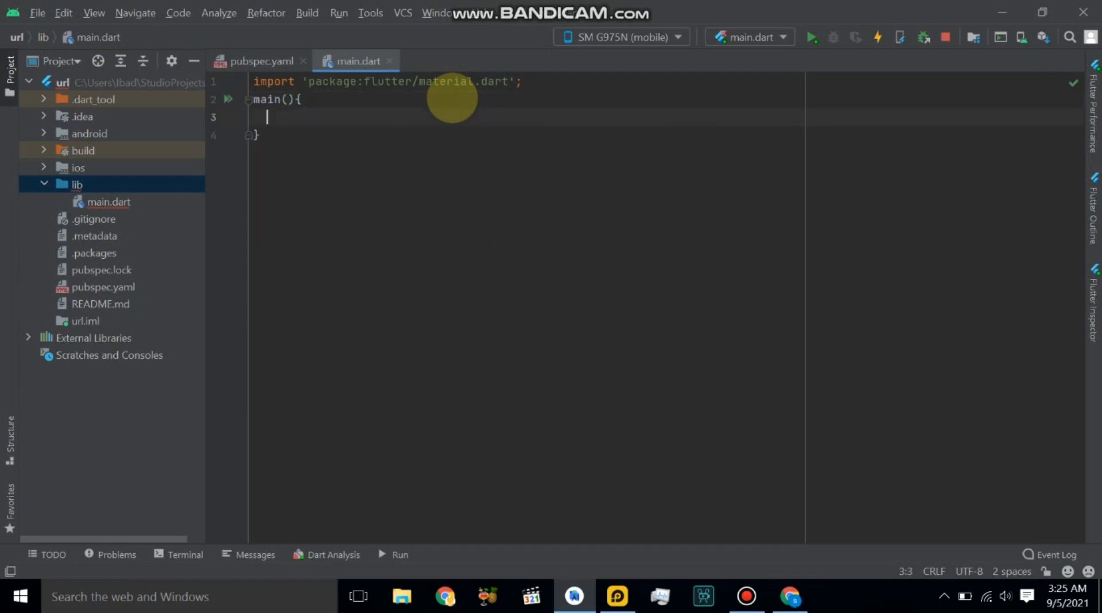
Call runApp with a MaterialApp that hides the debug banner and awaits a home.
{"action": "type", "text": "runa"}
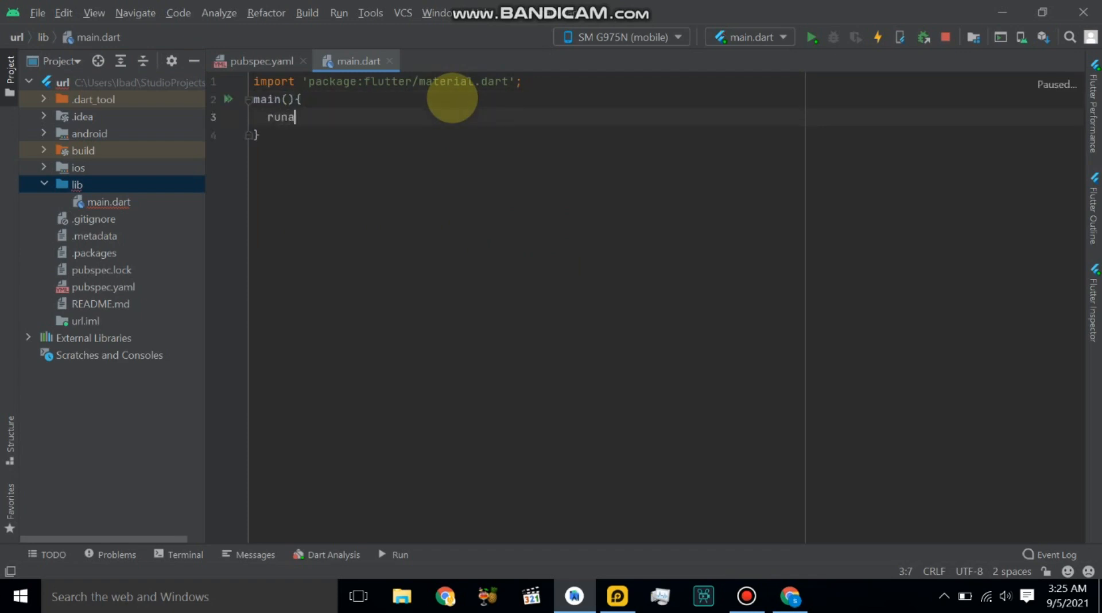
{"action": "type", "text": "App(app)"}
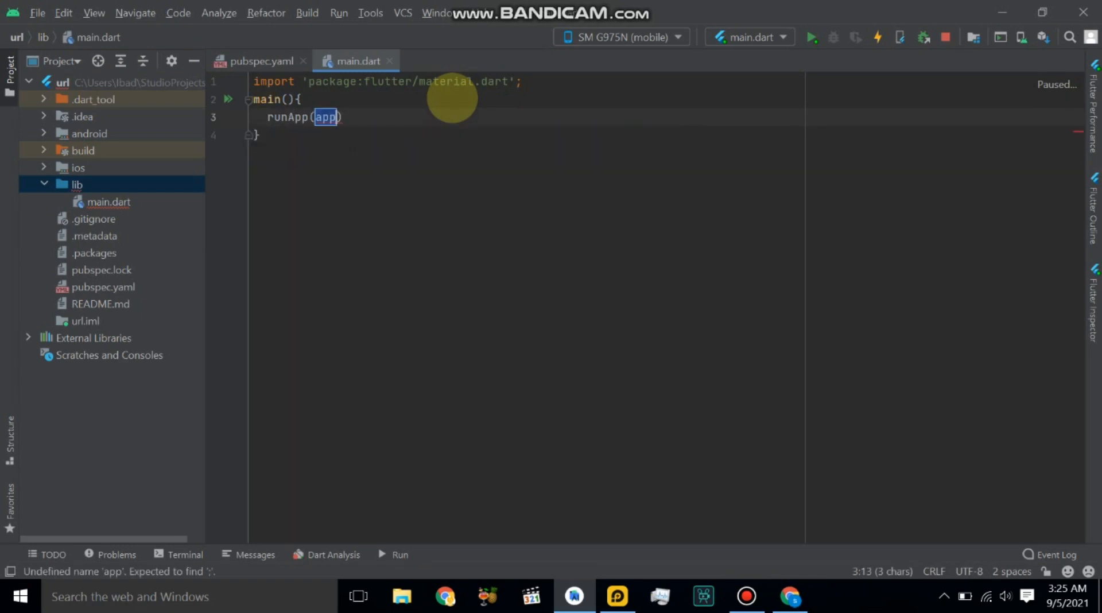
{"action": "type", "text": "MaterialApp(debugShowCheckedModeBanner: false,"}
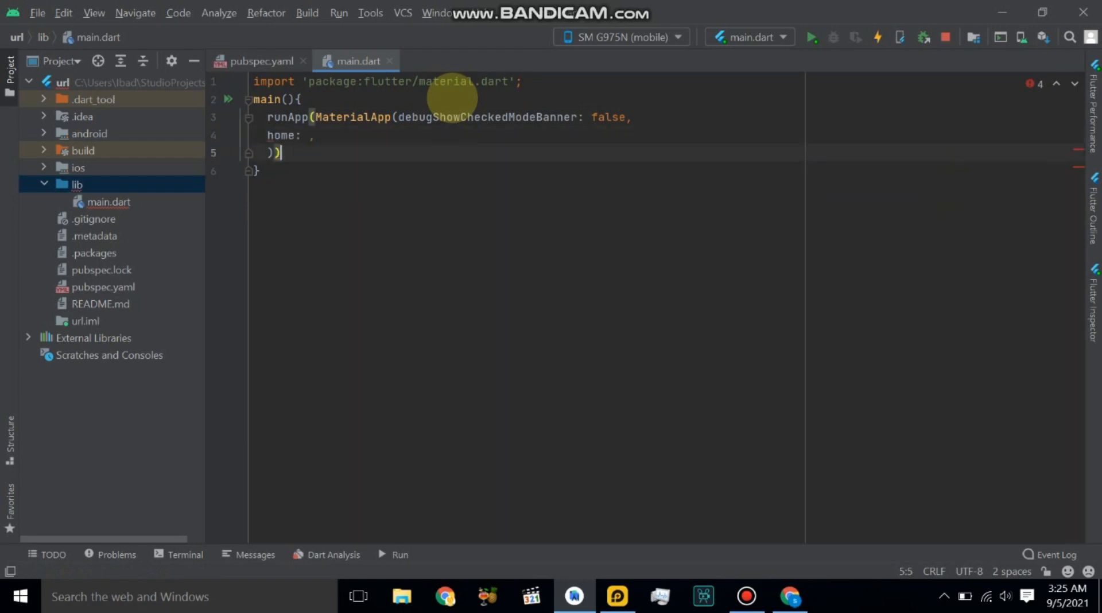
{"action": "type", "text": "s"}
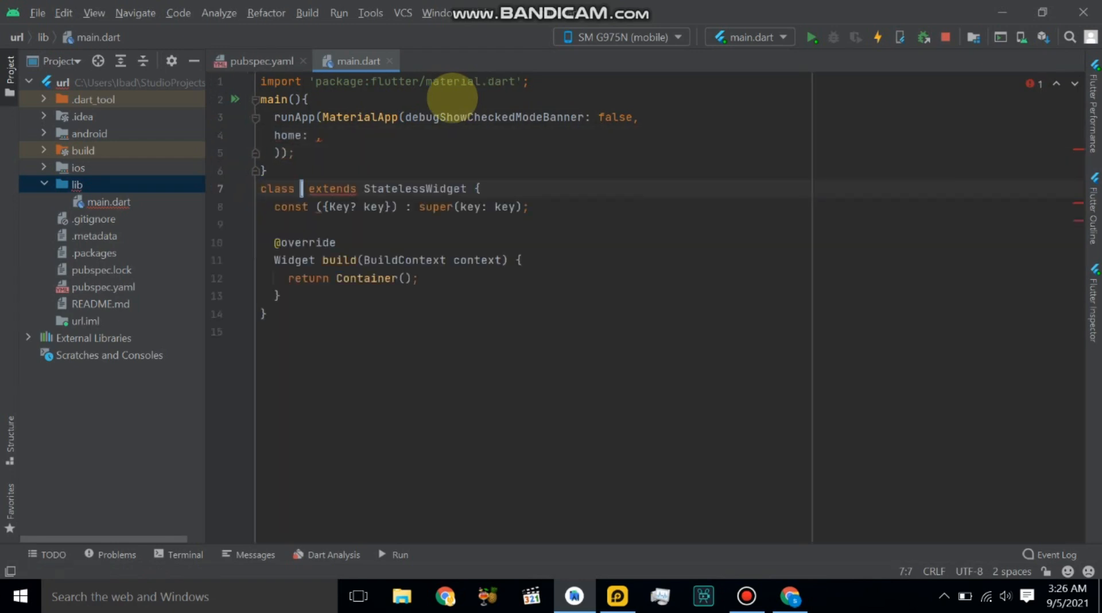
Create a stateless Table widget and set it as the MaterialApp's home.
{"action": "type", "text": "Table"}
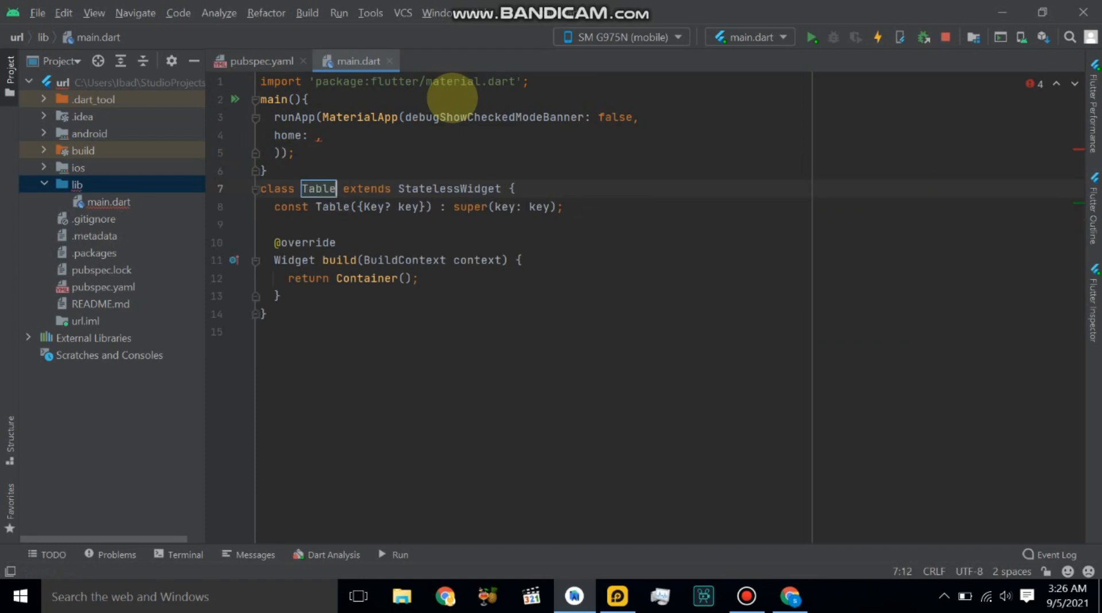
{"action": "left_click", "coordinate": [312, 136]}
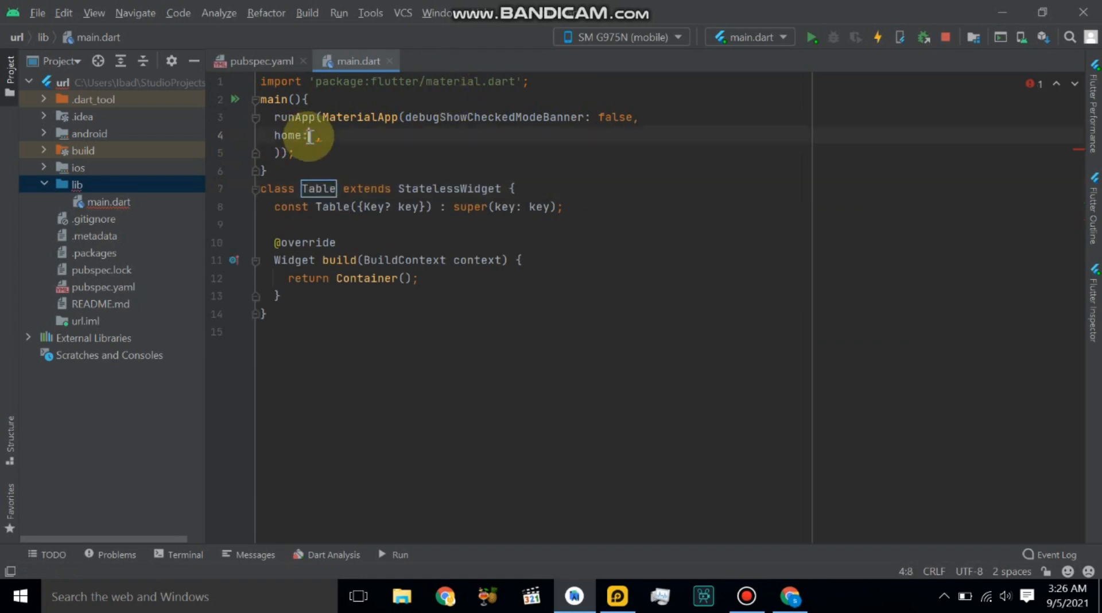
{"action": "type", "text": "Table()"}
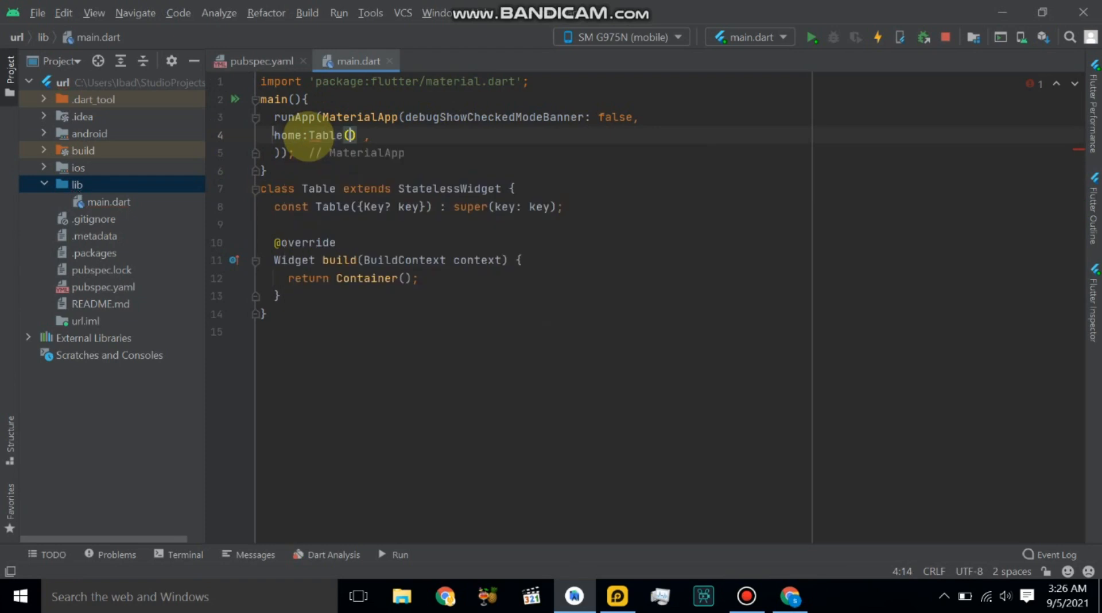
Return a Scaffold whose AppBar title reads "Data Table in Flutter".
{"action": "type", "text": "Scaffold("}
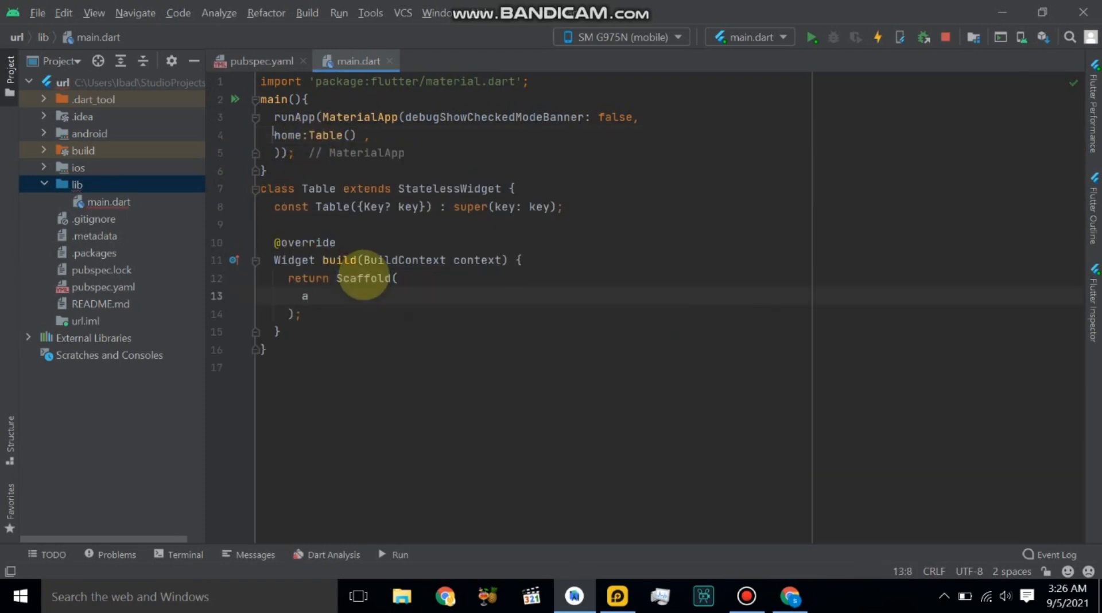
{"action": "type", "text": "appBar: AppBar("}
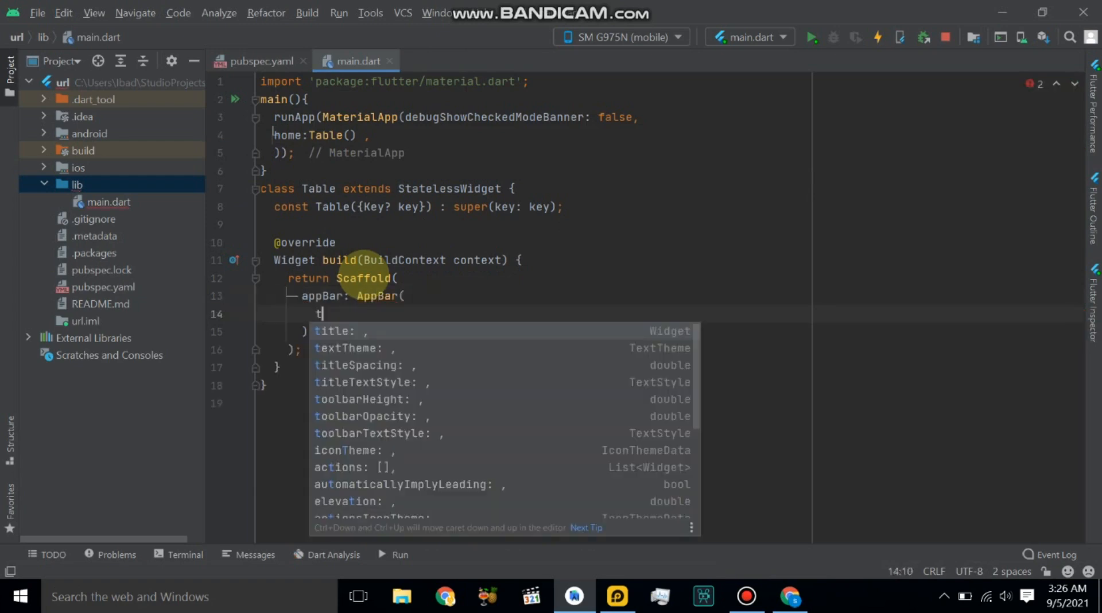
{"action": "type", "text": "itle: Te,"}
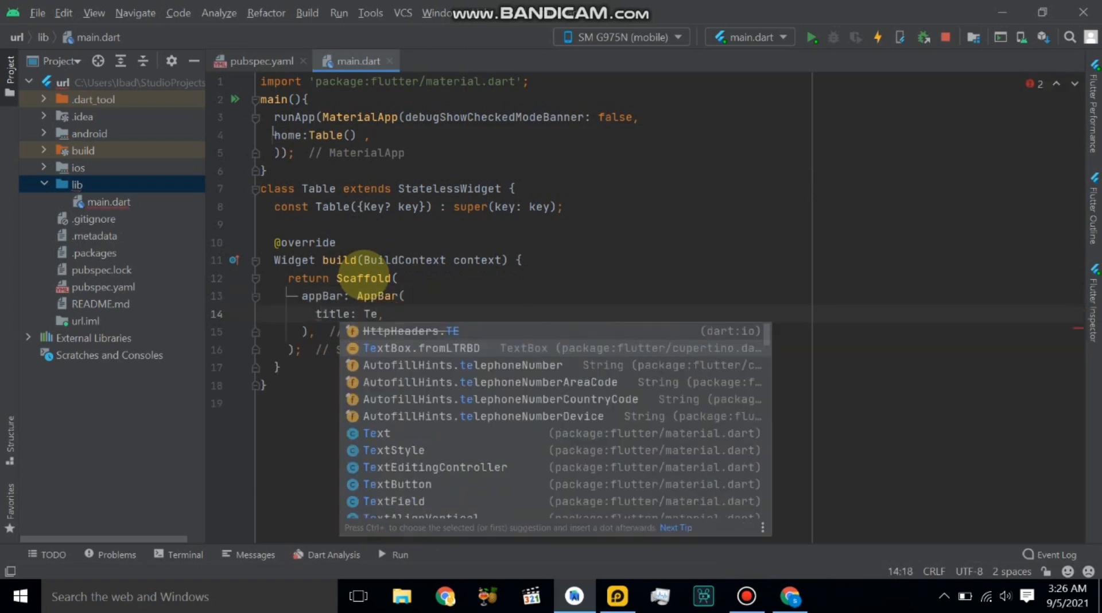
{"action": "type", "text": "xt(\""}
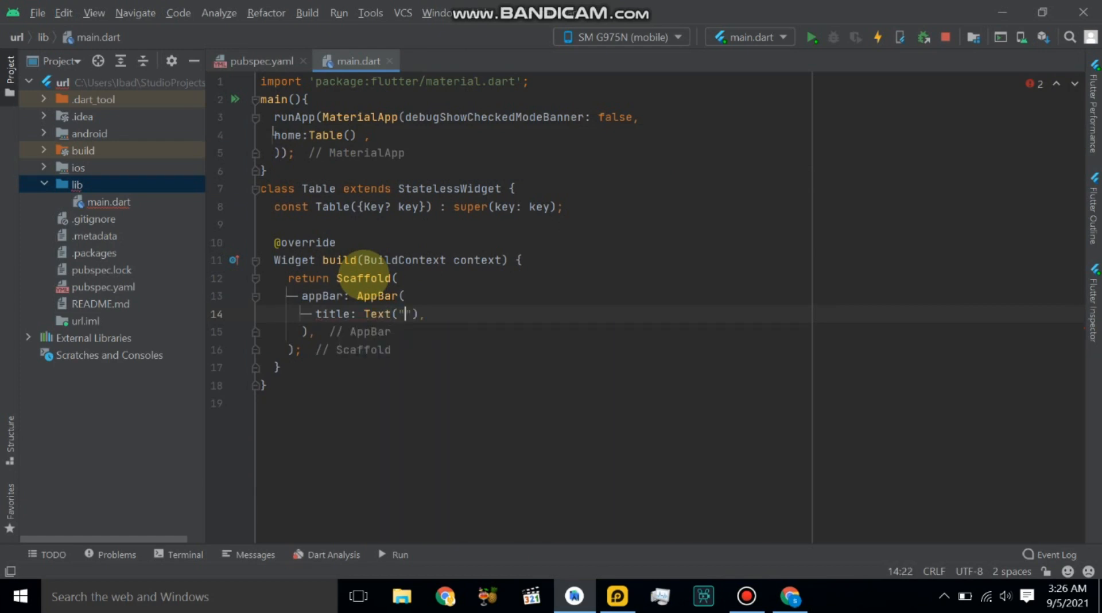
{"action": "type", "text": "DA"}
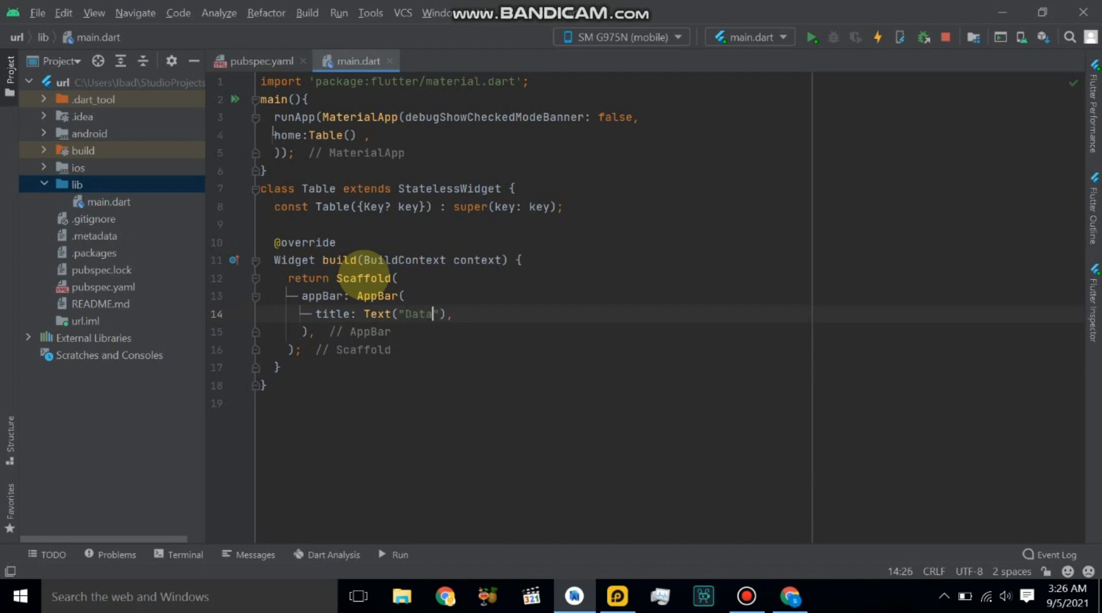
{"action": "type", "text": "Table"}
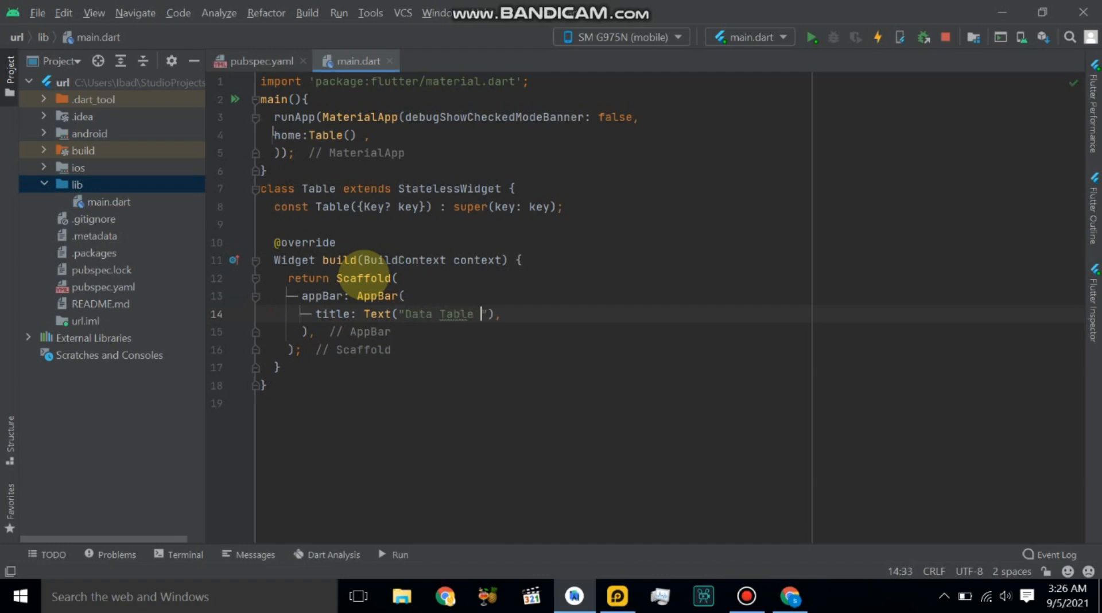
{"action": "type", "text": "in"}
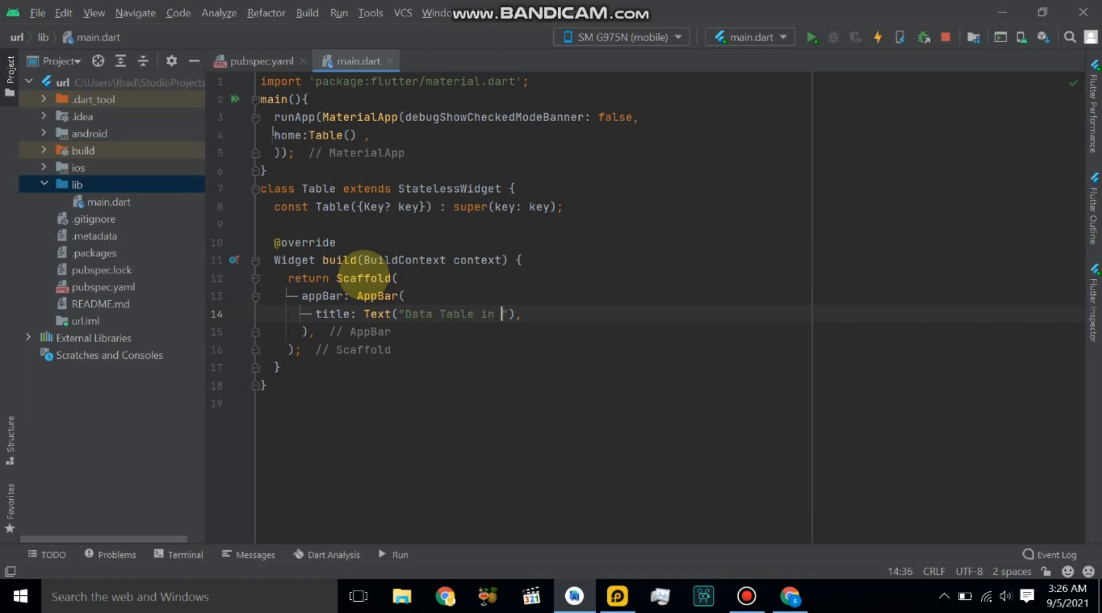
{"action": "type", "text": "Flutter"}
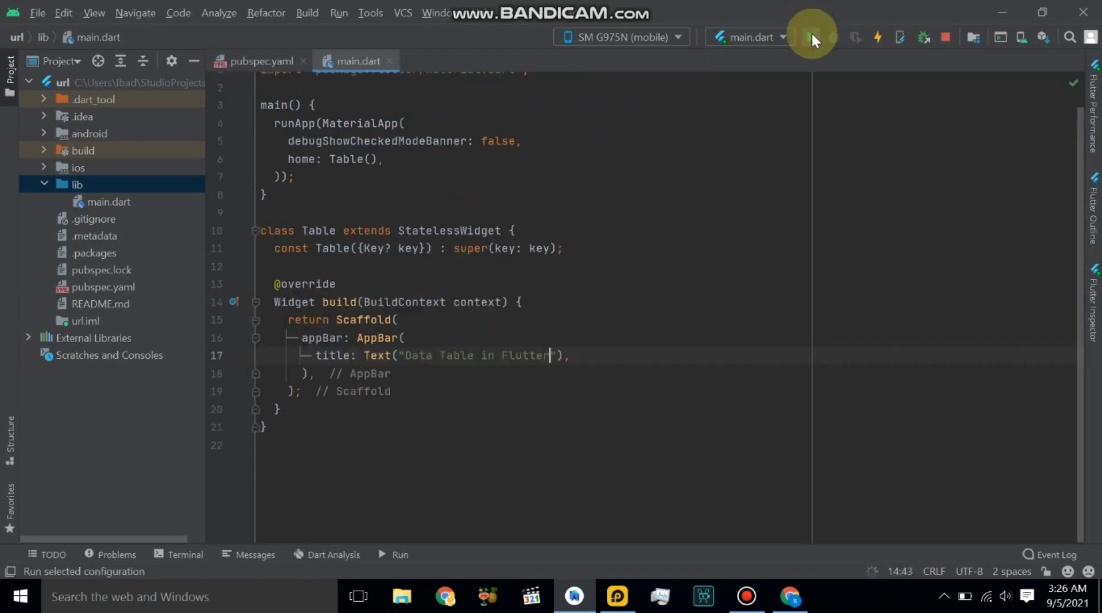
Apply theme: ThemeData.dark() to the MaterialApp, reload, and start the Scaffold body:.
{"action": "left_click", "coordinate": [812, 37]}
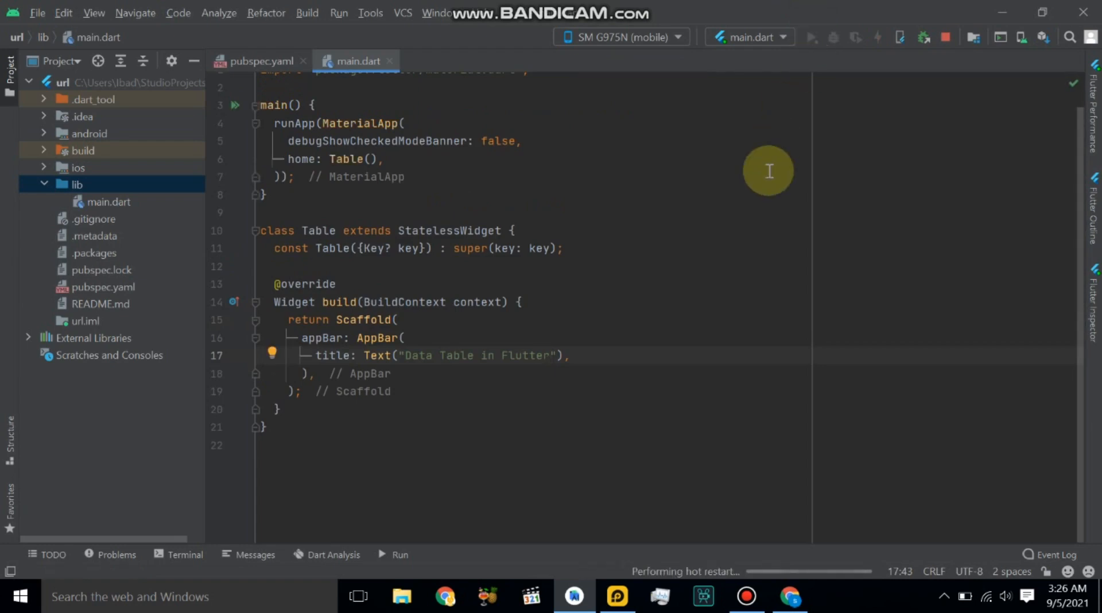
{"action": "mouse_move", "coordinate": [400, 555]}
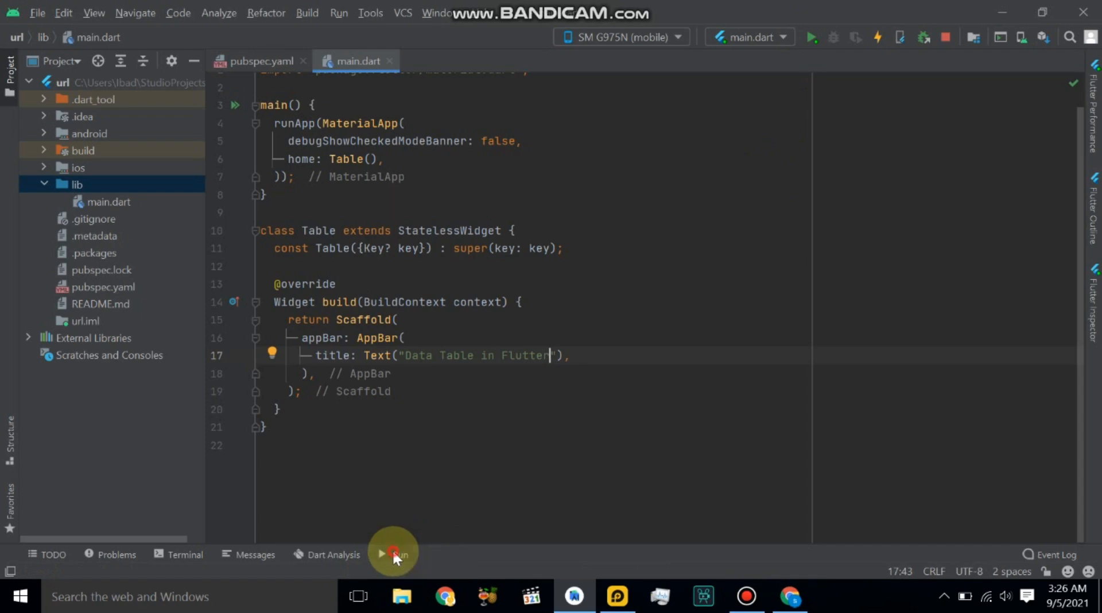
{"action": "left_click", "coordinate": [393, 555]}
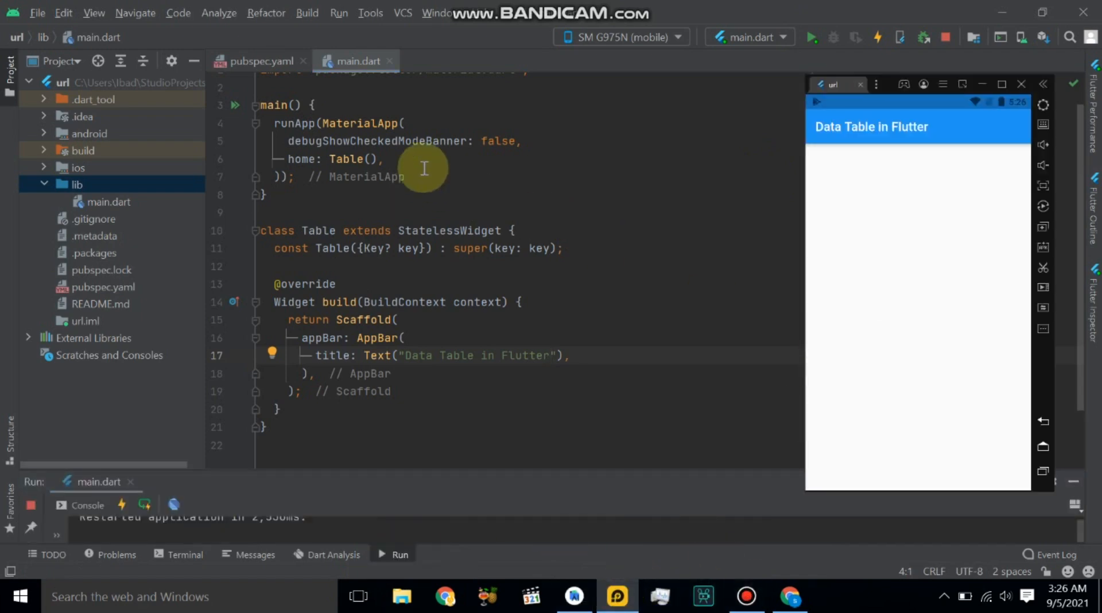
{"action": "key", "text": "enter"}
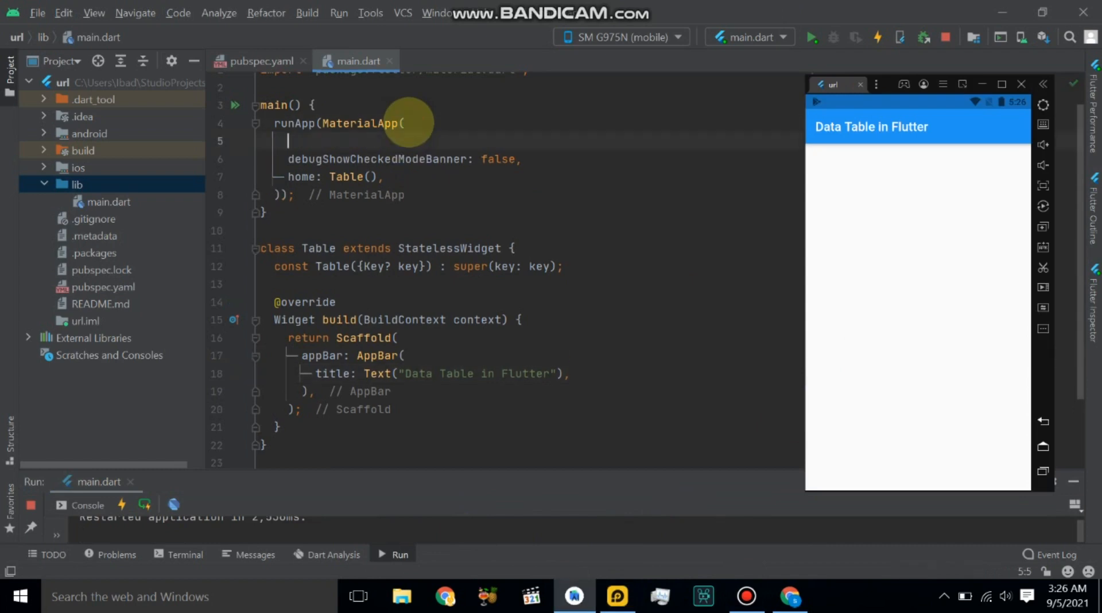
{"action": "type", "text": "t"}
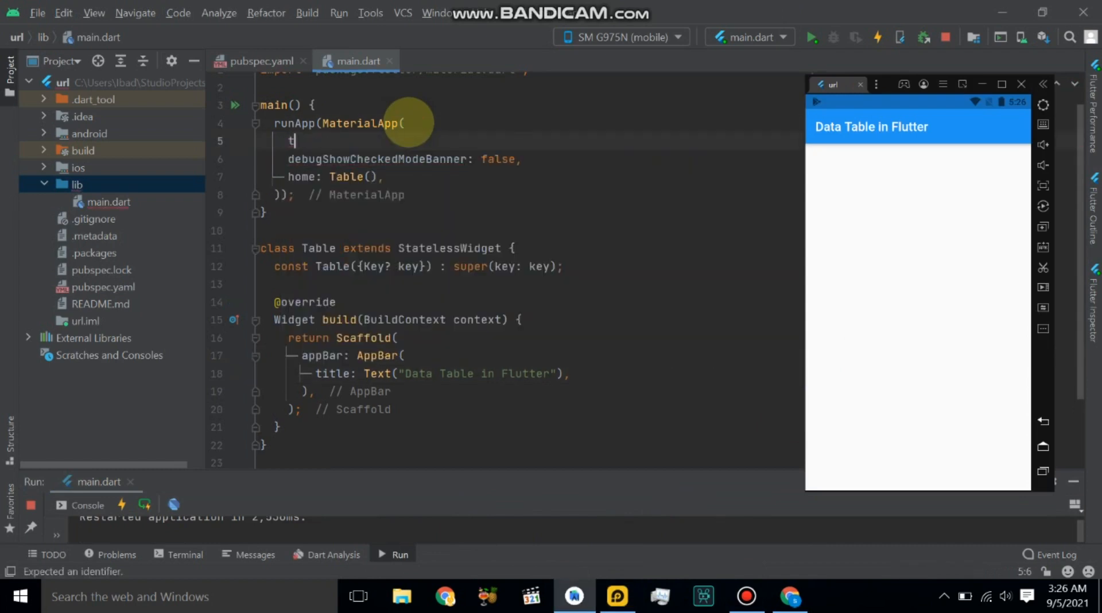
{"action": "type", "text": "heme: ThemeData.dark(),"}
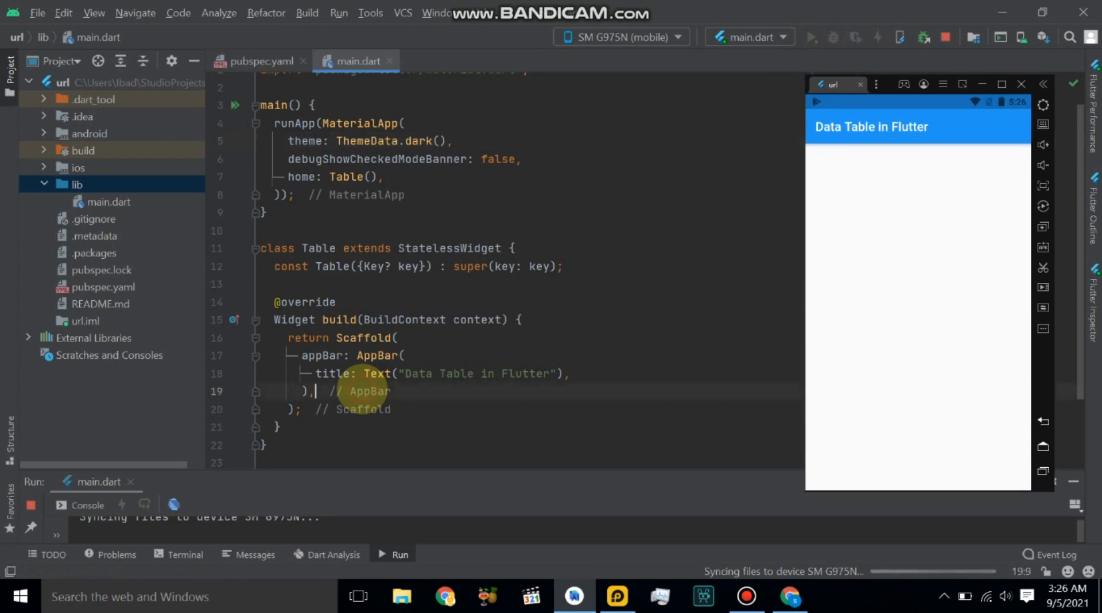
{"action": "type", "text": "body:"}
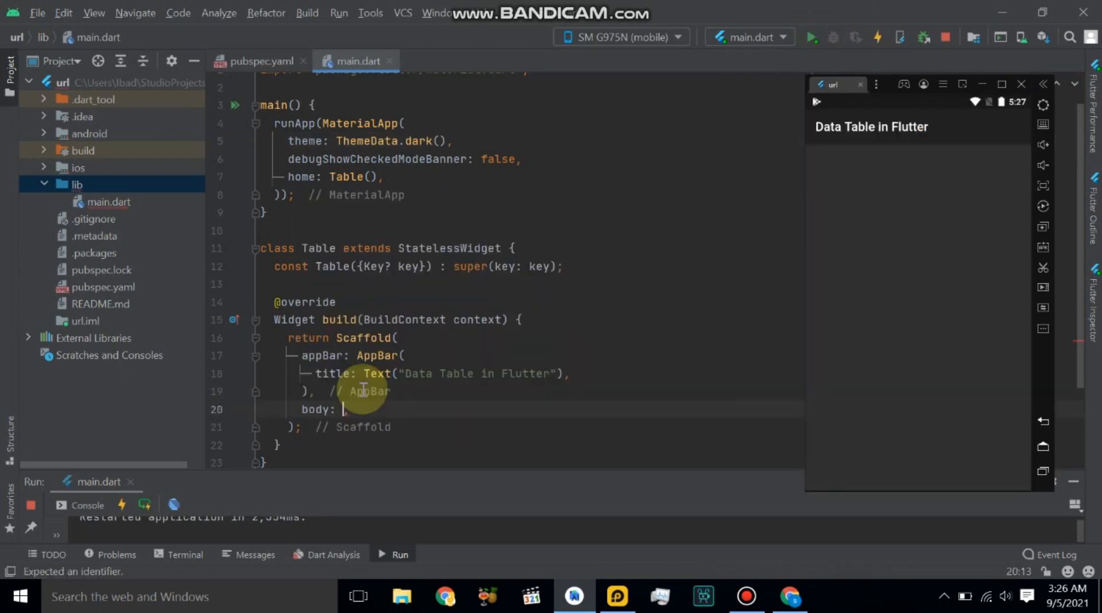
Make the body a Column with an empty children list, then move to the browser.
{"action": "type", "text": "Column("}
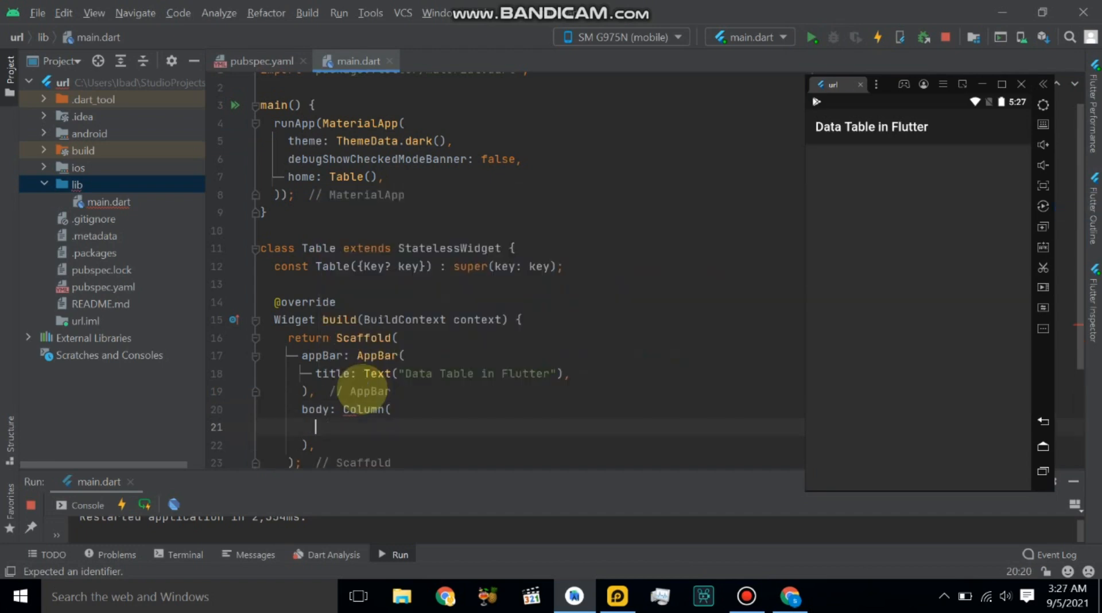
{"action": "type", "text": "children: ["}
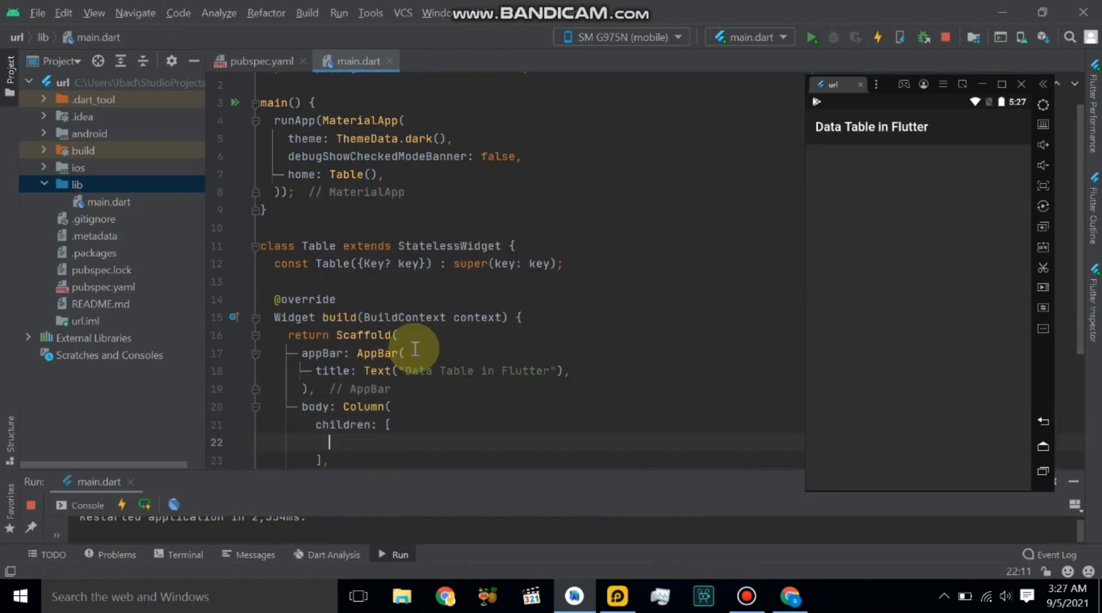
{"action": "mouse_move", "coordinate": [640, 433]}
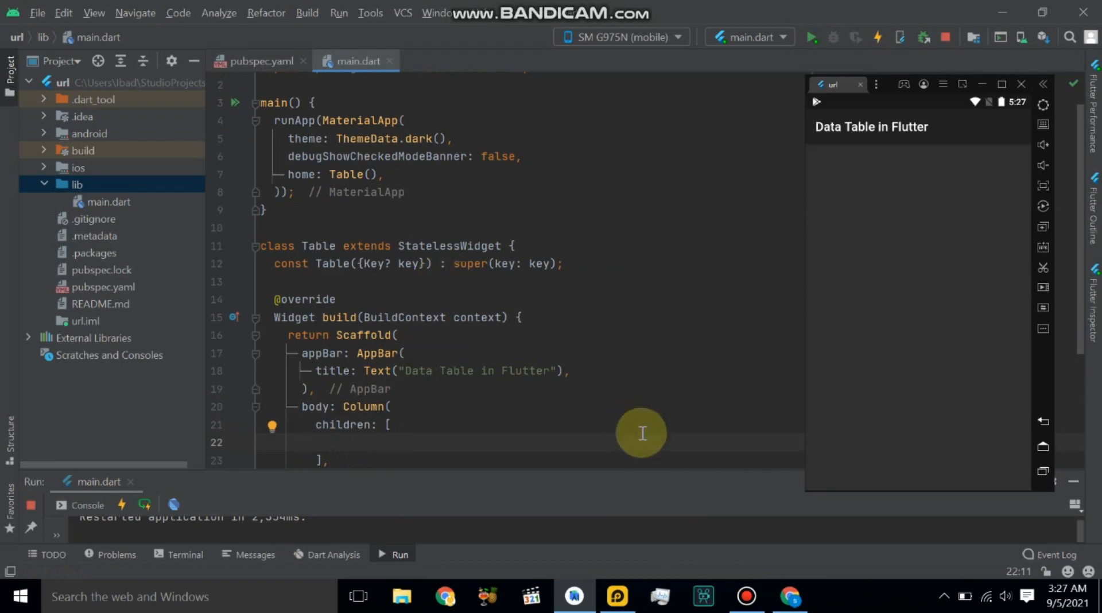
{"action": "left_click", "coordinate": [790, 602]}
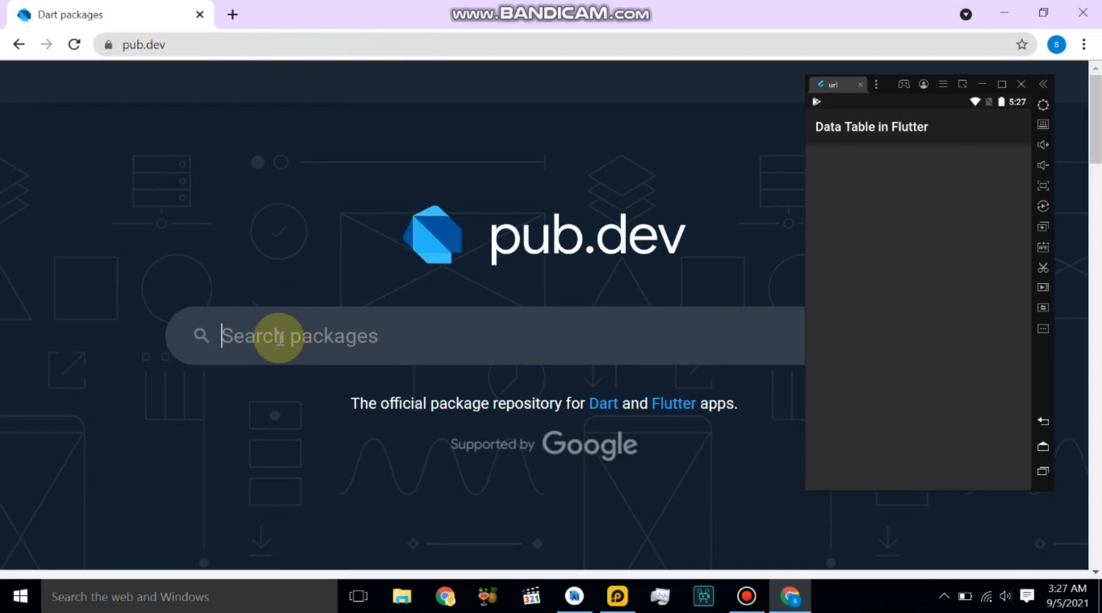
Search pub.dev for data_table and land on the data_table_2 package page.
{"action": "type", "text": "data"}
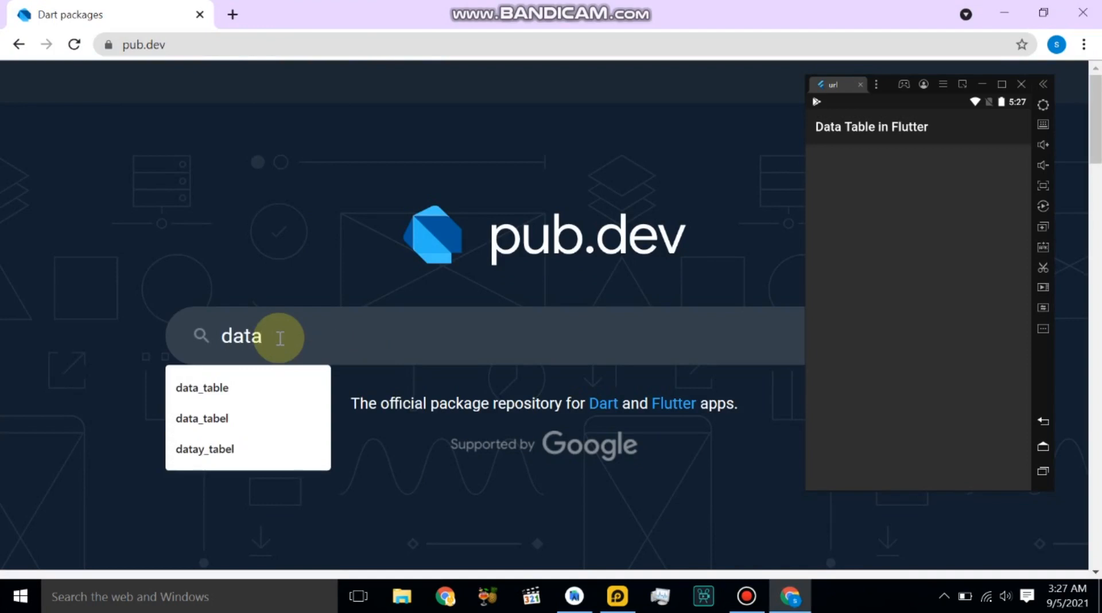
{"action": "left_click", "coordinate": [201, 387]}
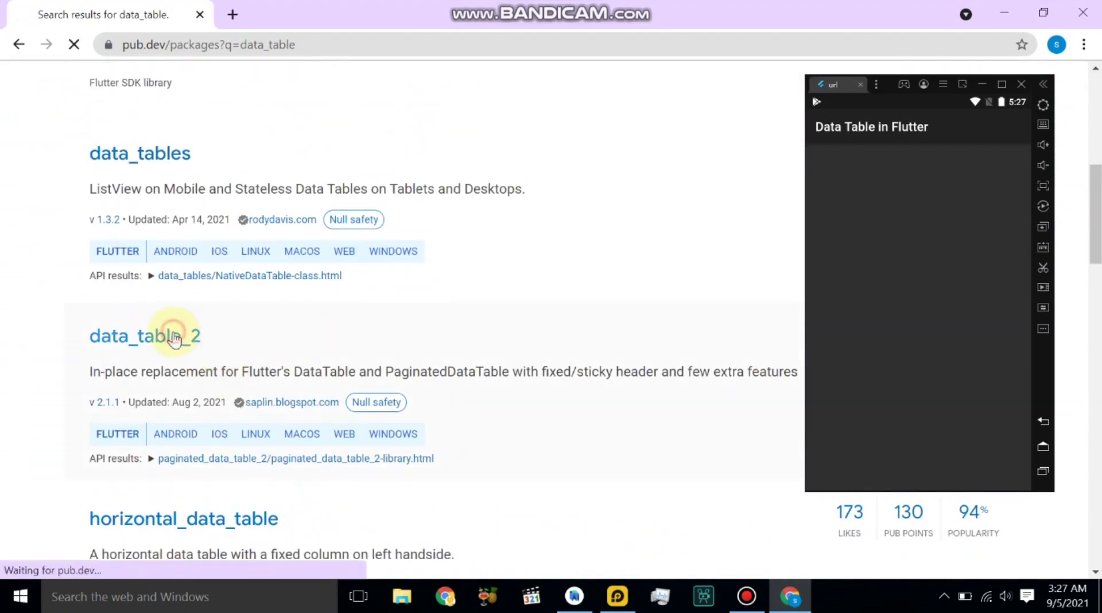
{"action": "left_click", "coordinate": [145, 335]}
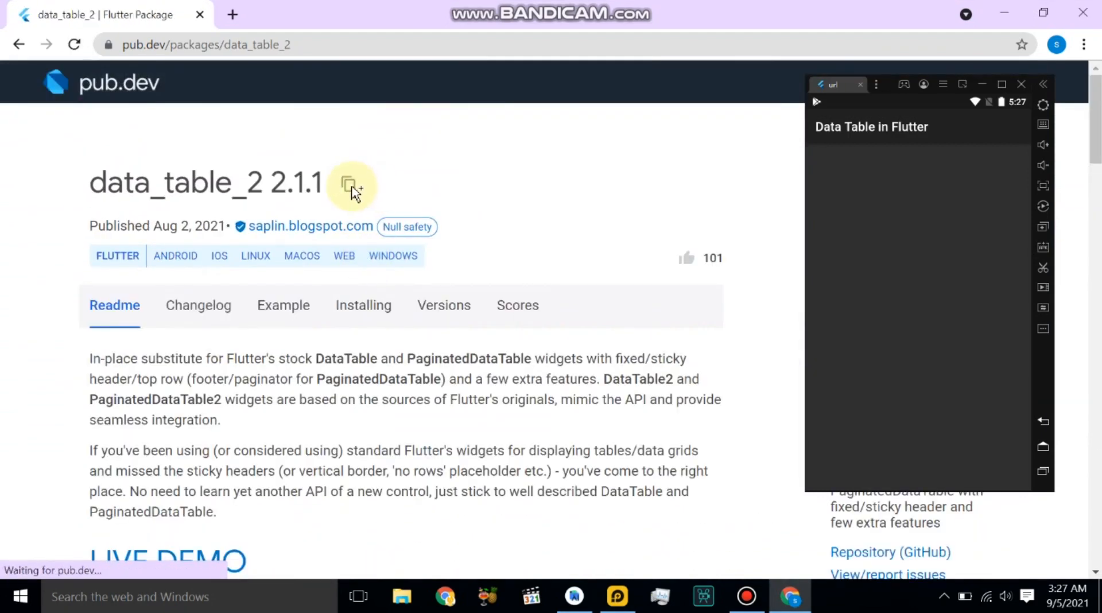
Add data_table_2: ^2.1.1 to pubspec.yaml, run Pub get, and return to main.dart.
{"action": "left_click", "coordinate": [348, 184]}
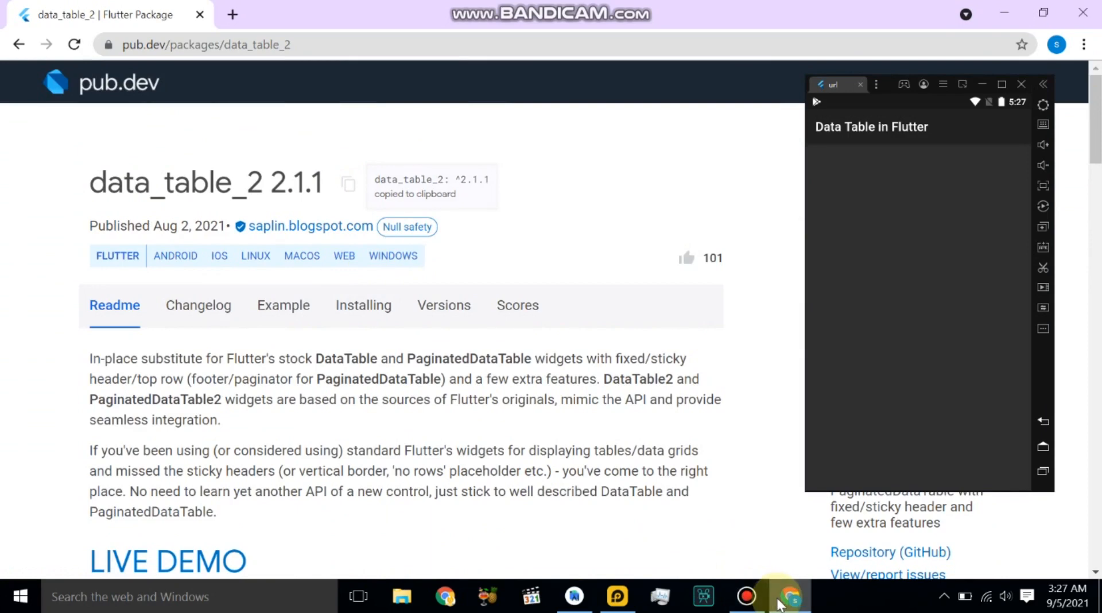
{"action": "left_click", "coordinate": [574, 597]}
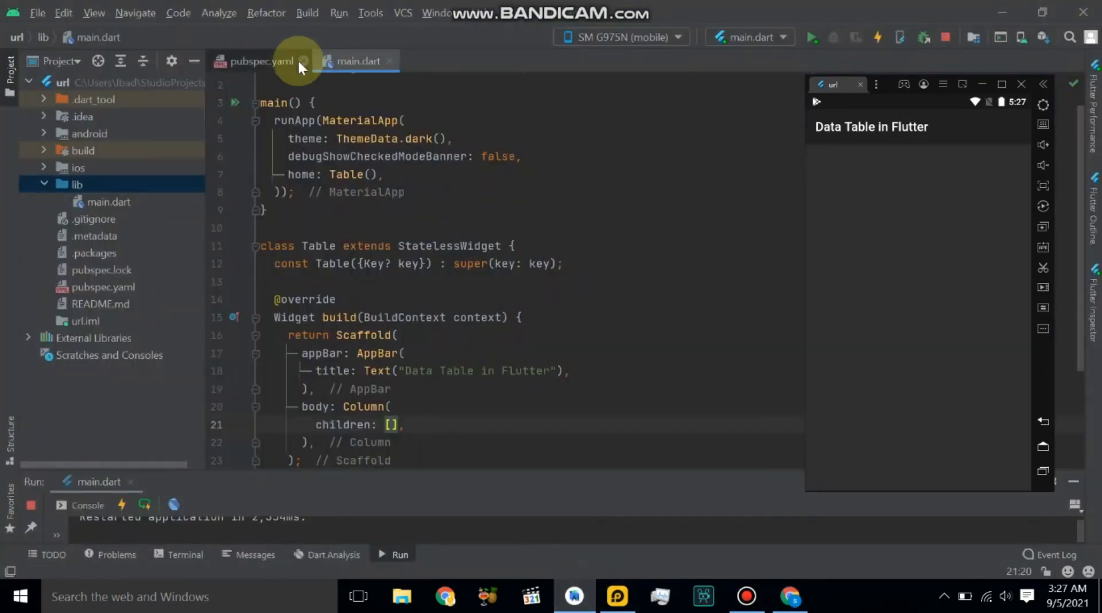
{"action": "left_click", "coordinate": [260, 61]}
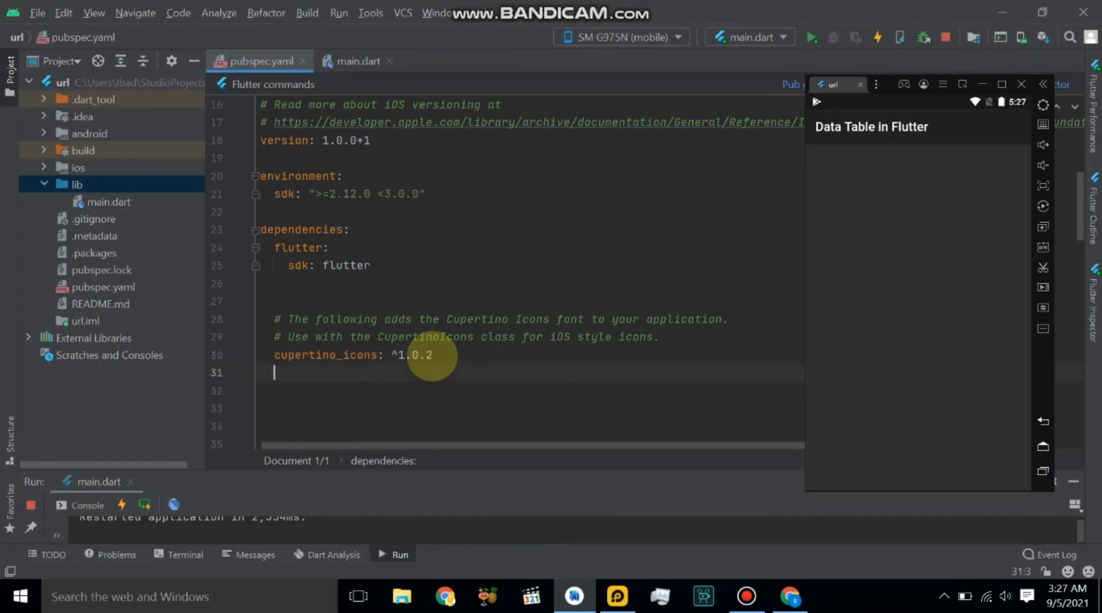
{"action": "type", "text": "data_table_2: ^2.1.1"}
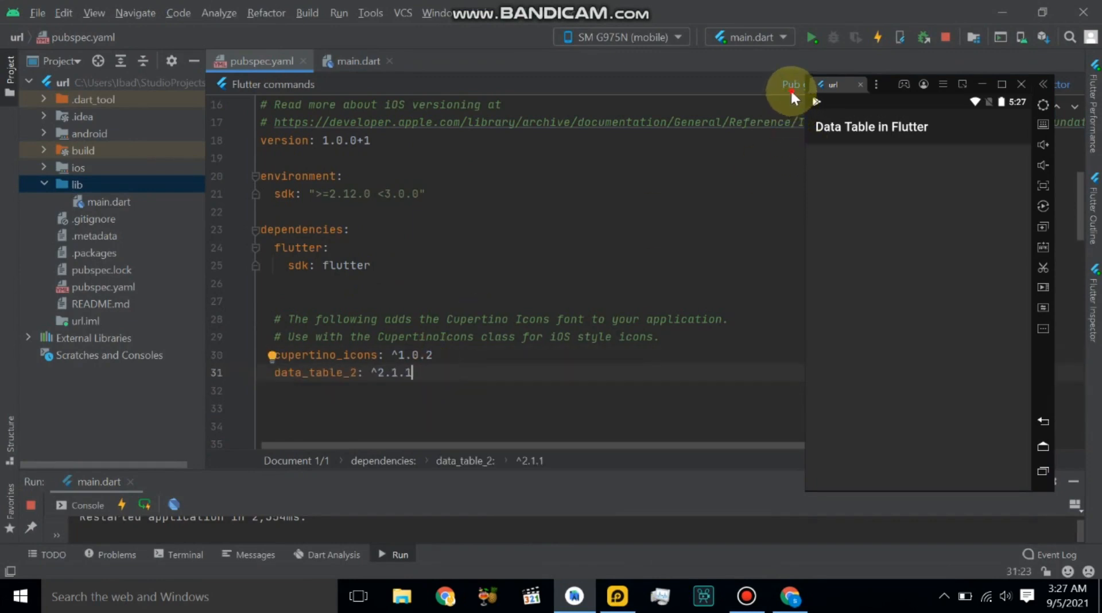
{"action": "left_click", "coordinate": [791, 85]}
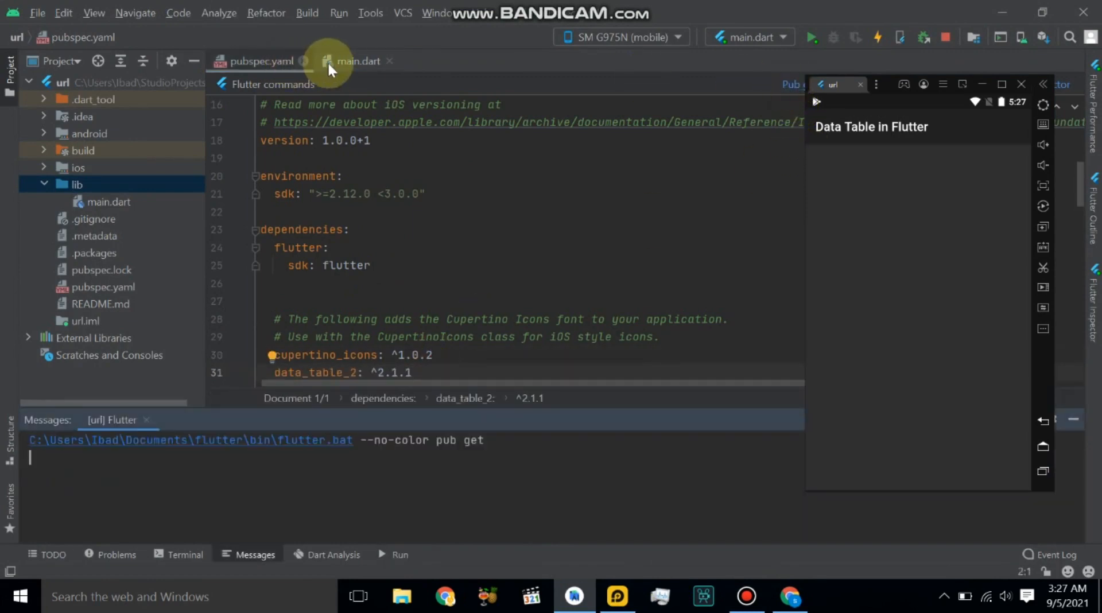
{"action": "left_click", "coordinate": [358, 61]}
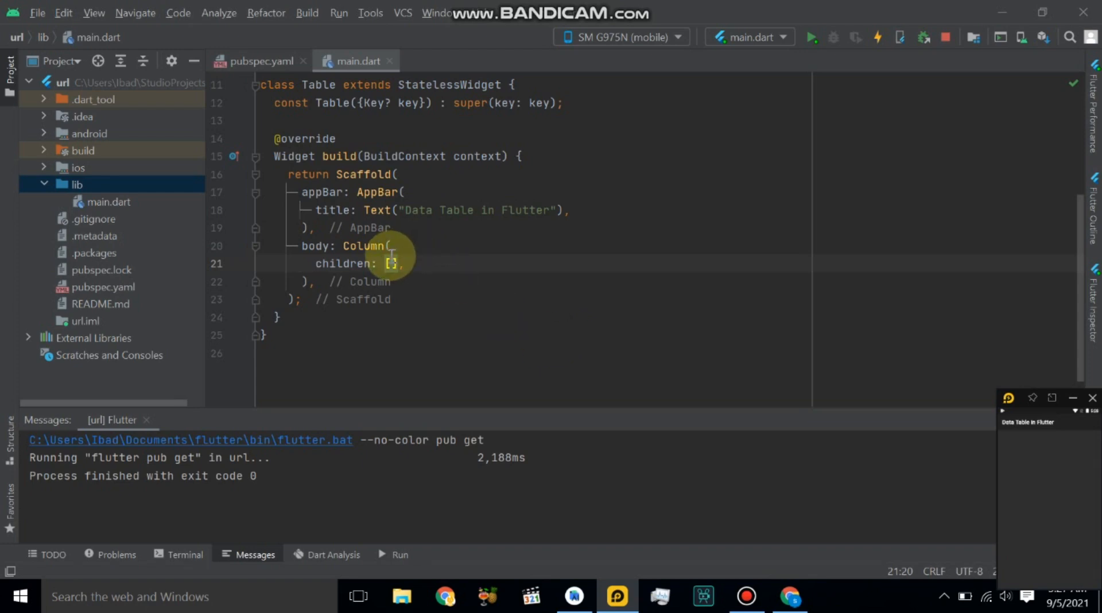
Insert a DataTable2 in the Column with one DataColumn labelled "Name".
{"action": "type", "text": "D"}
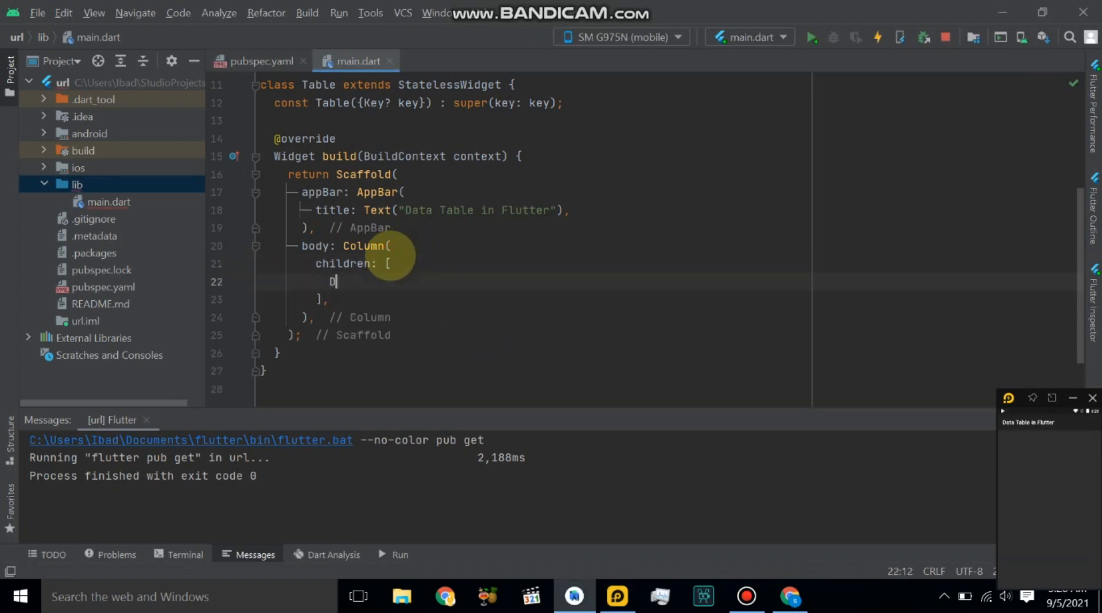
{"action": "type", "text": "ata"}
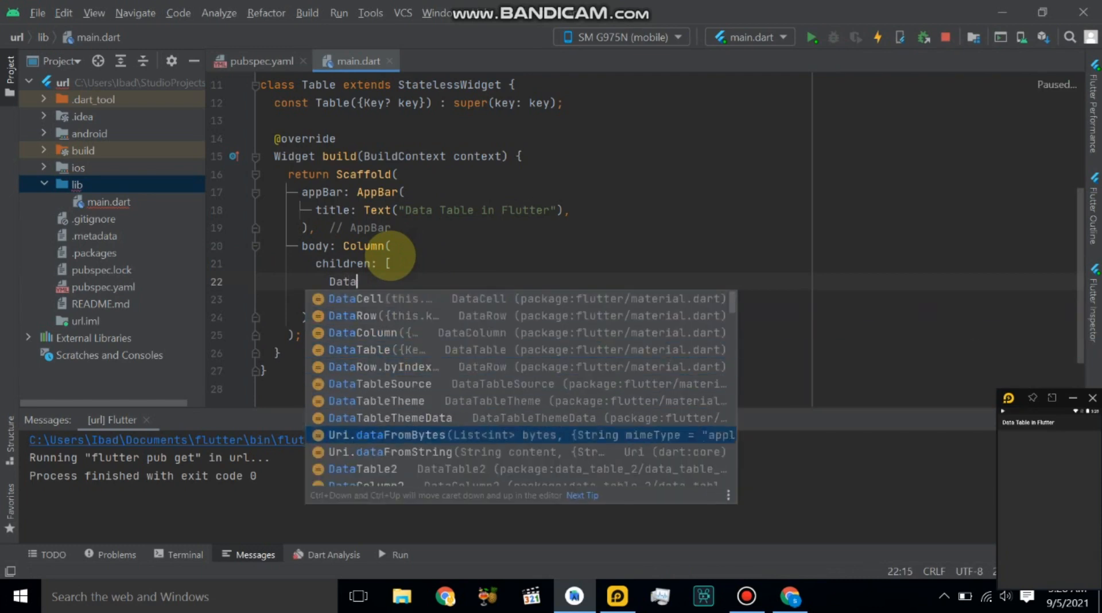
{"action": "left_click", "coordinate": [364, 469]}
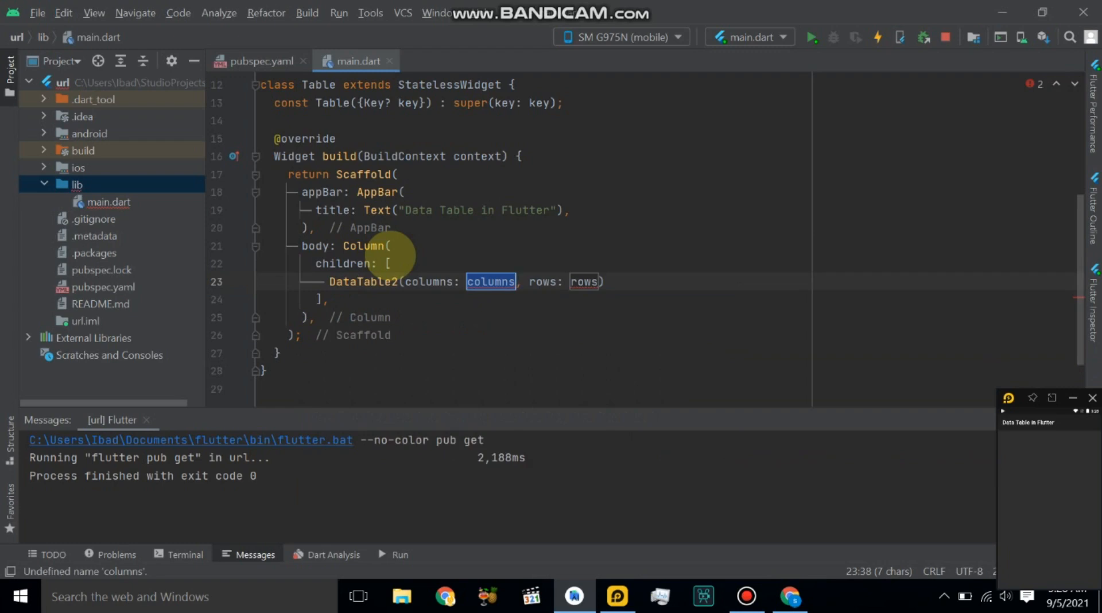
{"action": "type", "text": "[]"}
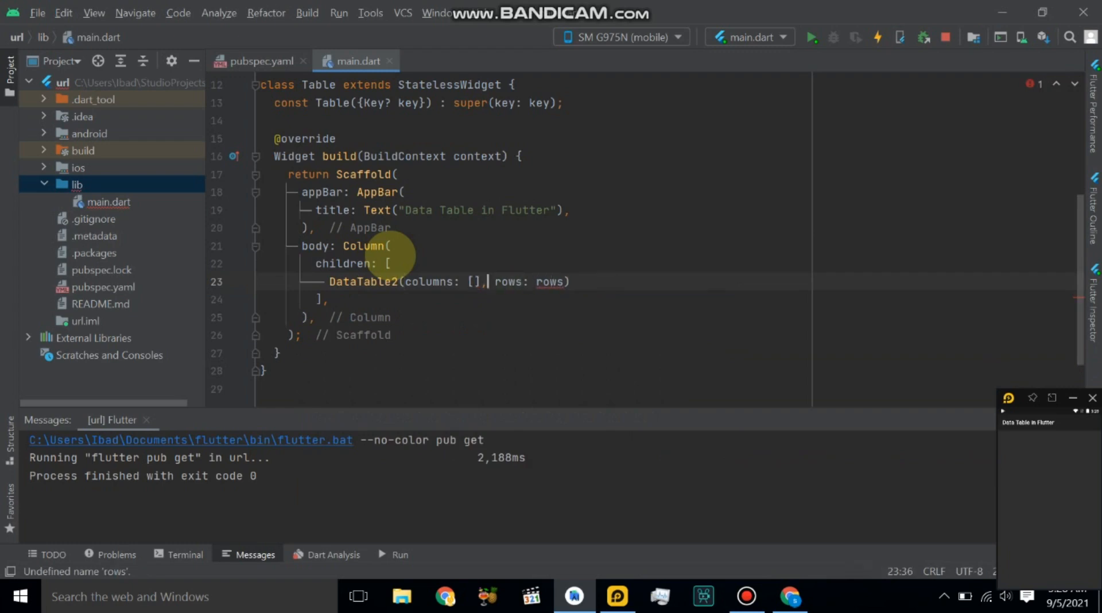
{"action": "type", "text": "Da"}
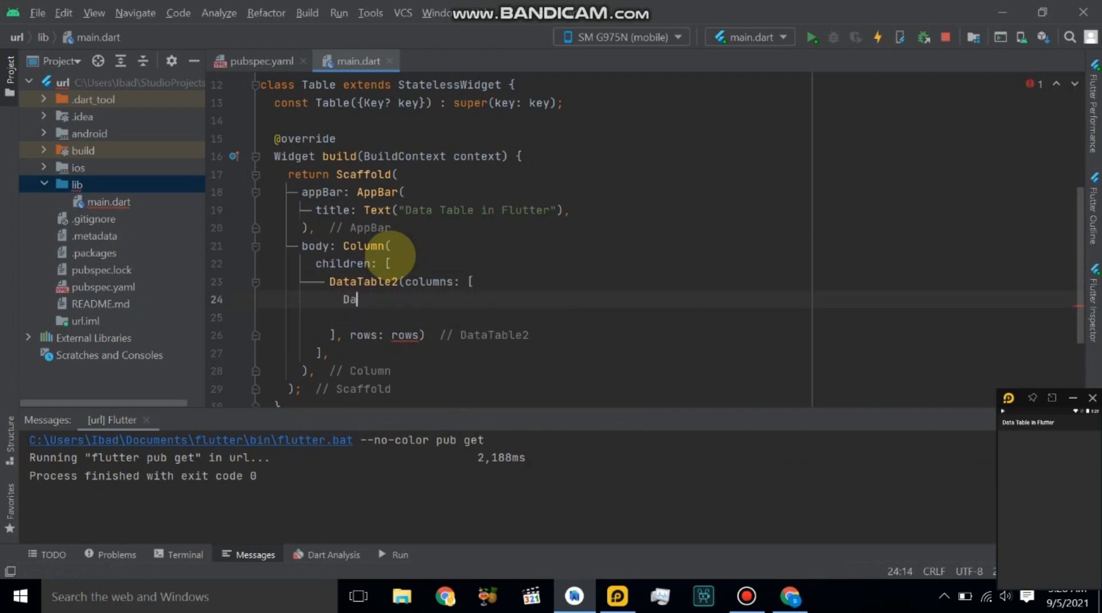
{"action": "type", "text": "taColumn(label: Text("}
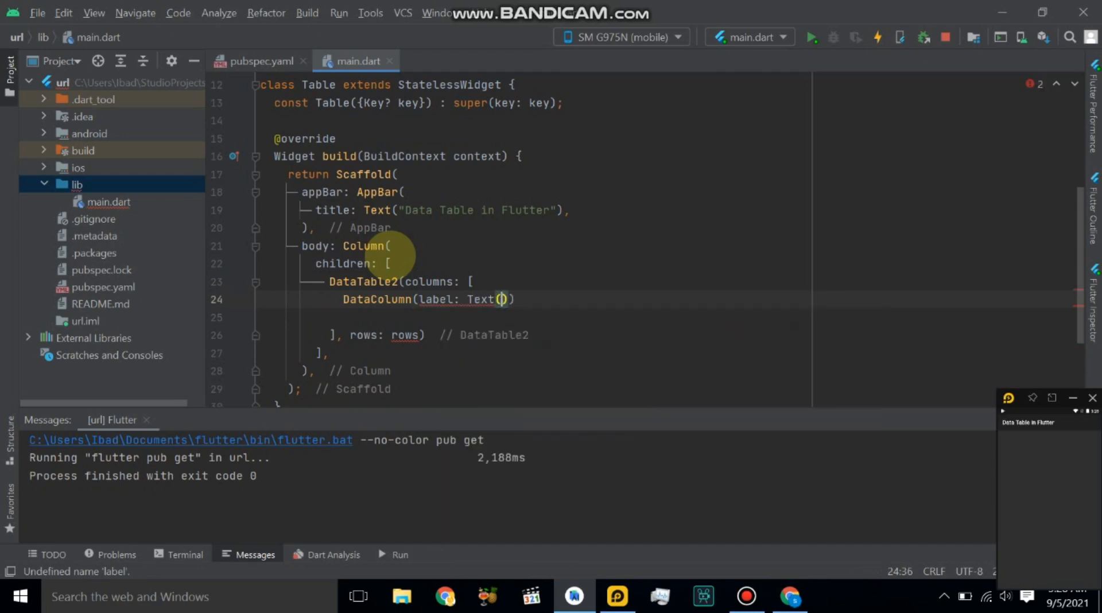
{"action": "type", "text": "\"Name\""}
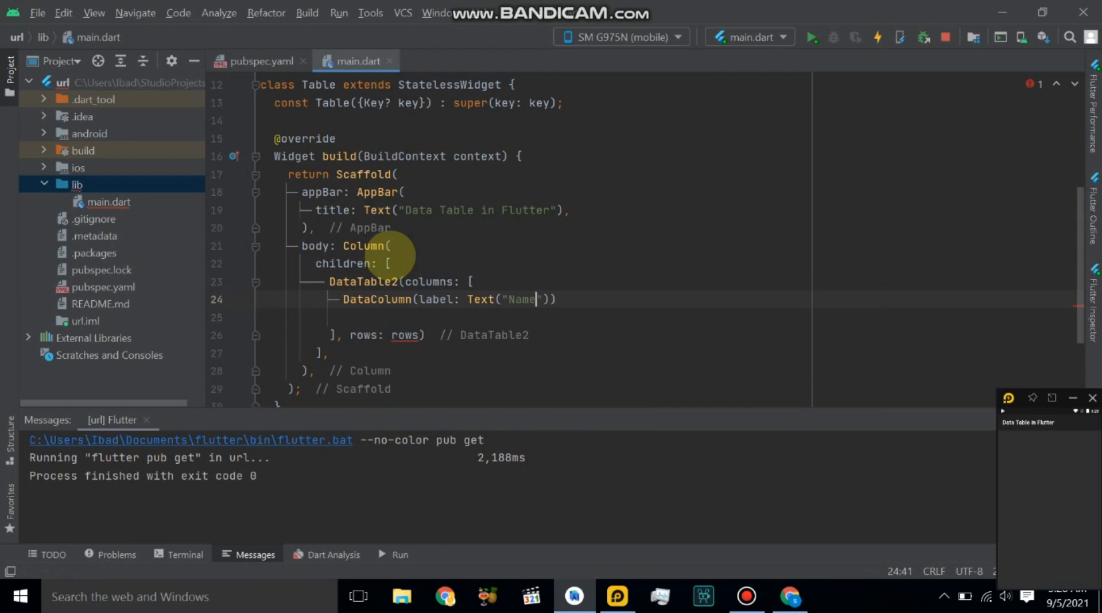
{"action": "mouse_move", "coordinate": [411, 335]}
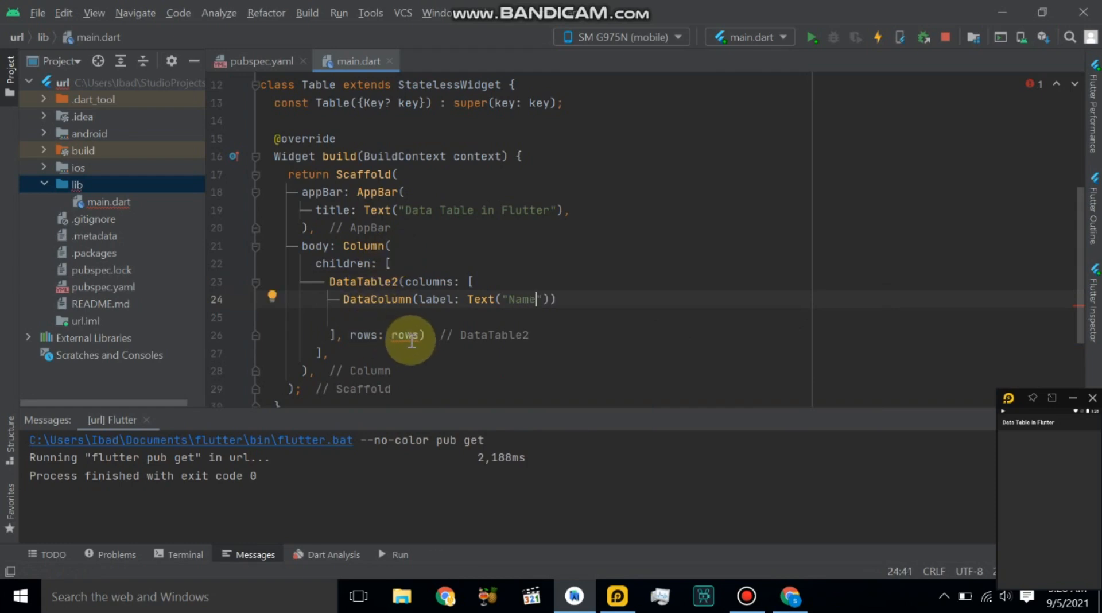
{"action": "mouse_move", "coordinate": [408, 334]}
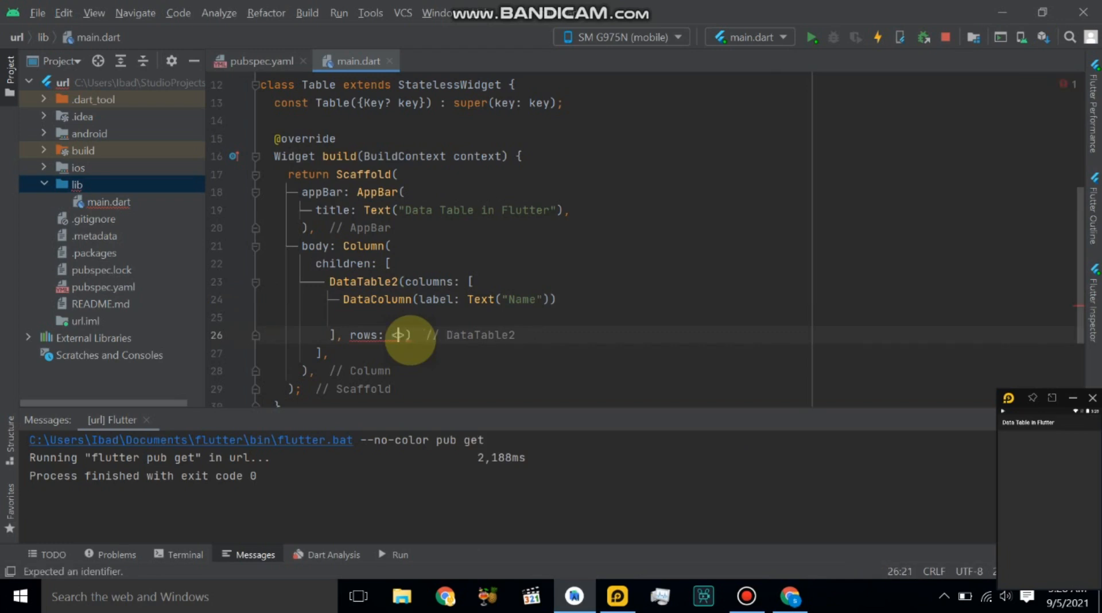
Set the table's rows to an empty <DataRow>[] list.
{"action": "type", "text": "<Data"}
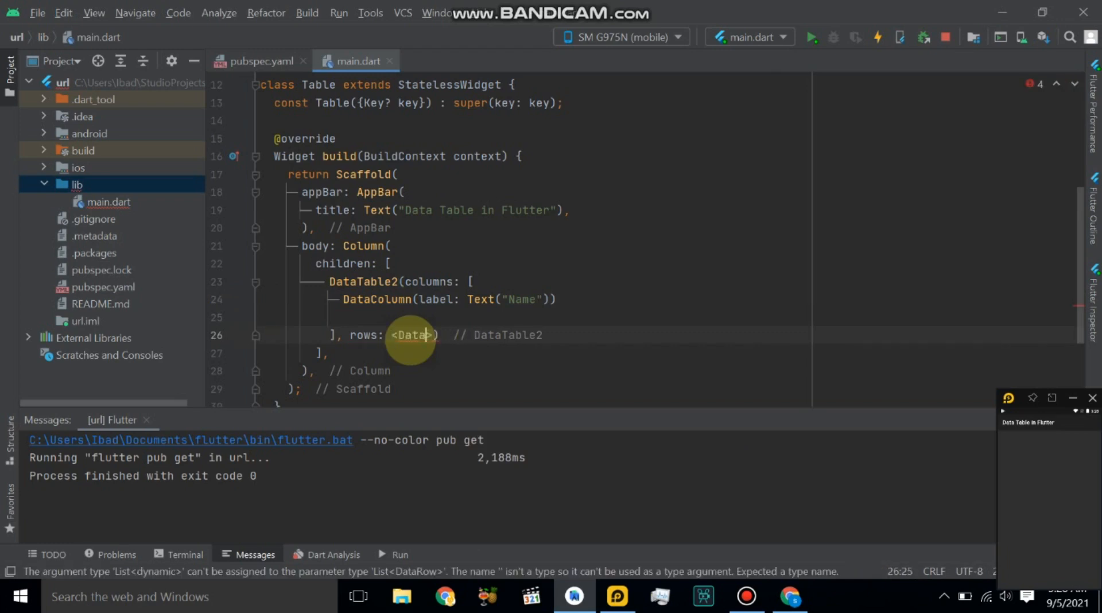
{"action": "type", "text": "R"}
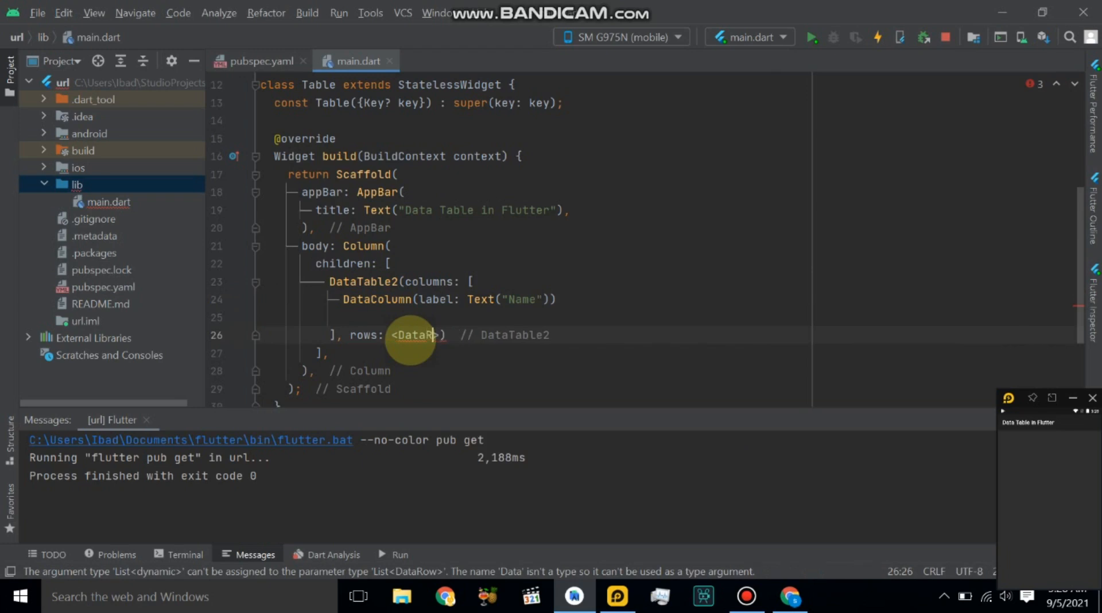
{"action": "type", "text": "ow>"}
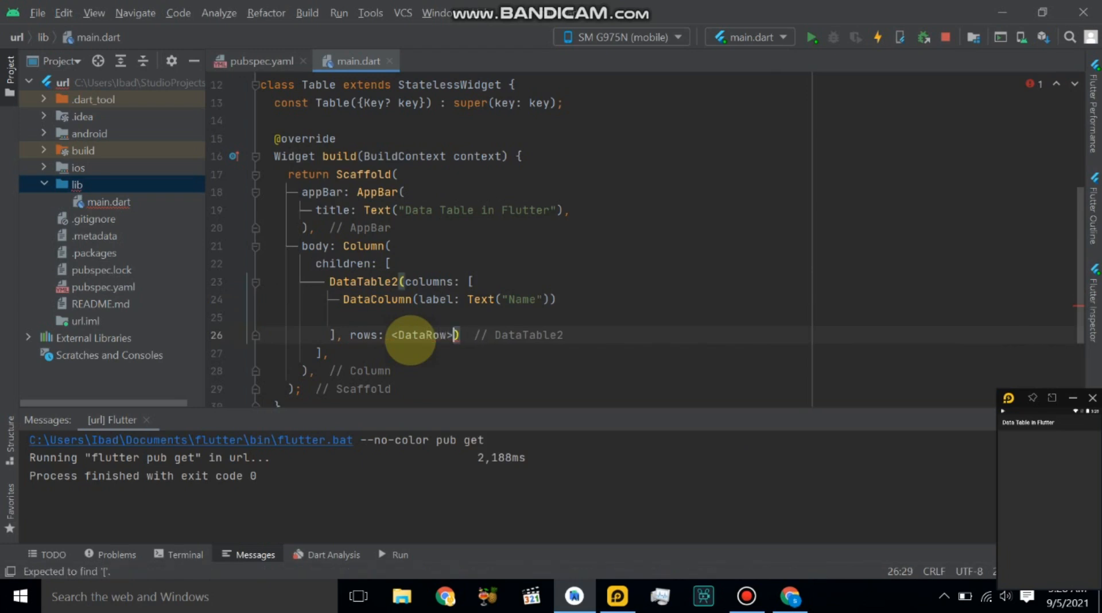
{"action": "type", "text": "[]"}
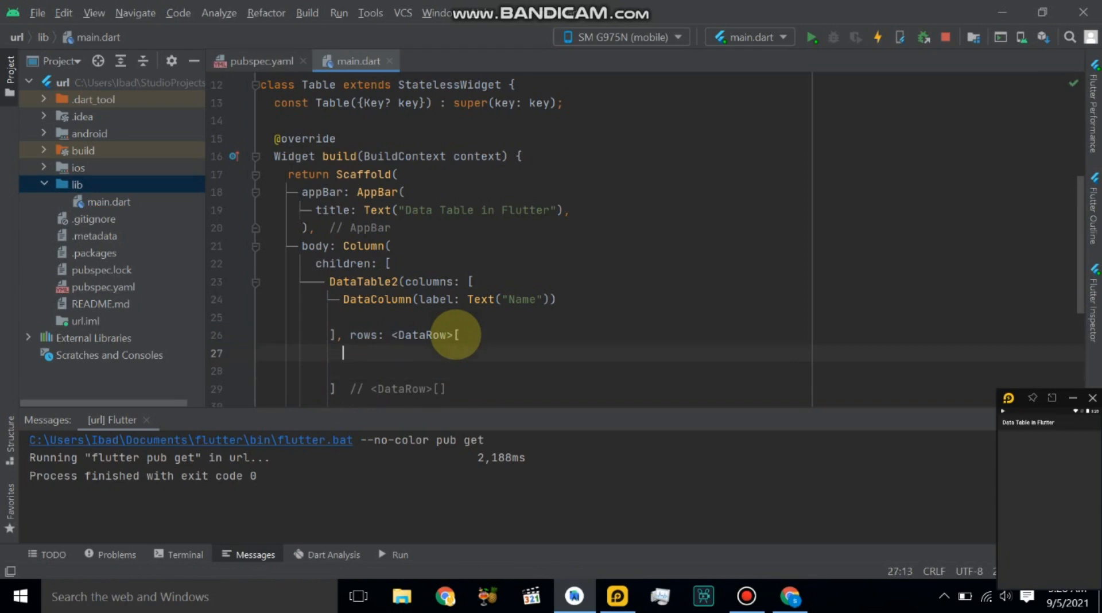
Add a DataRow whose cells are a typed <DataCell>[] list.
{"action": "type", "text": "DataRow(cells: cells"}
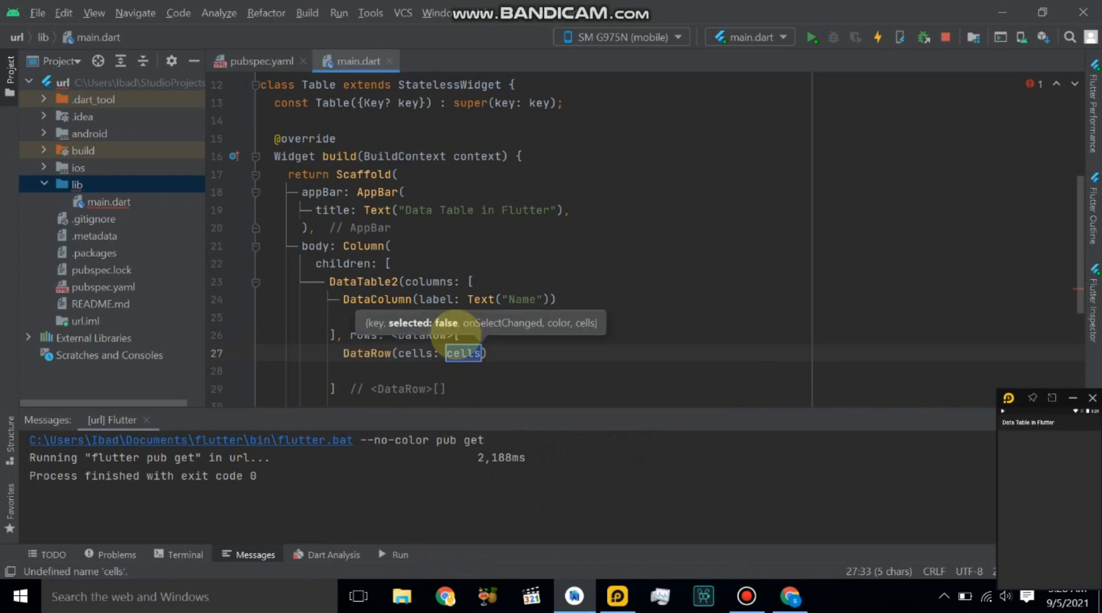
{"action": "mouse_move", "coordinate": [463, 353]}
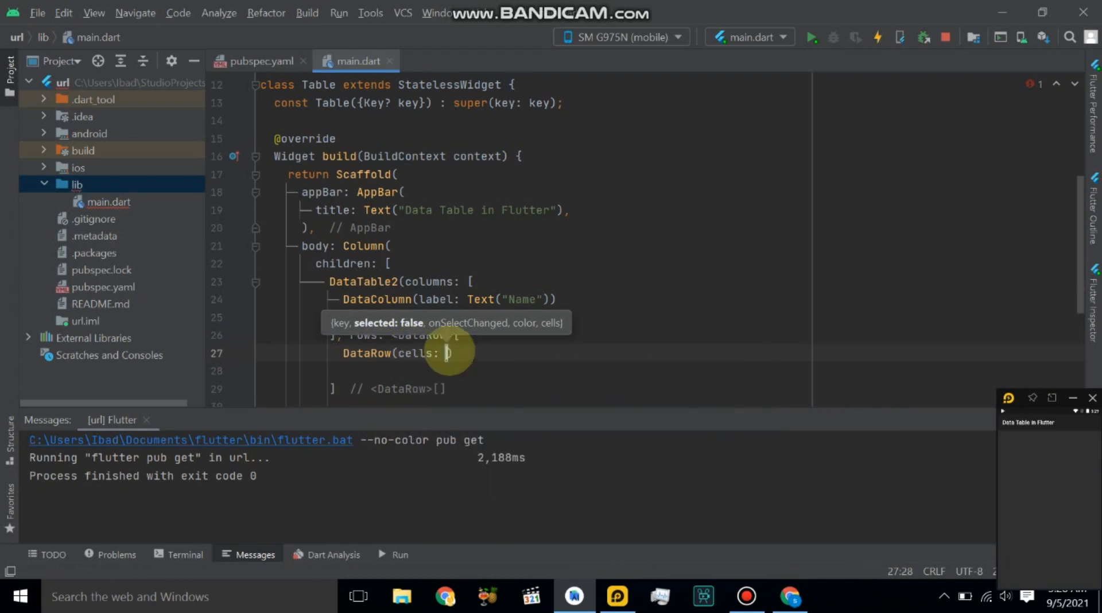
{"action": "type", "text": "<Dat>"}
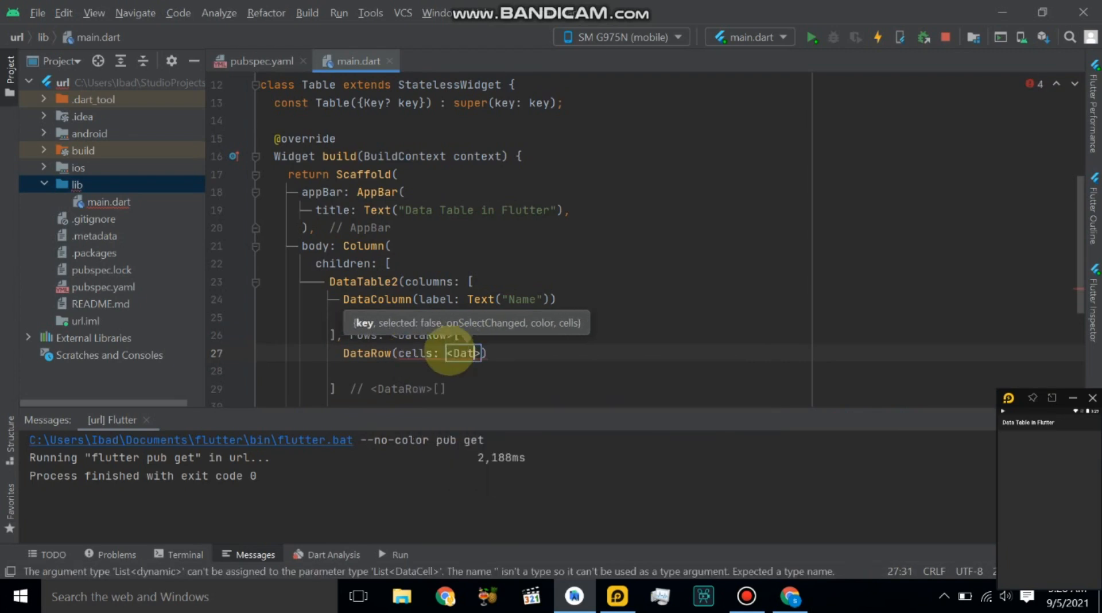
{"action": "type", "text": "ace"}
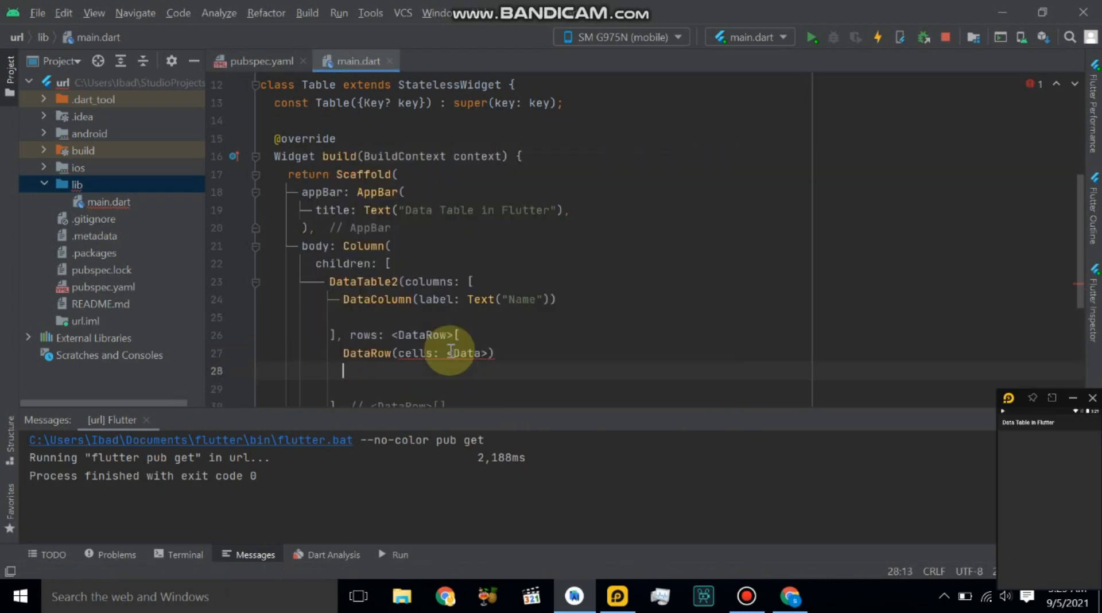
{"action": "key", "text": "backspace"}
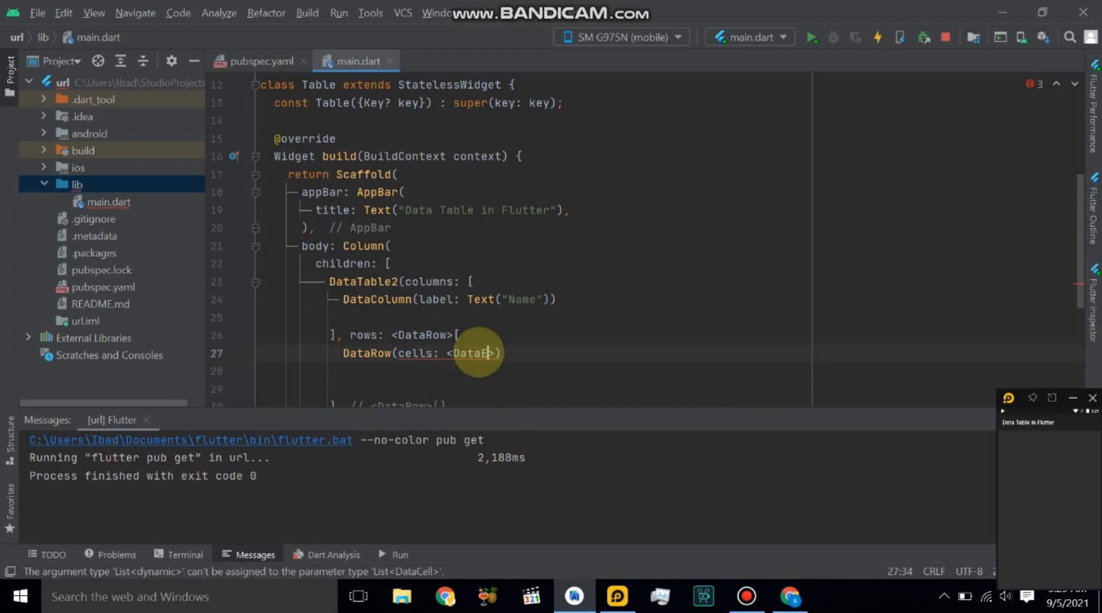
{"action": "type", "text": "ll"}
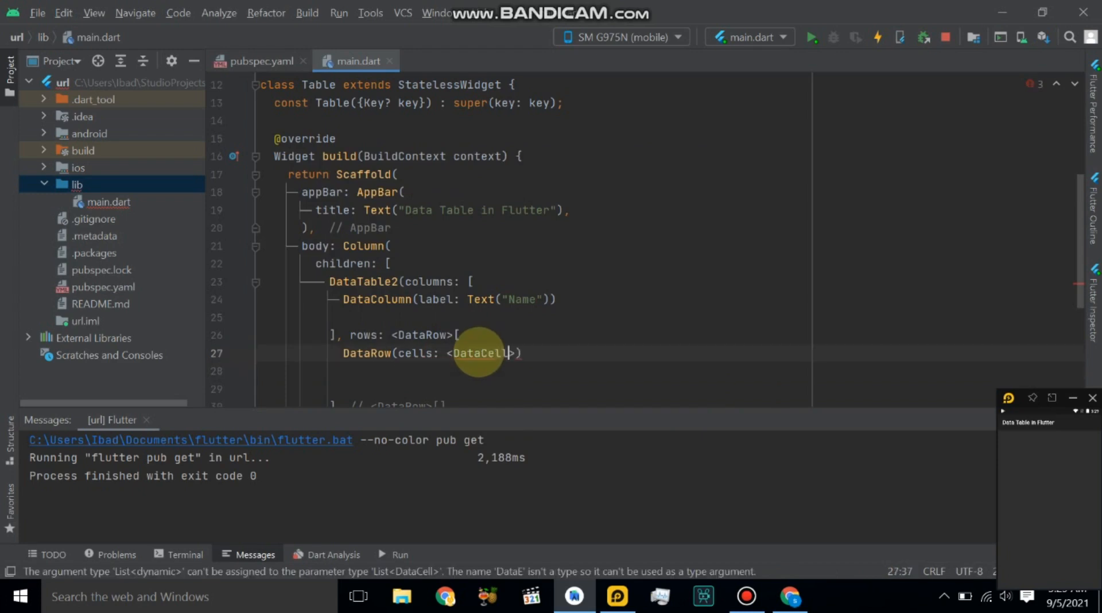
{"action": "type", "text": "[]"}
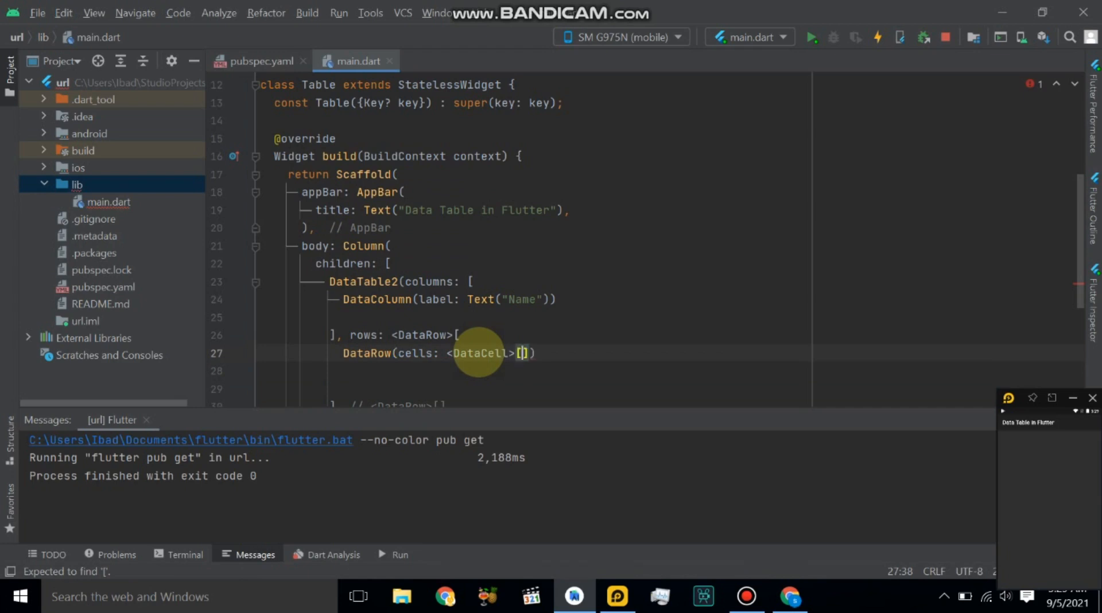
Place a DataCell holding a Text name widget inside the cell list.
{"action": "key", "text": "enter"}
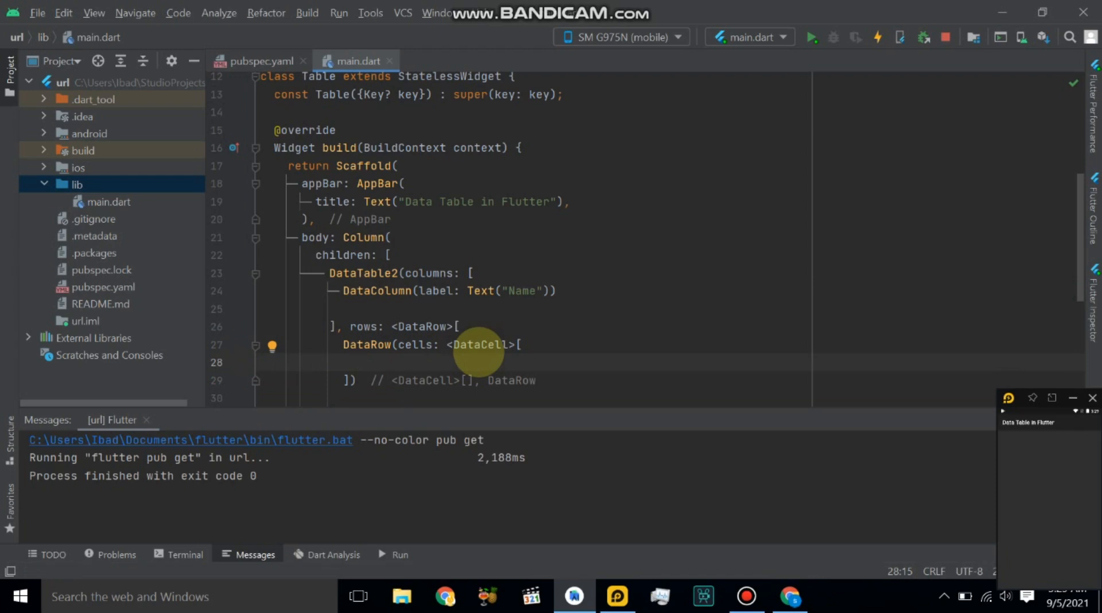
{"action": "type", "text": "DataCell(child"}
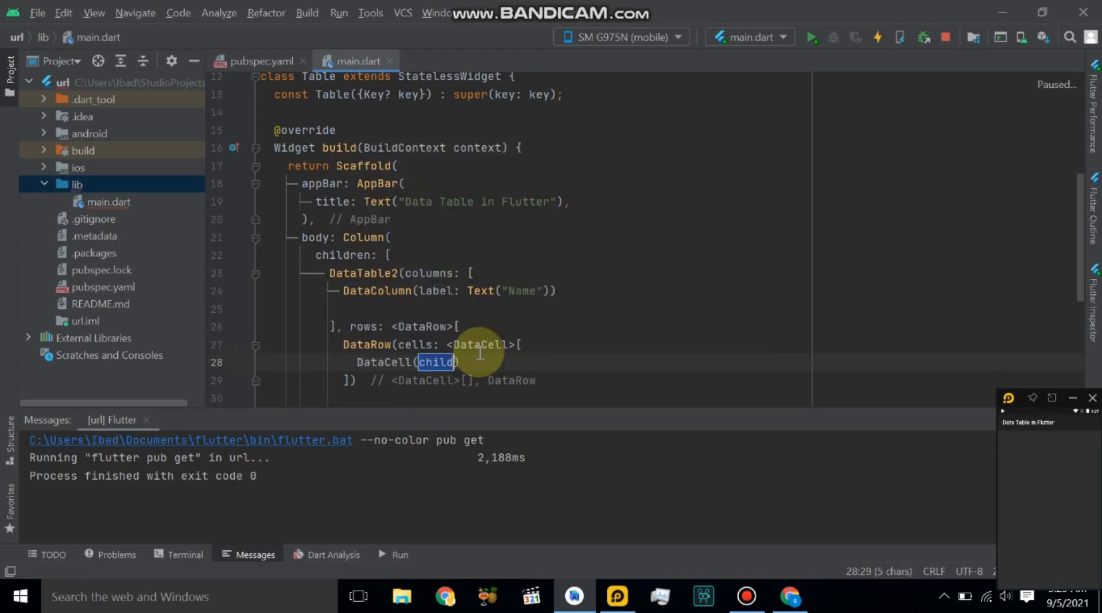
{"action": "type", "text": "TEX"}
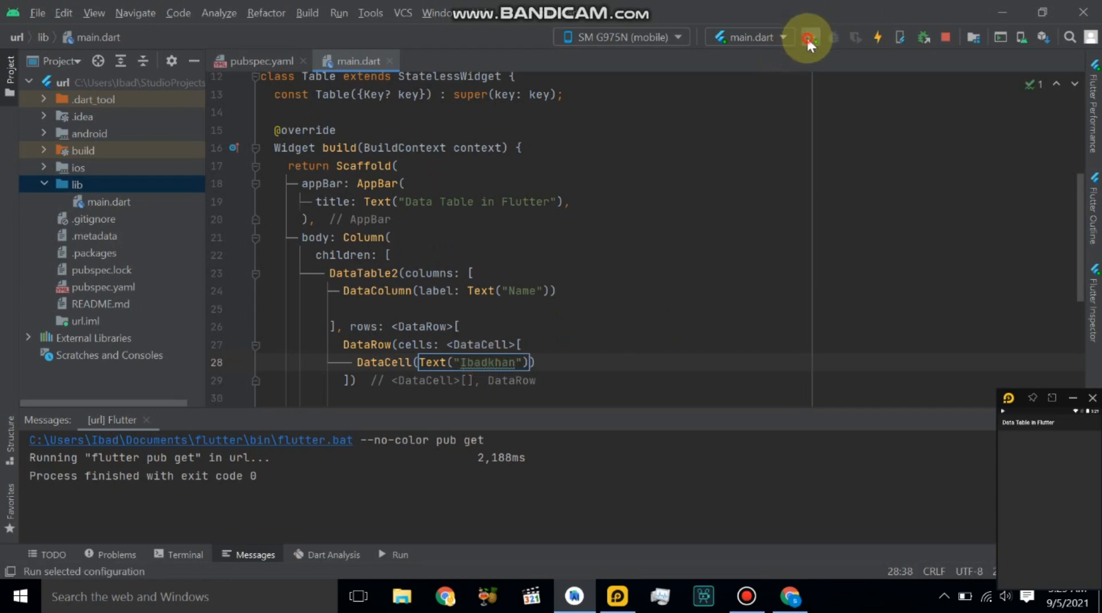
Run the app so the emulator shows the Name column with its one row.
{"action": "left_click", "coordinate": [808, 37]}
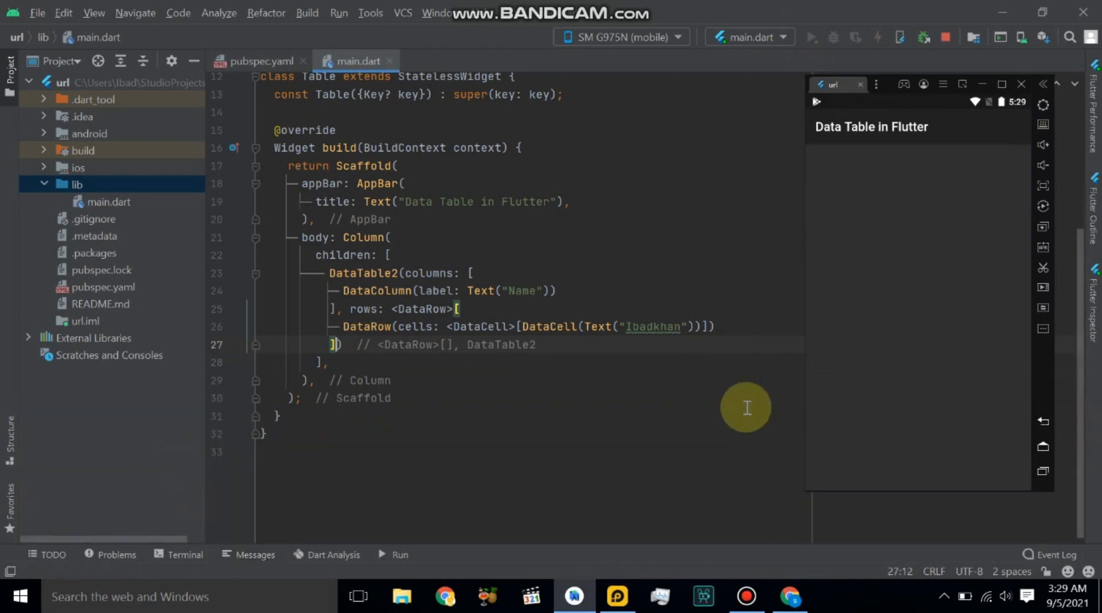
{"action": "left_click", "coordinate": [812, 37]}
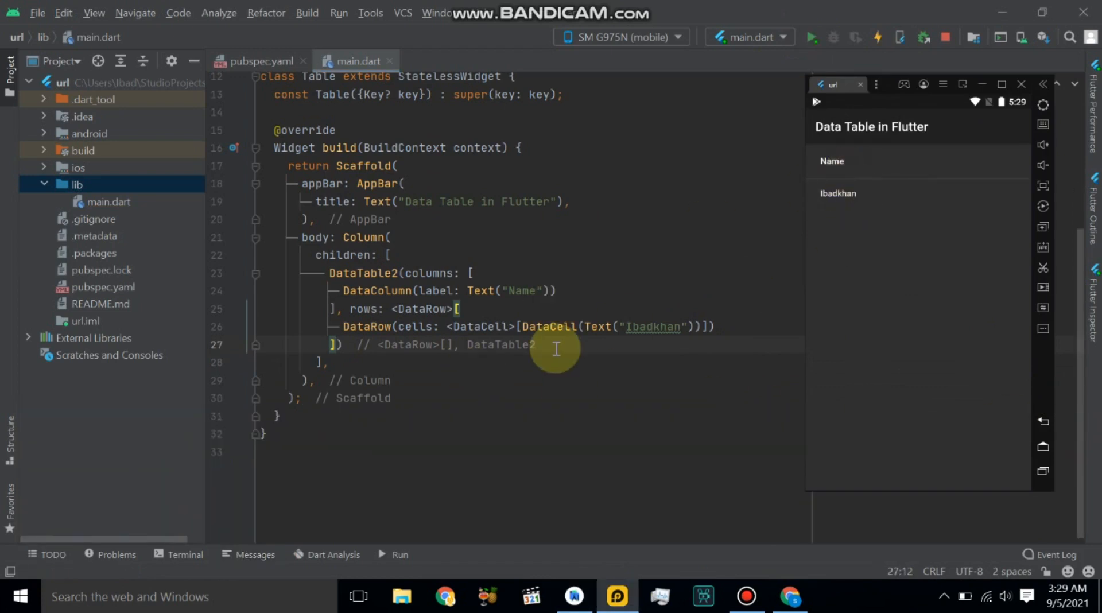
{"action": "mouse_move", "coordinate": [562, 292]}
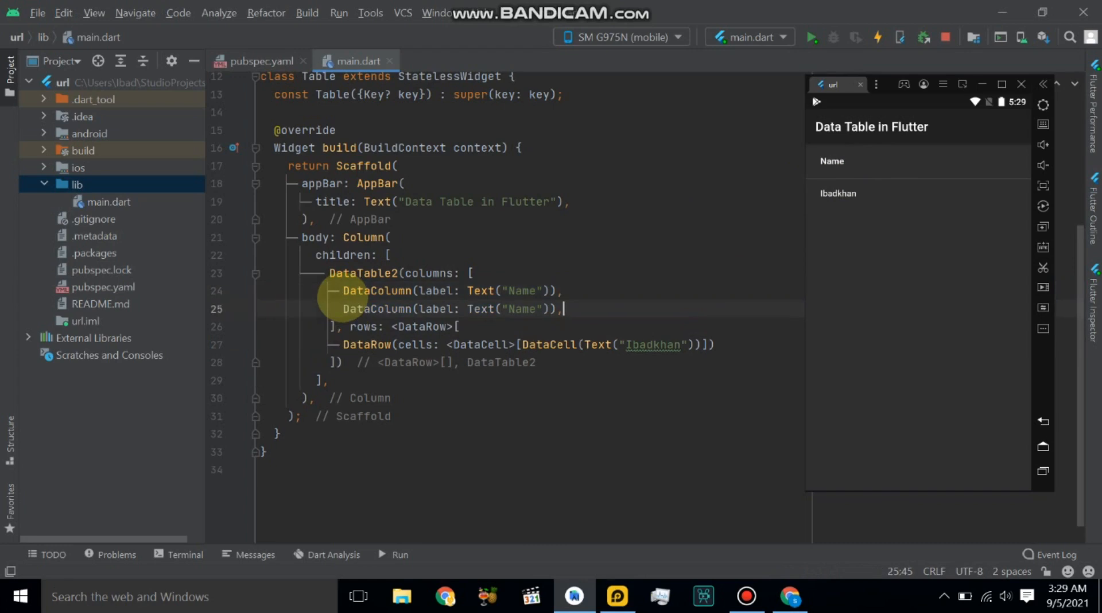
{"action": "mouse_move", "coordinate": [490, 308]}
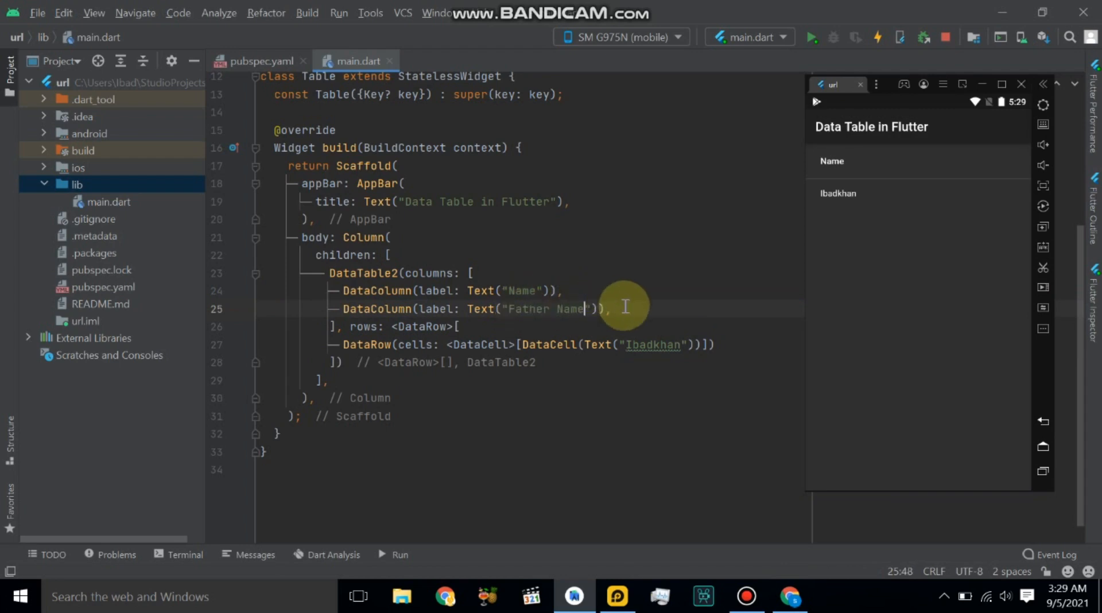
Add DataColumns labelled Father Name, City, Country and Contact after Name.
{"action": "type", "text": "data_table_2: ^2.1.1"}
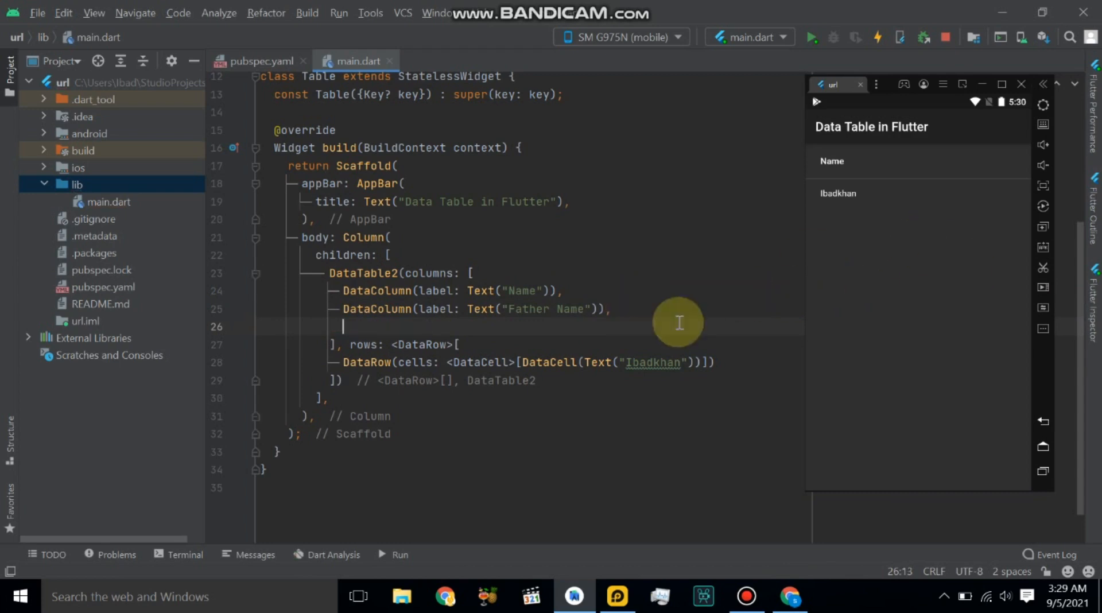
{"action": "type", "text": "DataColumn(label: Text(\"Father Name\")),"}
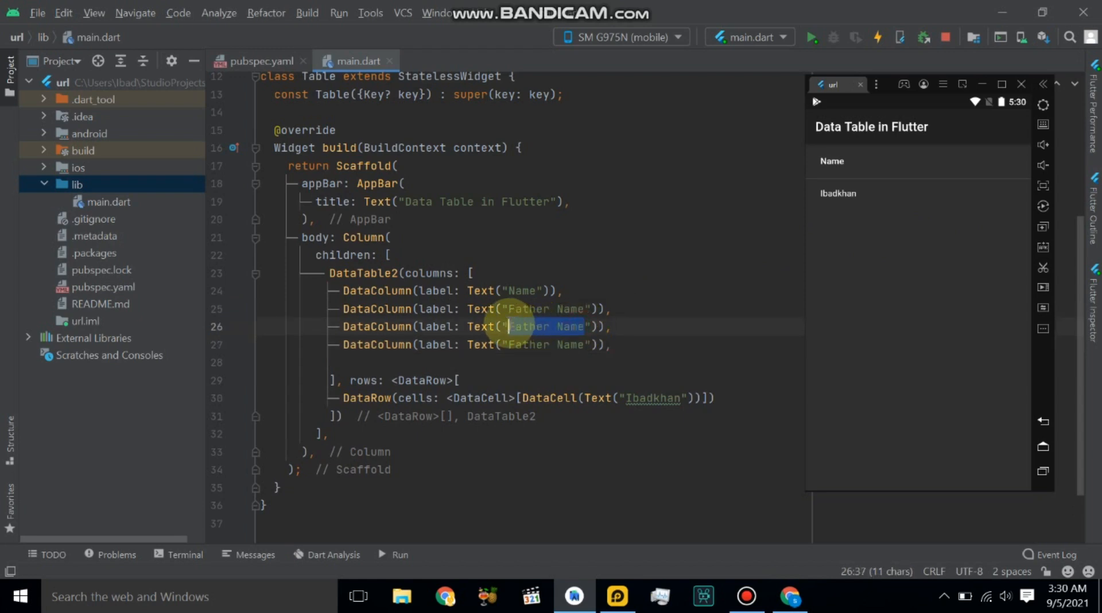
{"action": "type", "text": "City"}
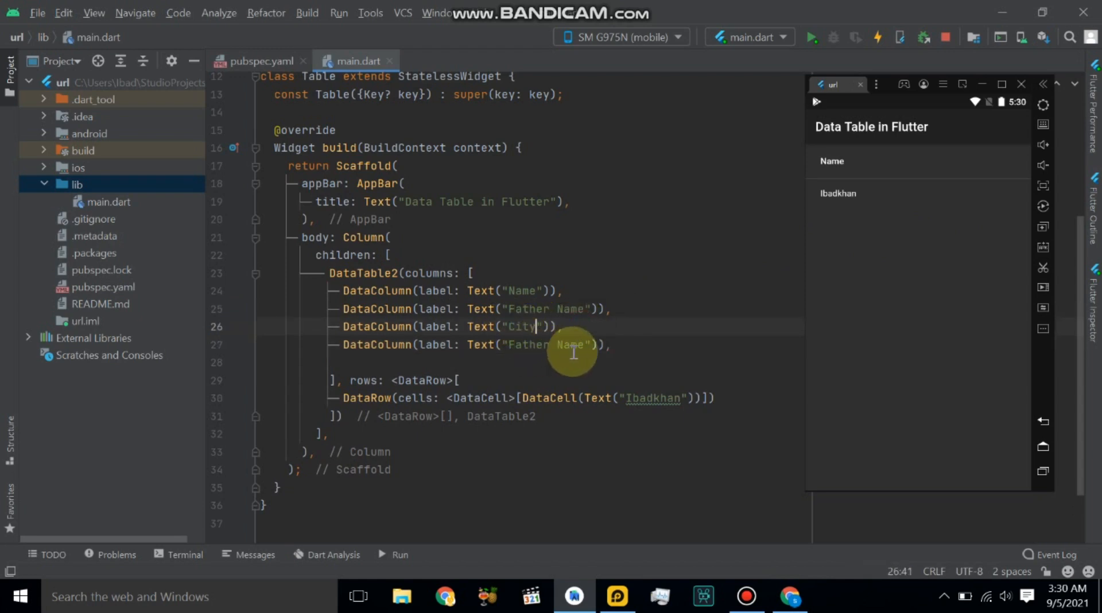
{"action": "double_click", "coordinate": [547, 345]}
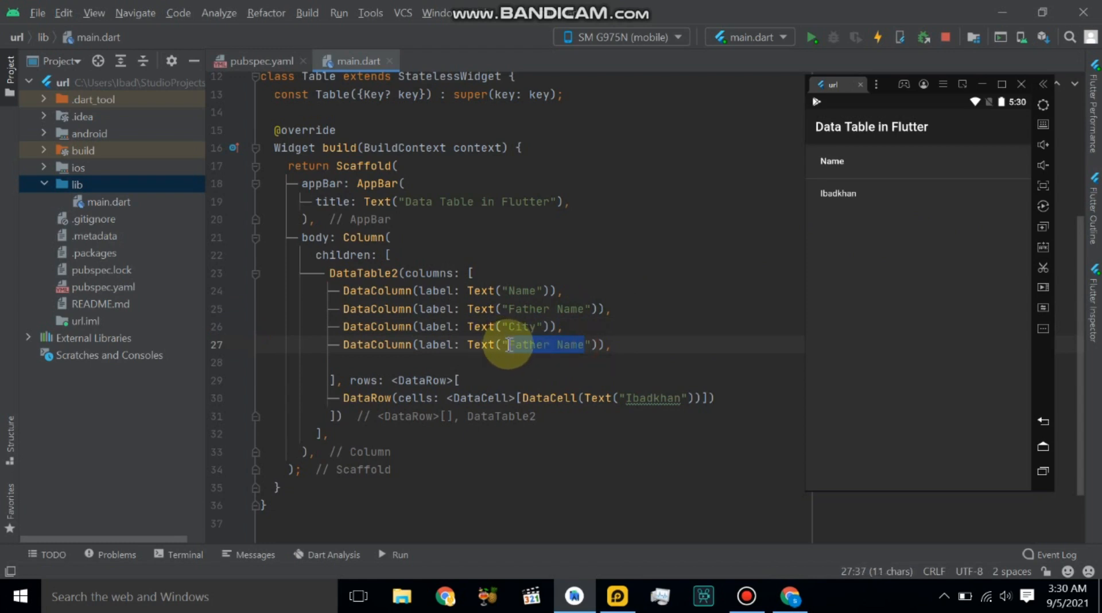
{"action": "type", "text": "Country"}
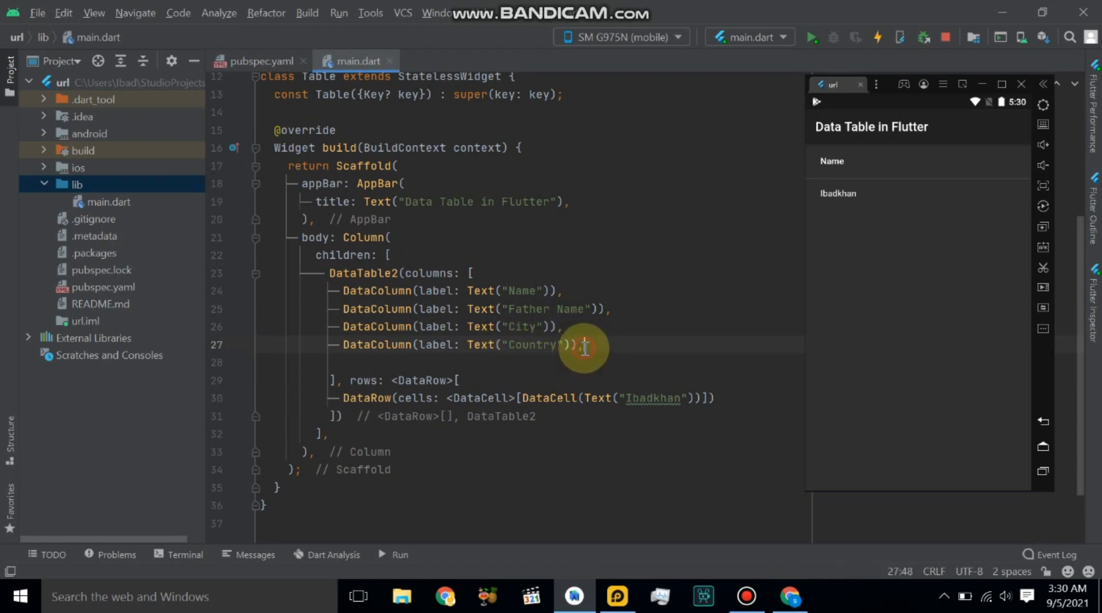
{"action": "left_click", "coordinate": [566, 326]}
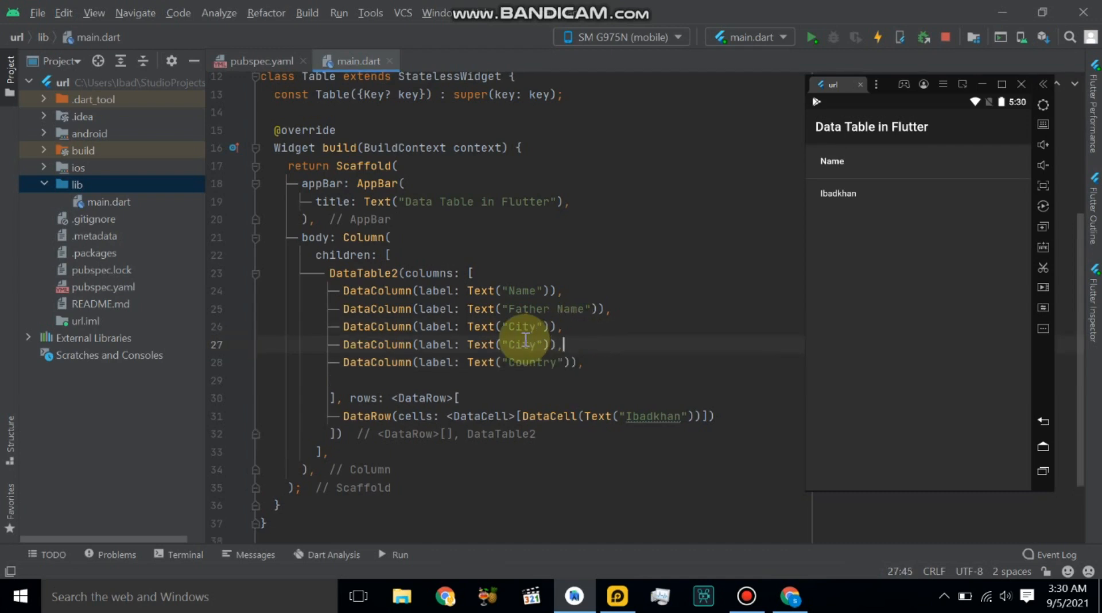
{"action": "type", "text": "Contact"}
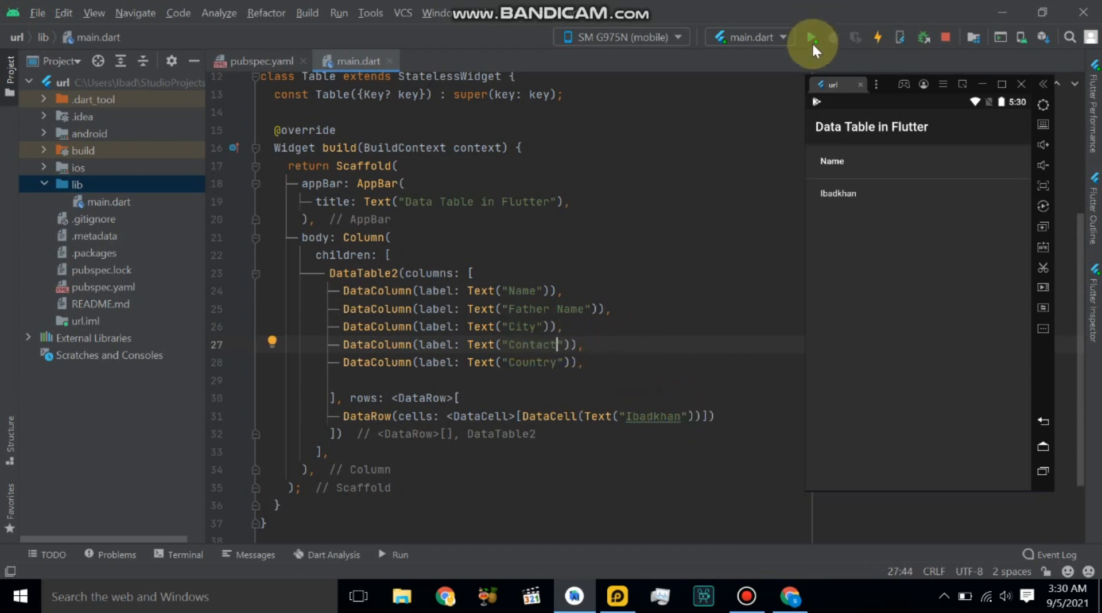
Rerun the app with five columns and place the caret in the row's cell list.
{"action": "left_click", "coordinate": [813, 37]}
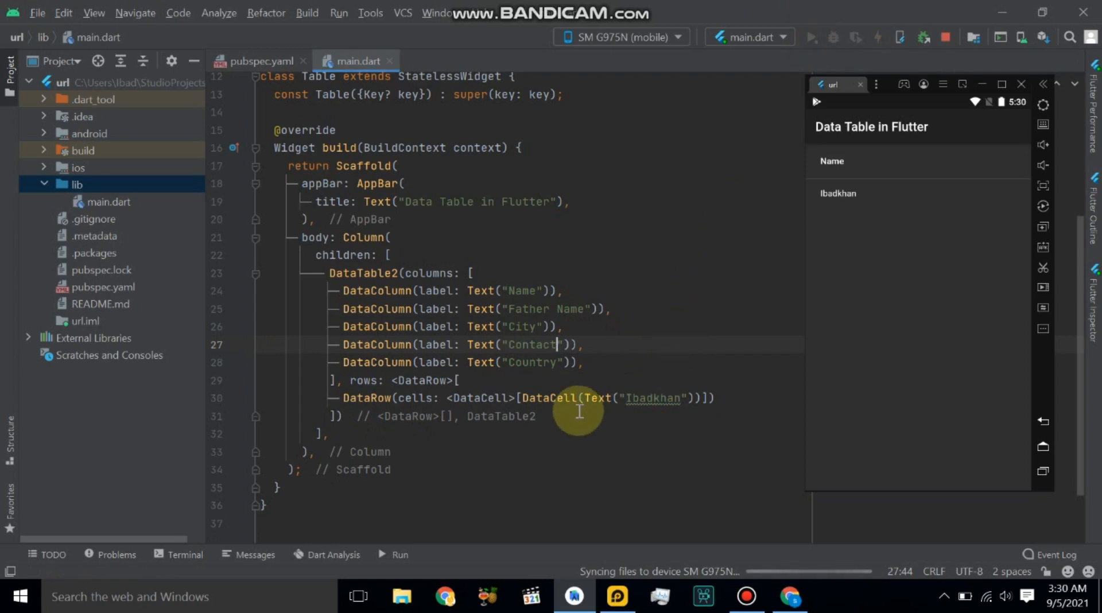
{"action": "mouse_move", "coordinate": [902, 301]}
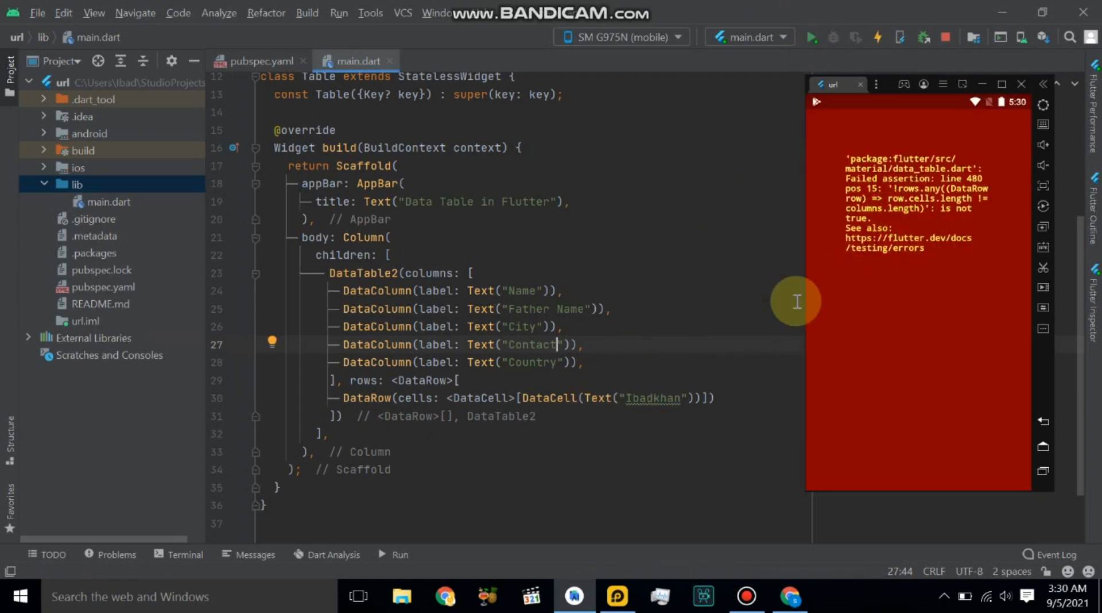
{"action": "left_click", "coordinate": [524, 399]}
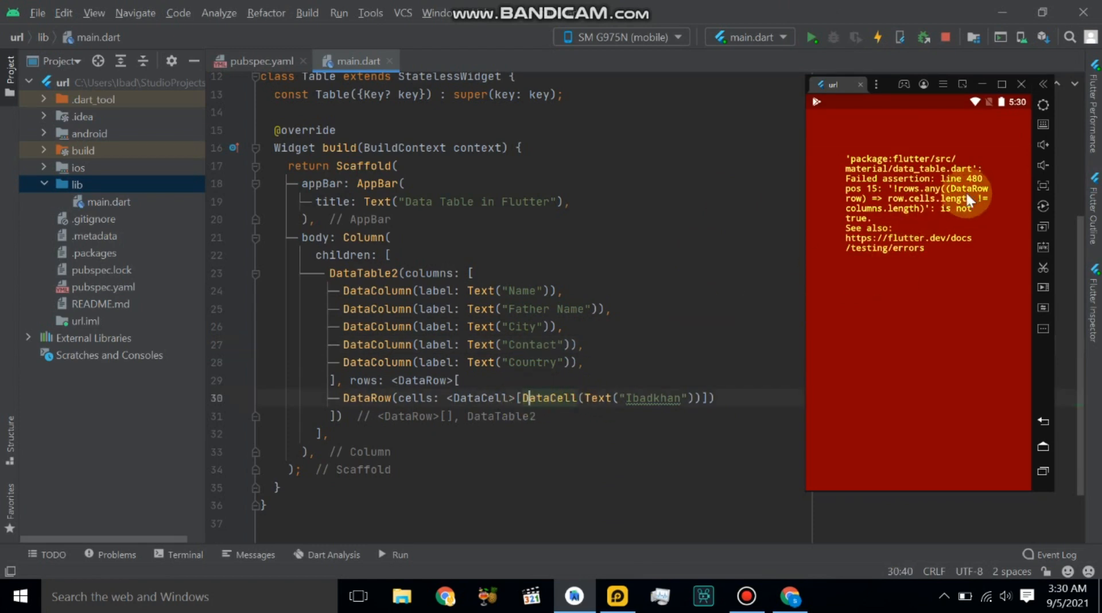
{"action": "mouse_move", "coordinate": [718, 303]}
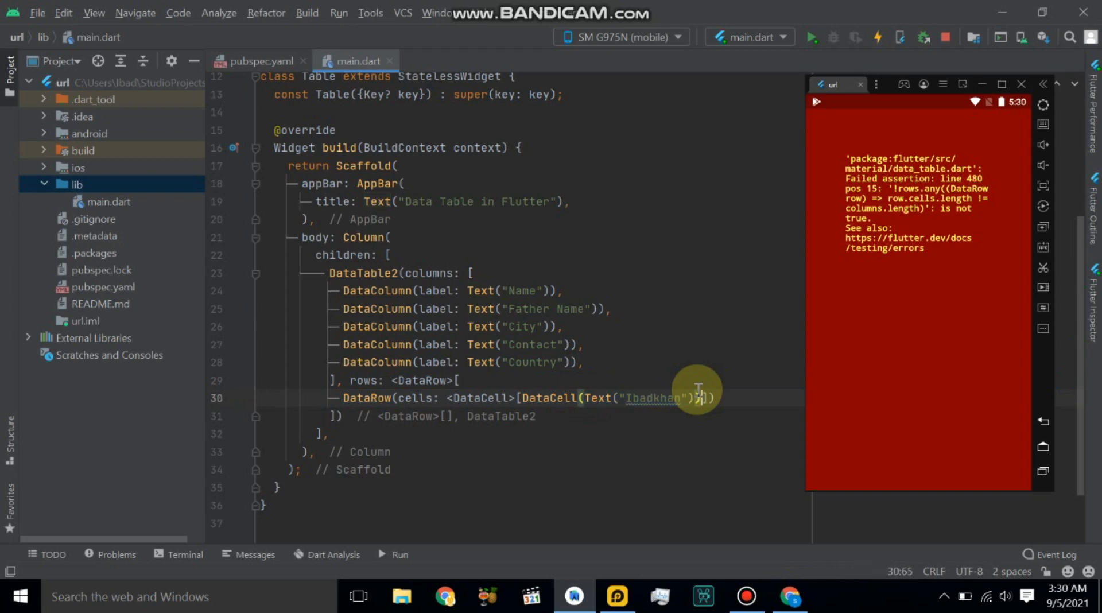
Spread the row's cells onto separate lines and add a second DataCell(Text("Ibadkhan")).
{"action": "double_click", "coordinate": [661, 399]}
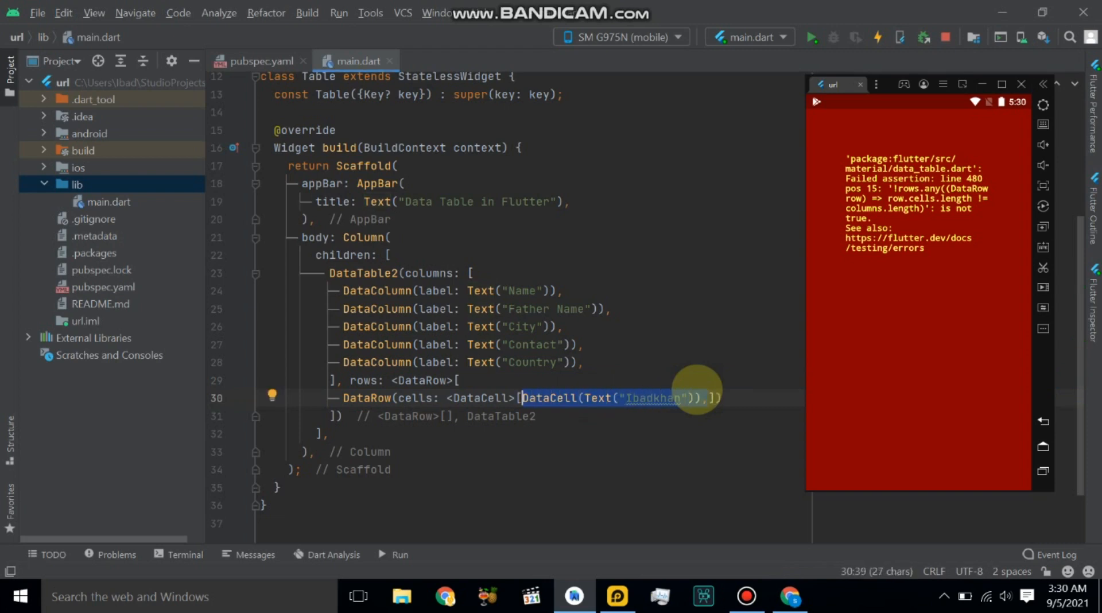
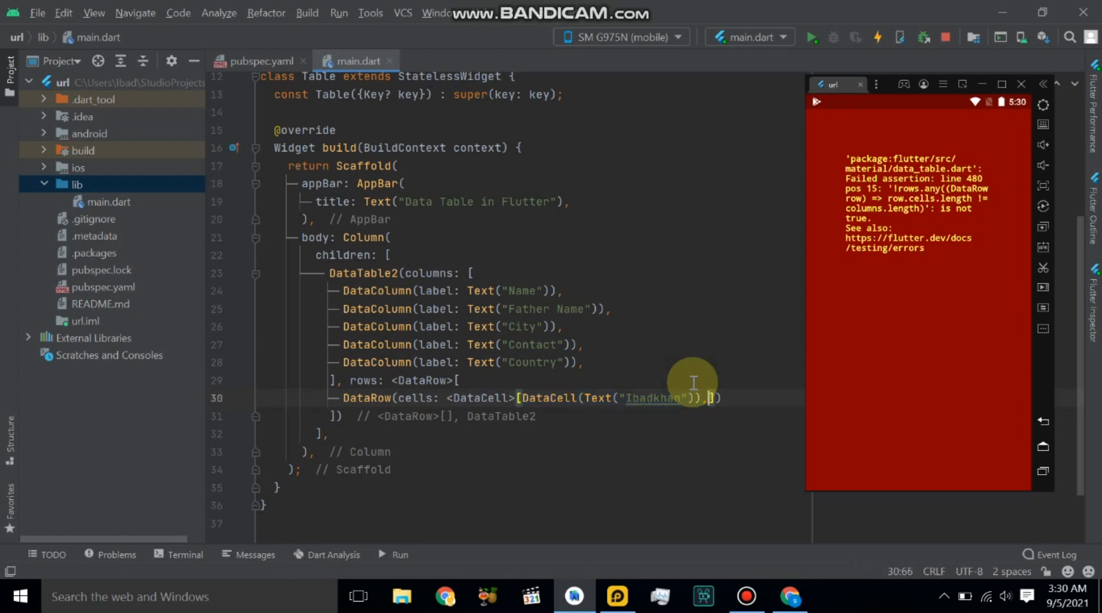
{"action": "key", "text": "enter"}
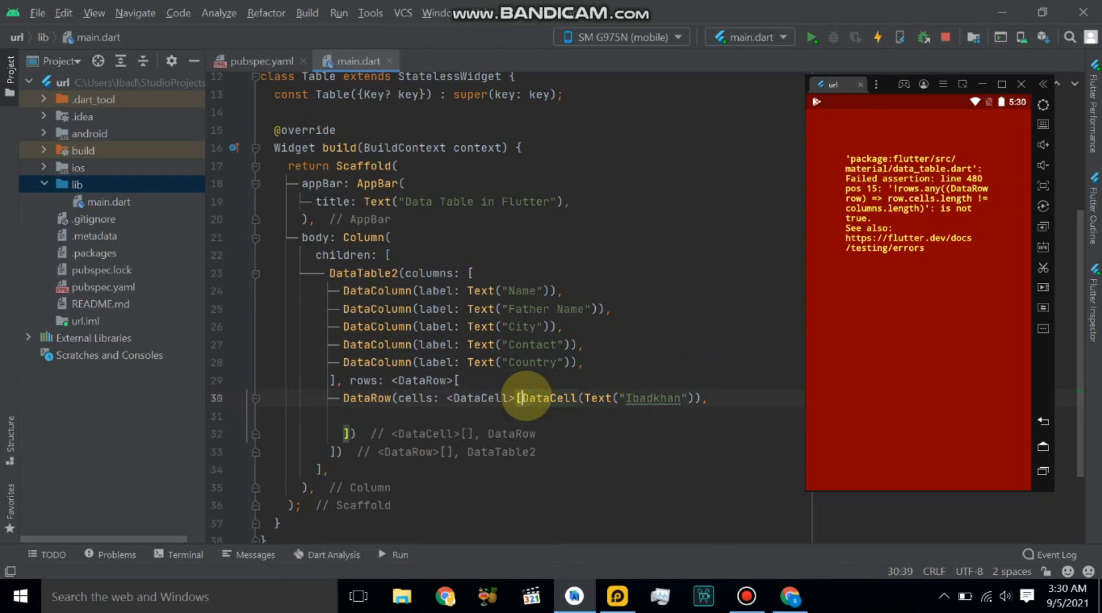
{"action": "key", "text": "enter"}
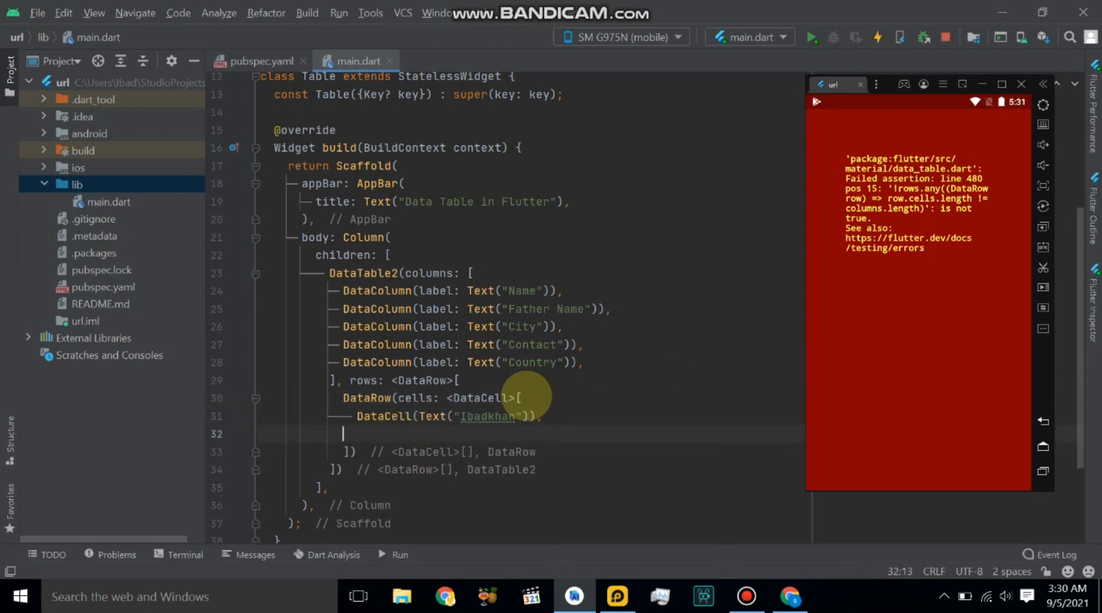
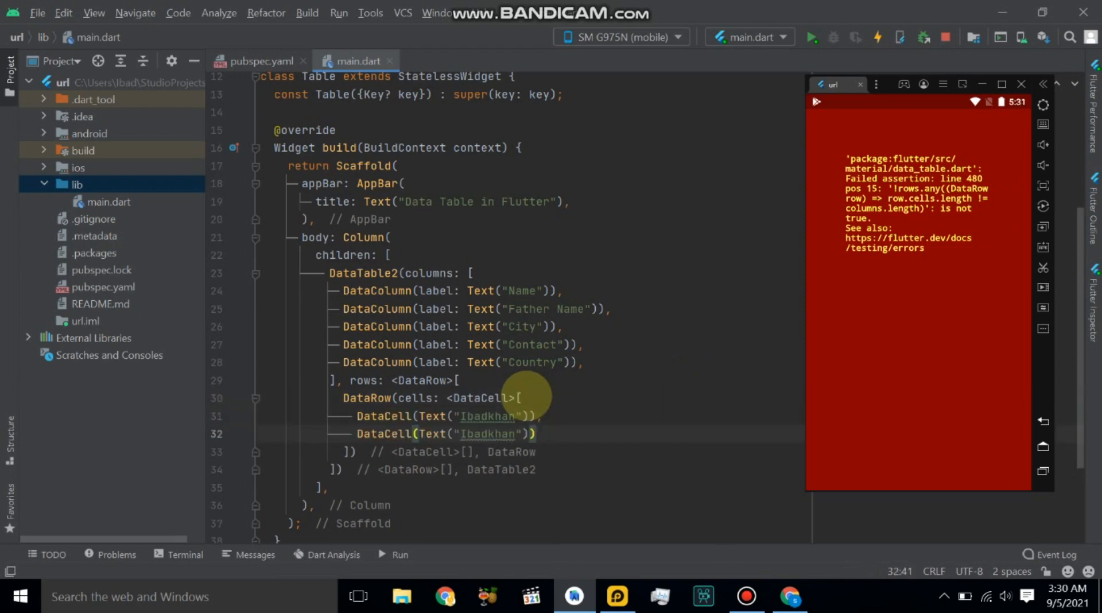
Check the column definitions and append further Ibadkhan DataCells to reach five.
{"action": "left_click", "coordinate": [393, 290]}
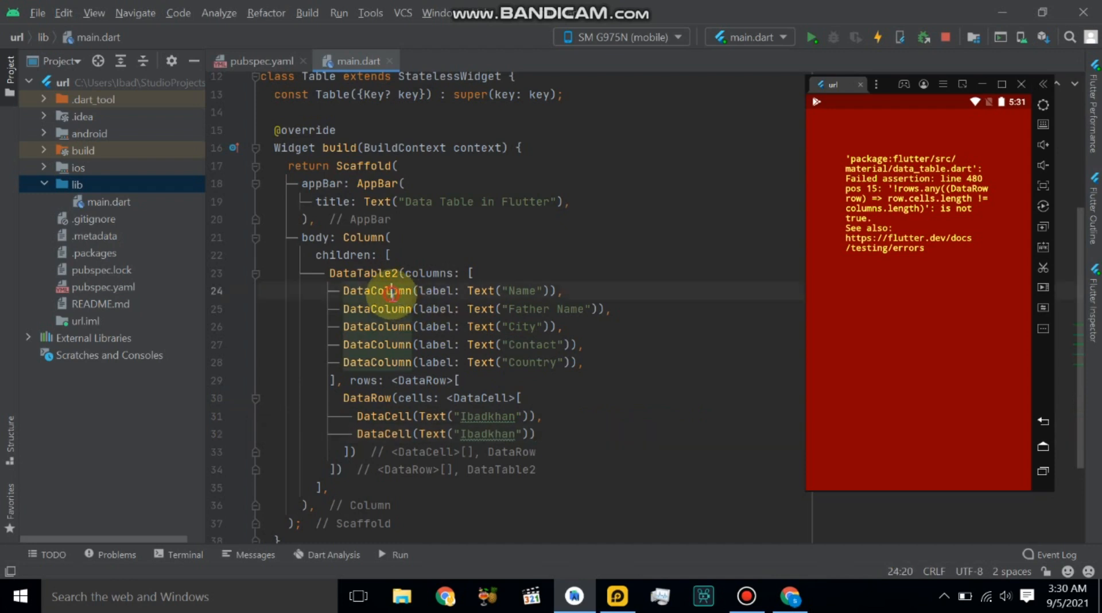
{"action": "left_click", "coordinate": [411, 326]}
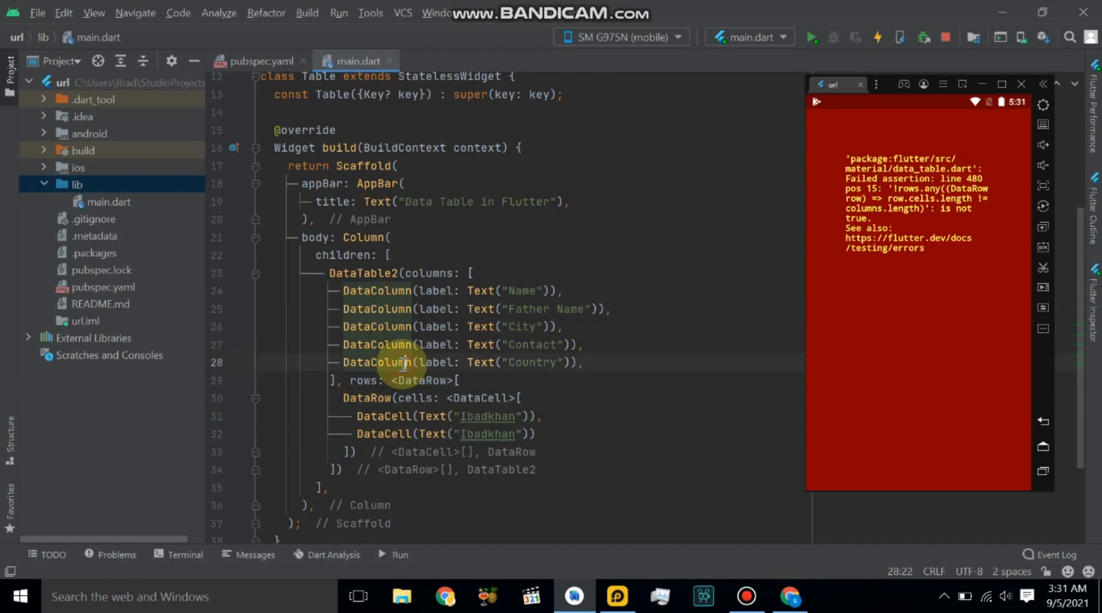
{"action": "left_click", "coordinate": [540, 434]}
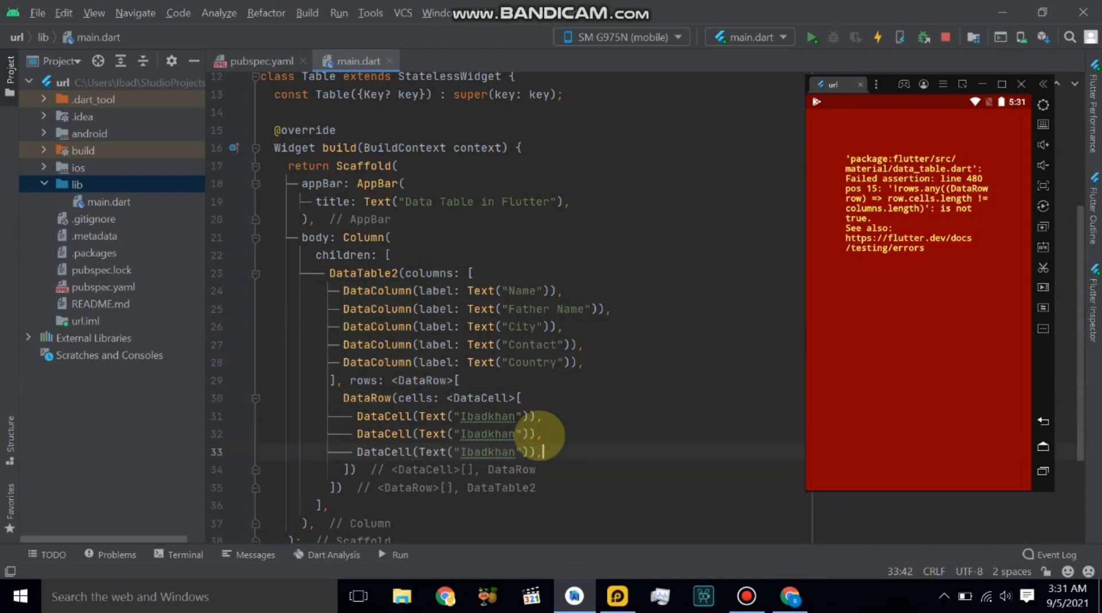
{"action": "key", "text": "enter"}
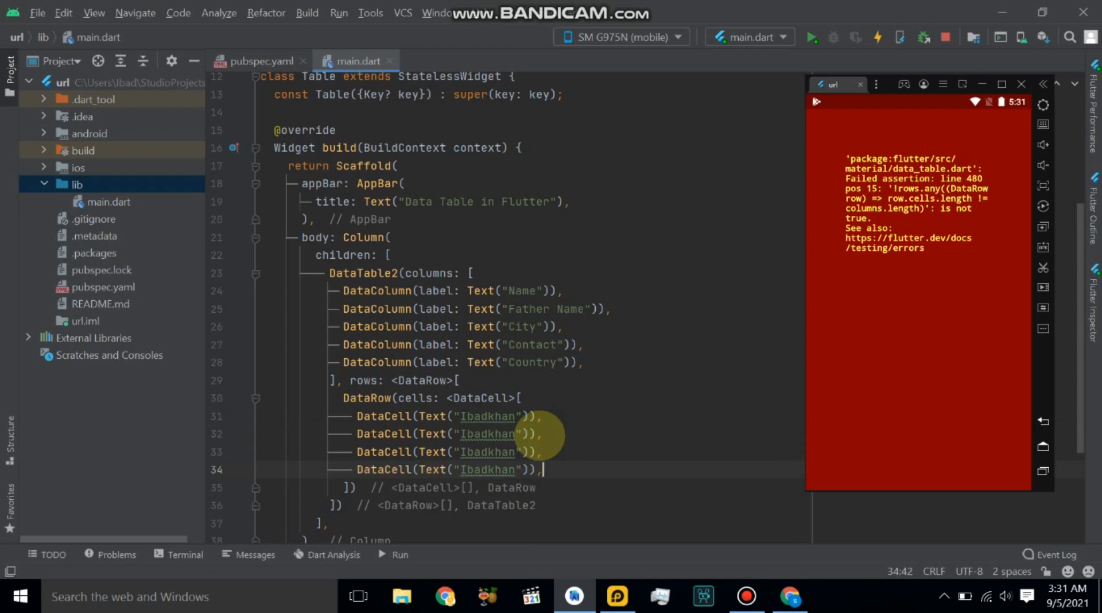
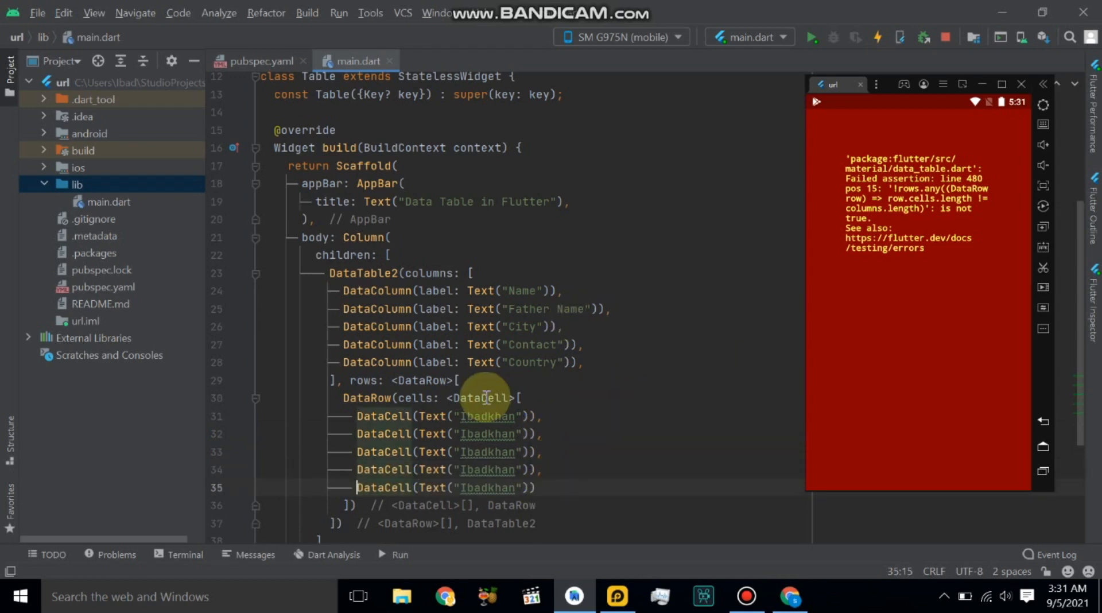
{"action": "double_click", "coordinate": [487, 434]}
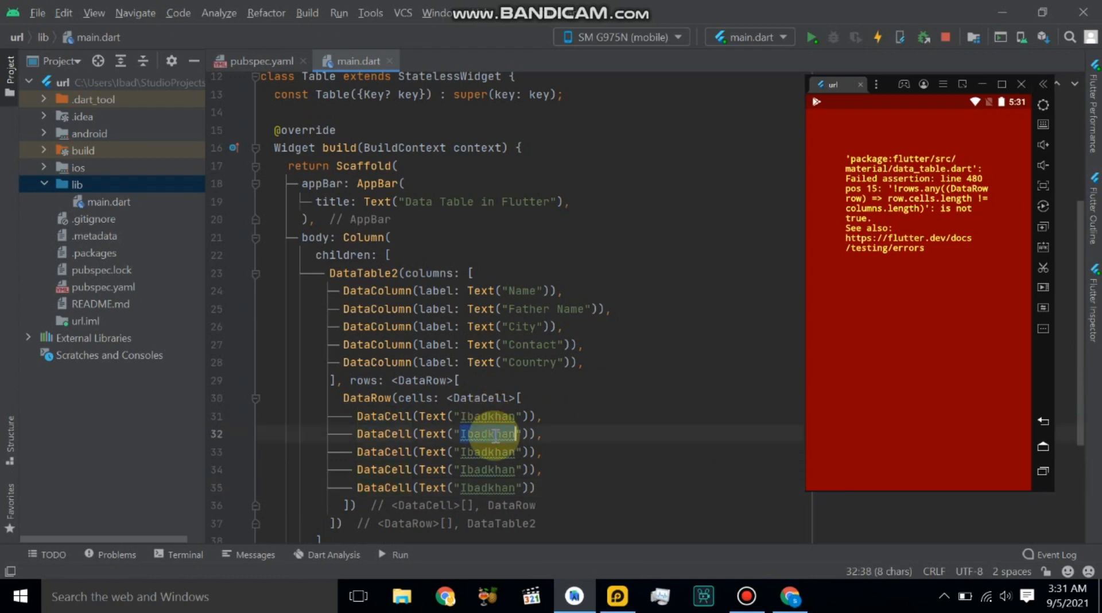
{"action": "type", "text": "Ali"}
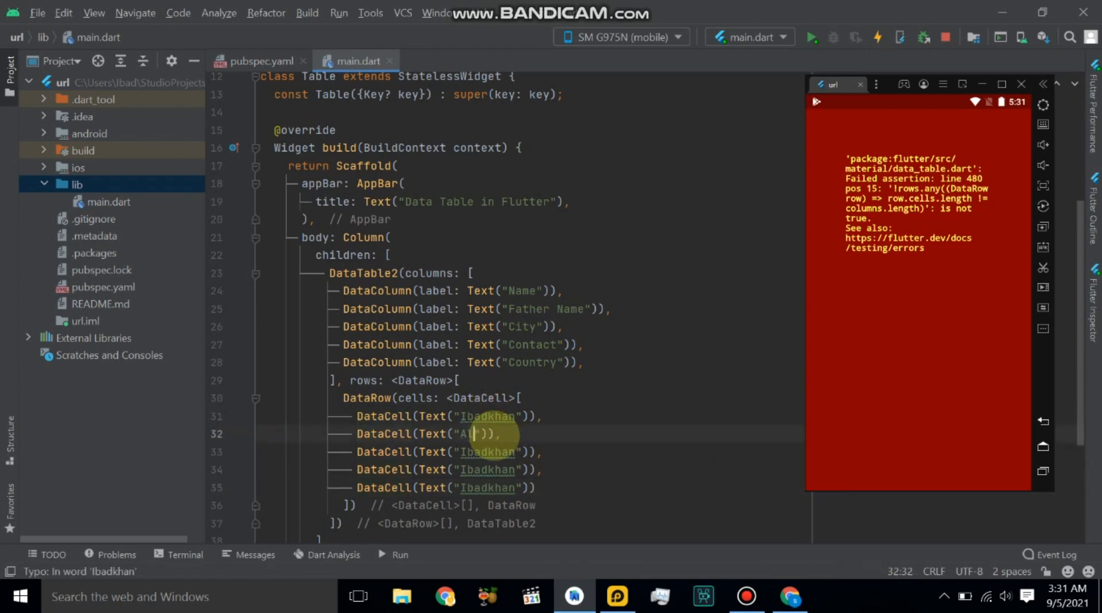
{"action": "type", "text": "n"}
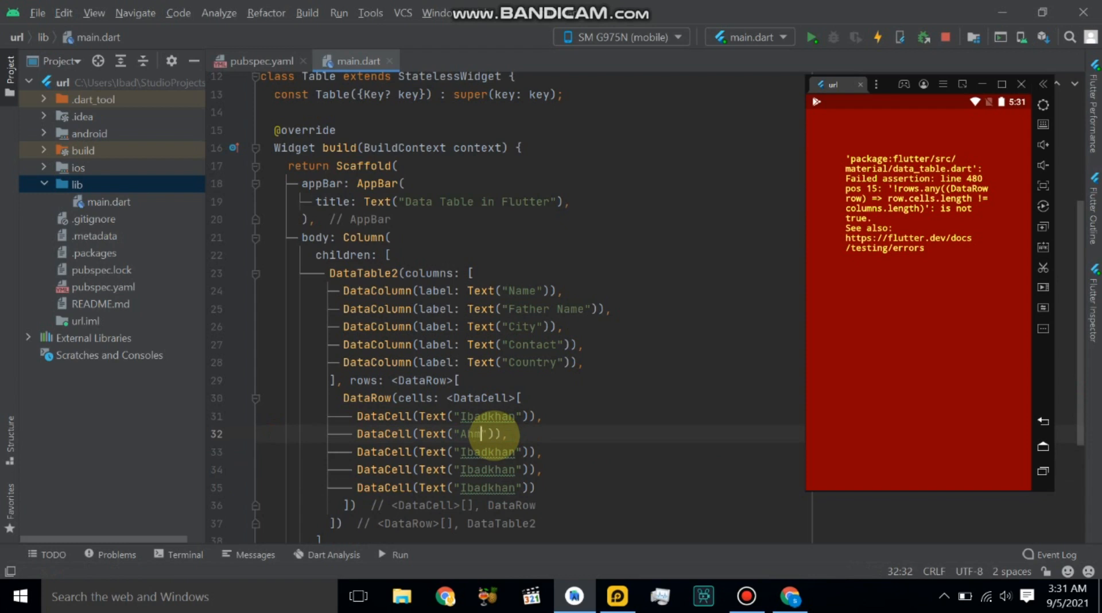
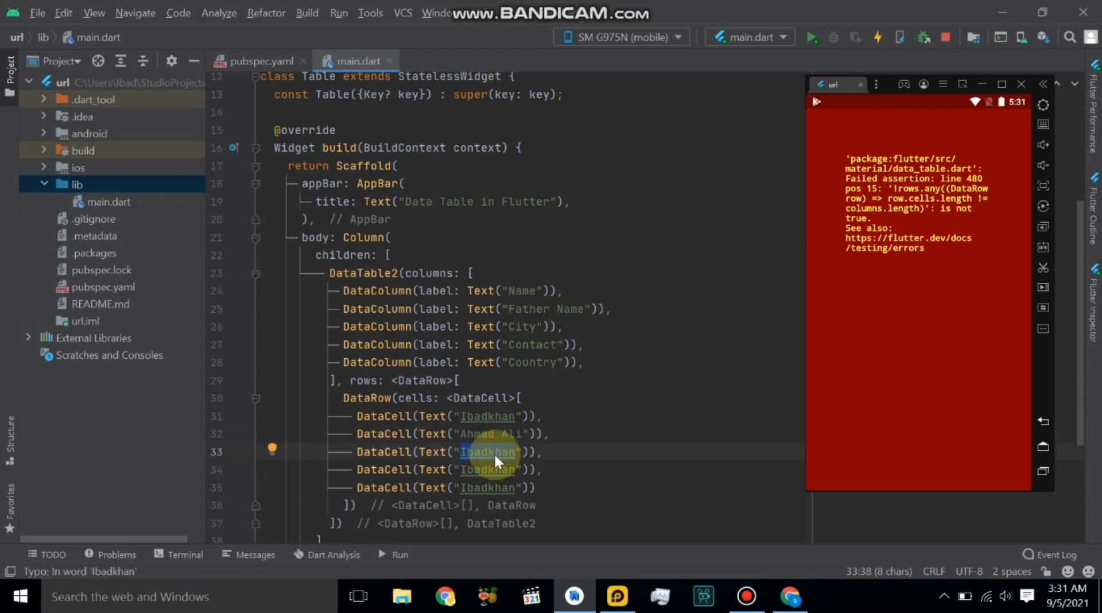
{"action": "type", "text": "Peshwar"}
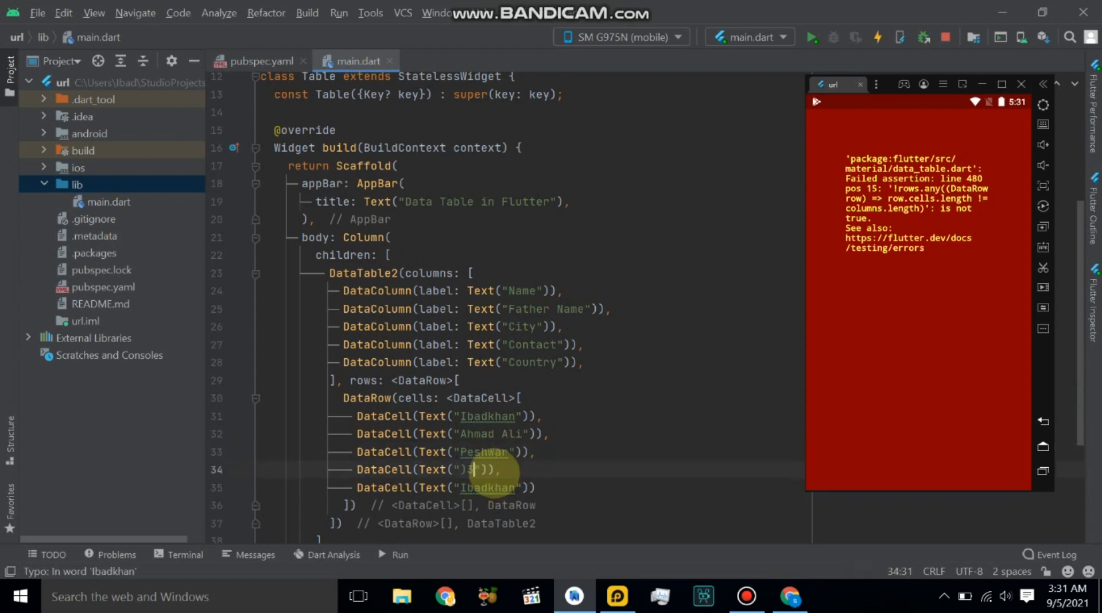
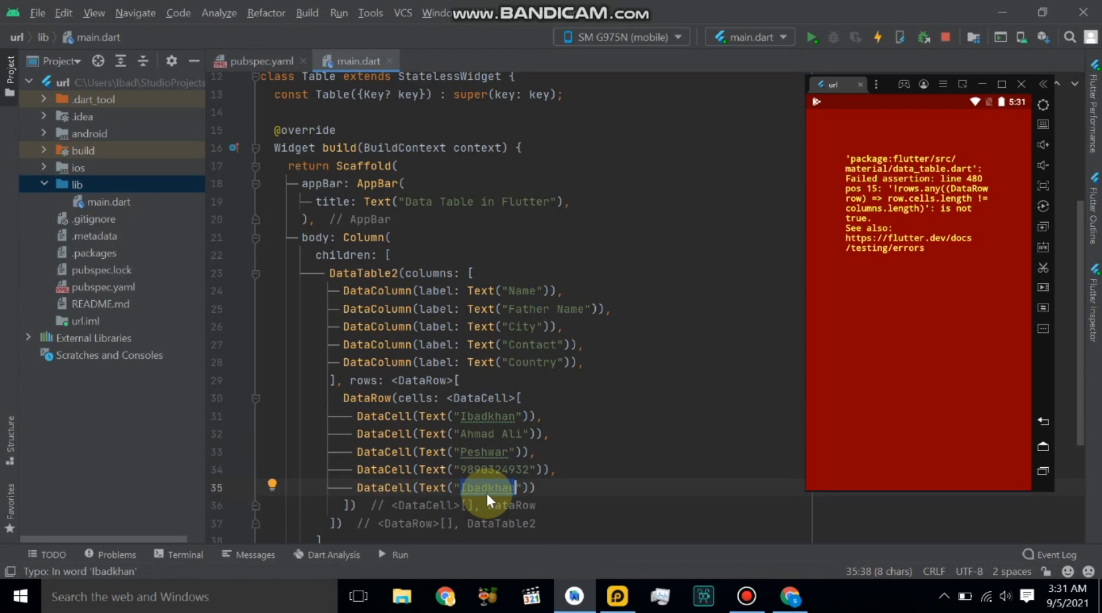
{"action": "type", "text": "Pakista"}
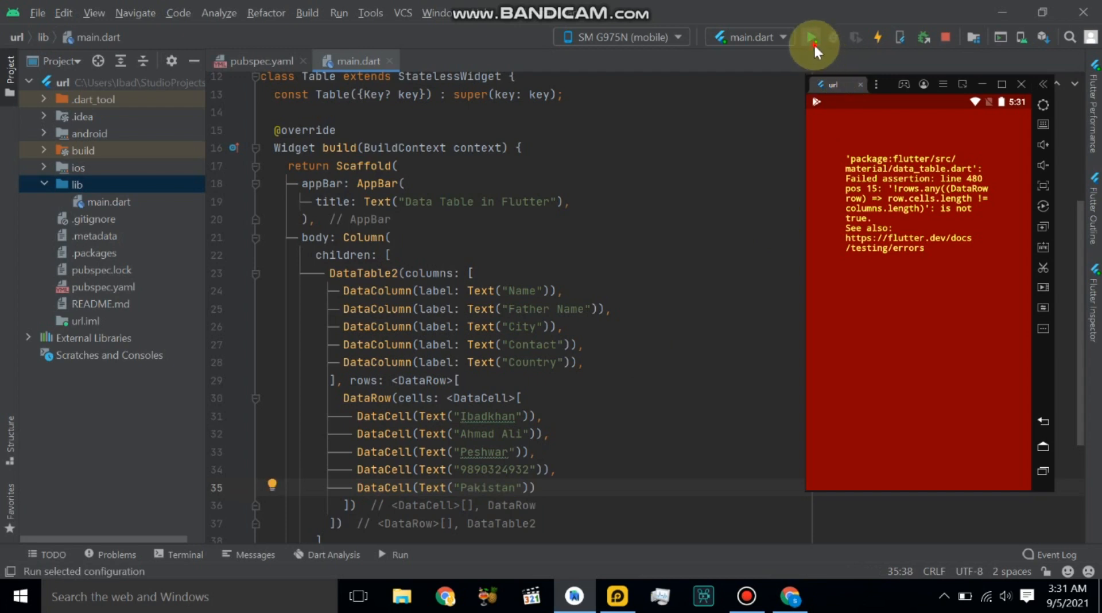
Run the app so the emulator shows the data table with one cramped row.
{"action": "left_click", "coordinate": [813, 37]}
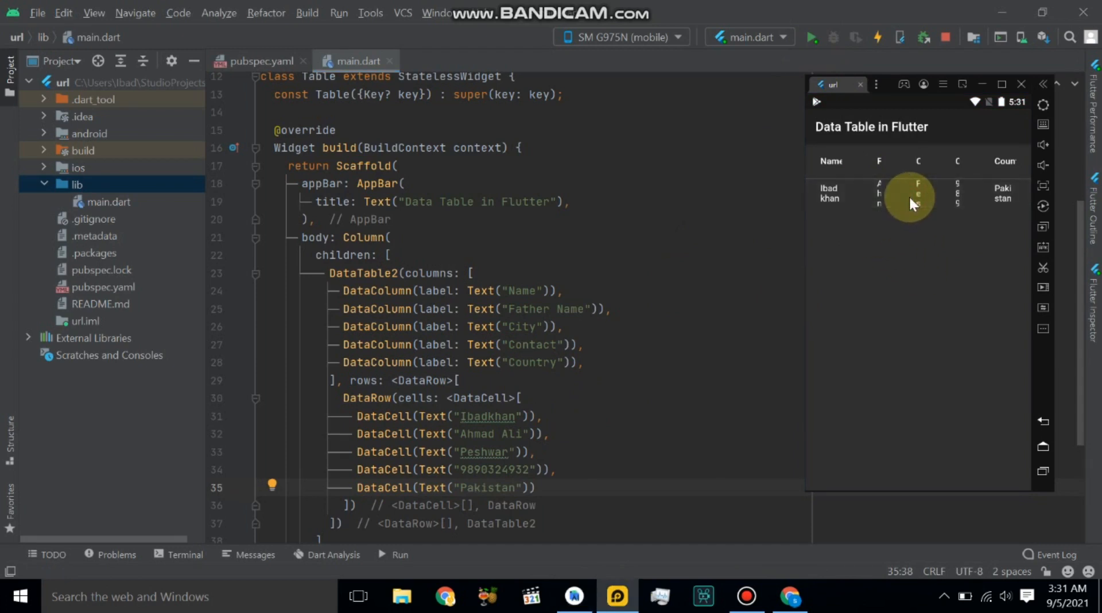
{"action": "mouse_move", "coordinate": [844, 232]}
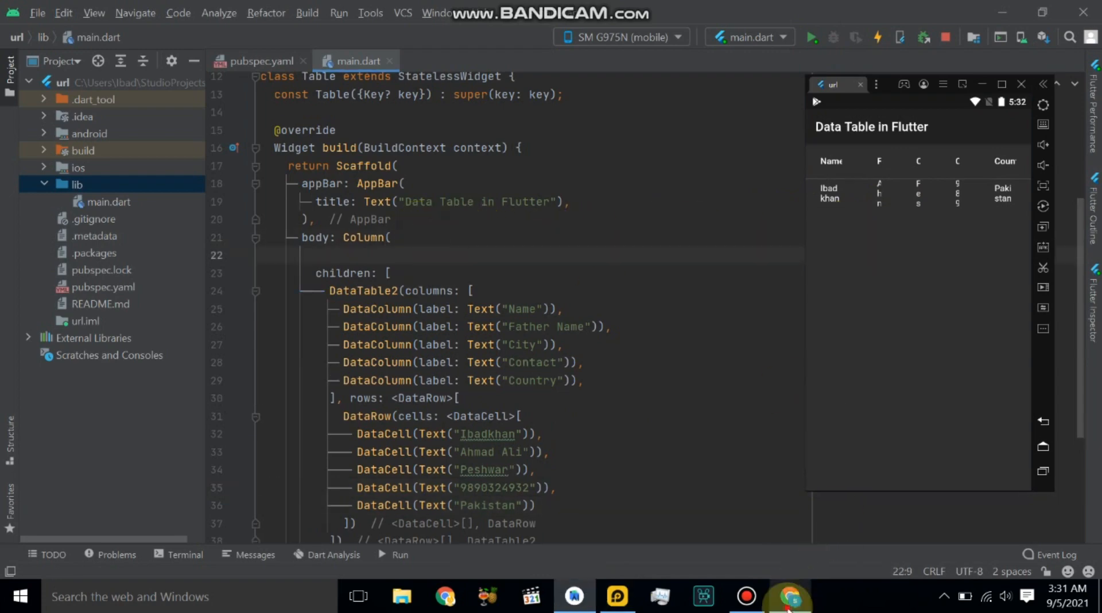
Copy columnSpacing 12, horizontalMargin 12 and minWidth 600 from the pub.dev data_table_2 example.
{"action": "left_click", "coordinate": [790, 597]}
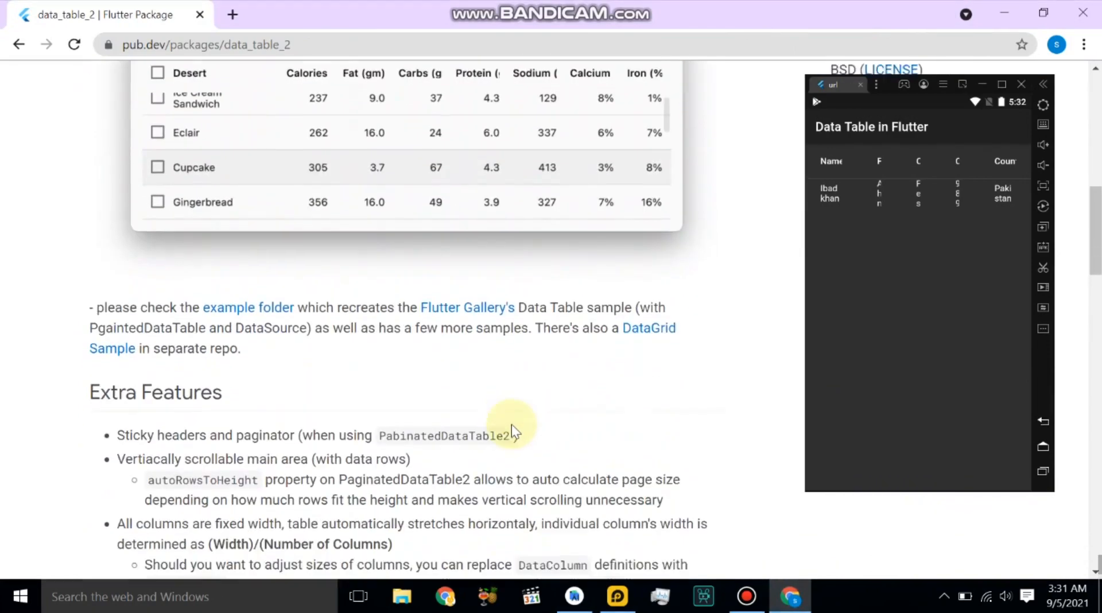
{"action": "scroll", "scroll_direction": "down", "scroll_amount": 3}
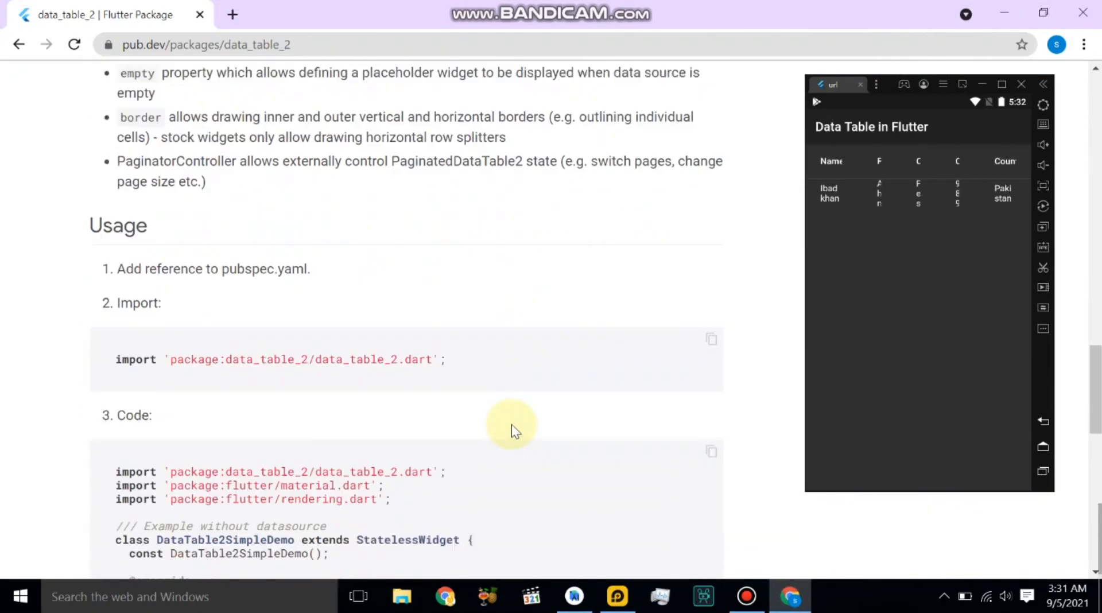
{"action": "scroll", "scroll_direction": "down", "scroll_amount": 3}
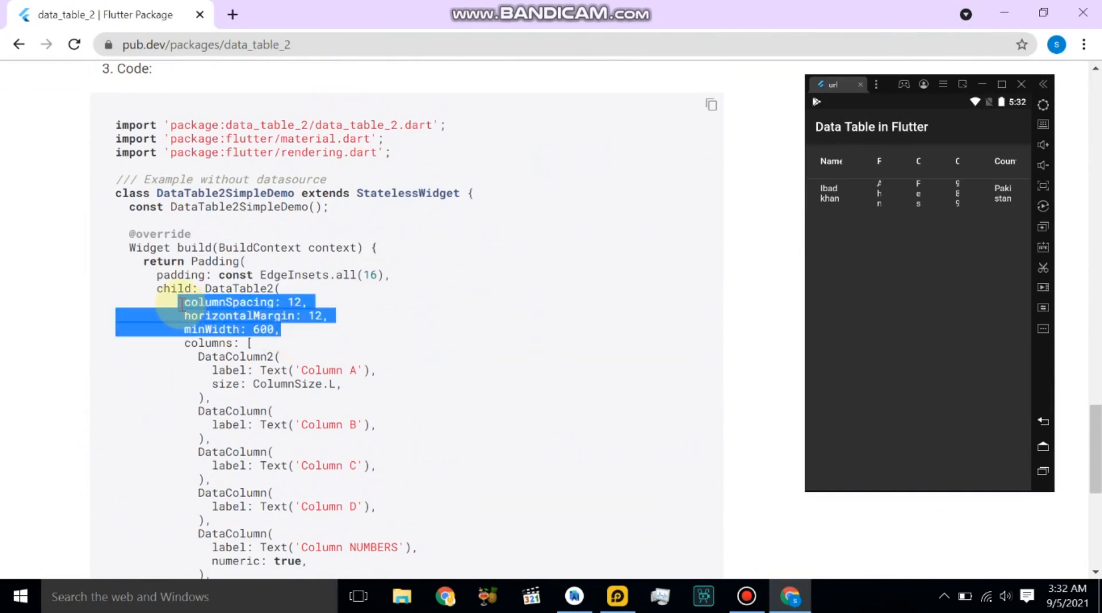
{"action": "left_click", "coordinate": [574, 597]}
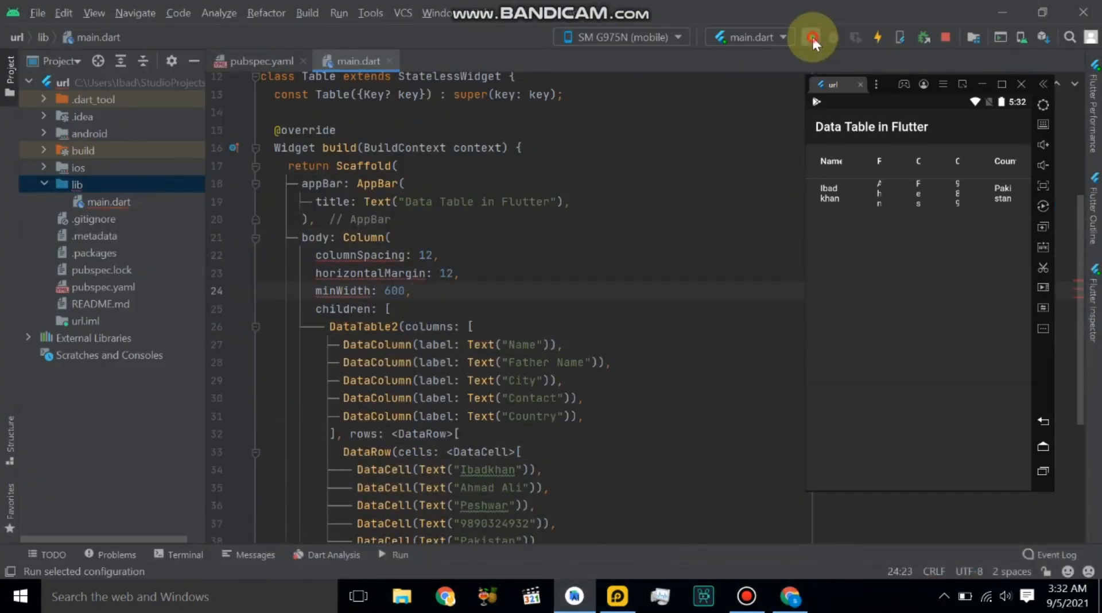
Move columnSpacing 12, horizontalMargin 12 and minWidth 600 inside DataTable2 and hot reload.
{"action": "left_click", "coordinate": [813, 37]}
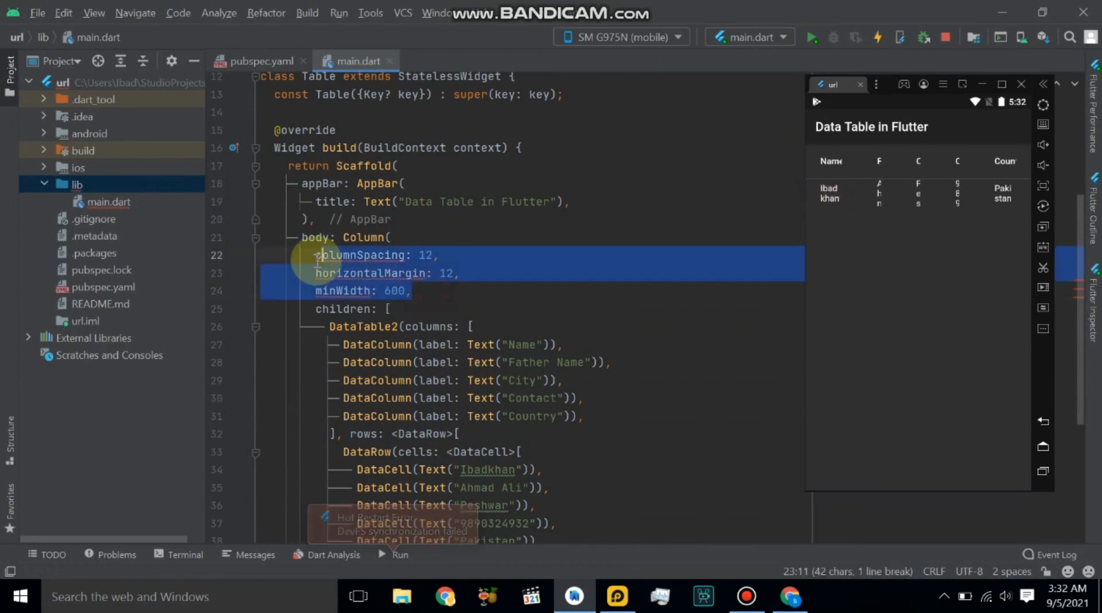
{"action": "key", "text": "Delete"}
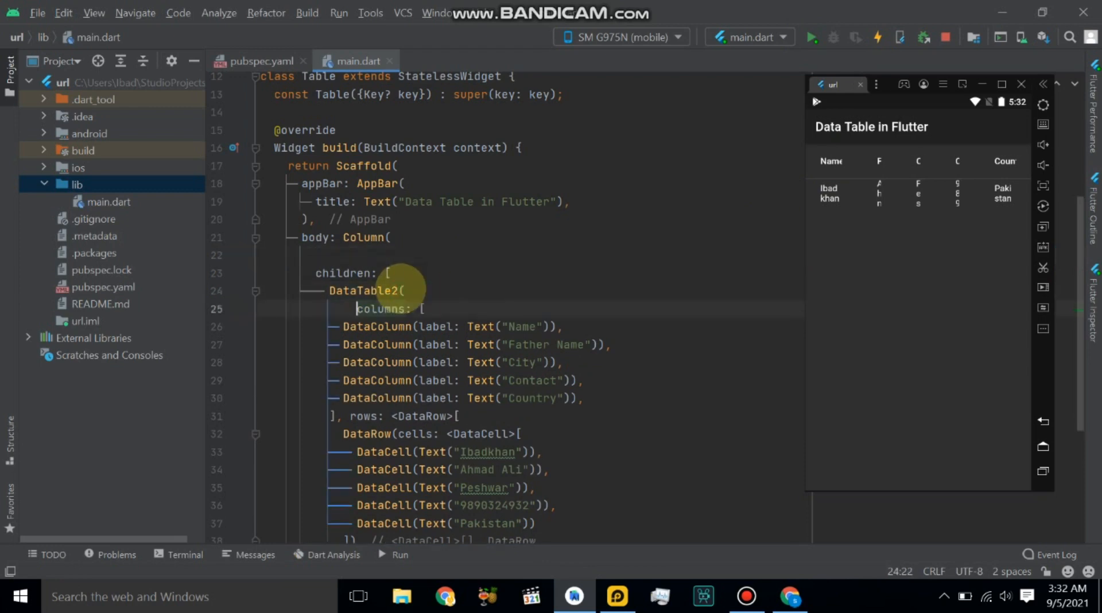
{"action": "type", "text": "columnSpacing: 12,"}
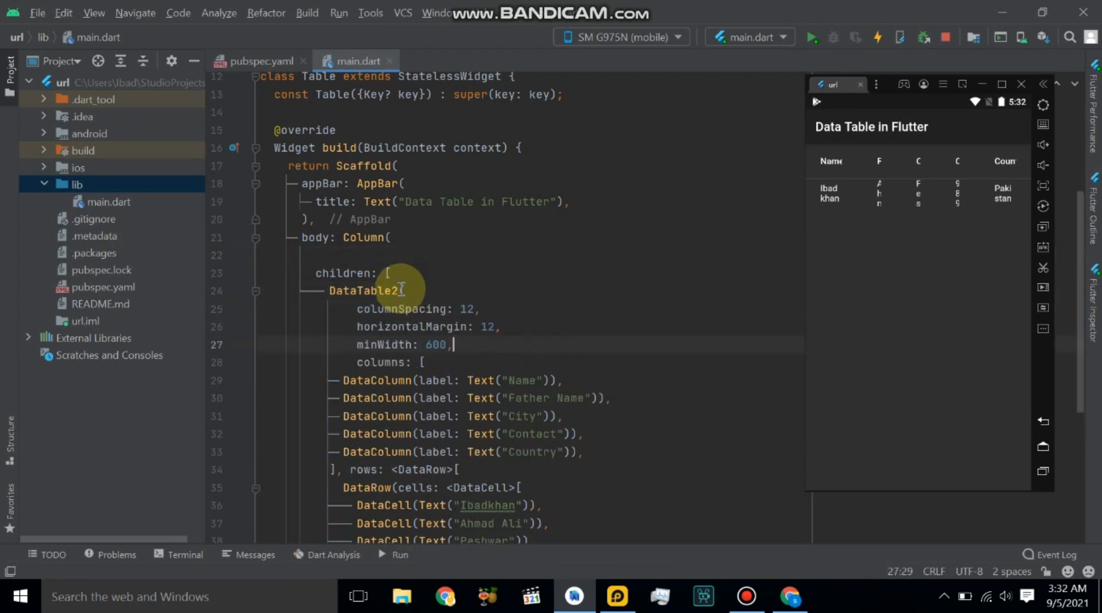
{"action": "left_click", "coordinate": [812, 37]}
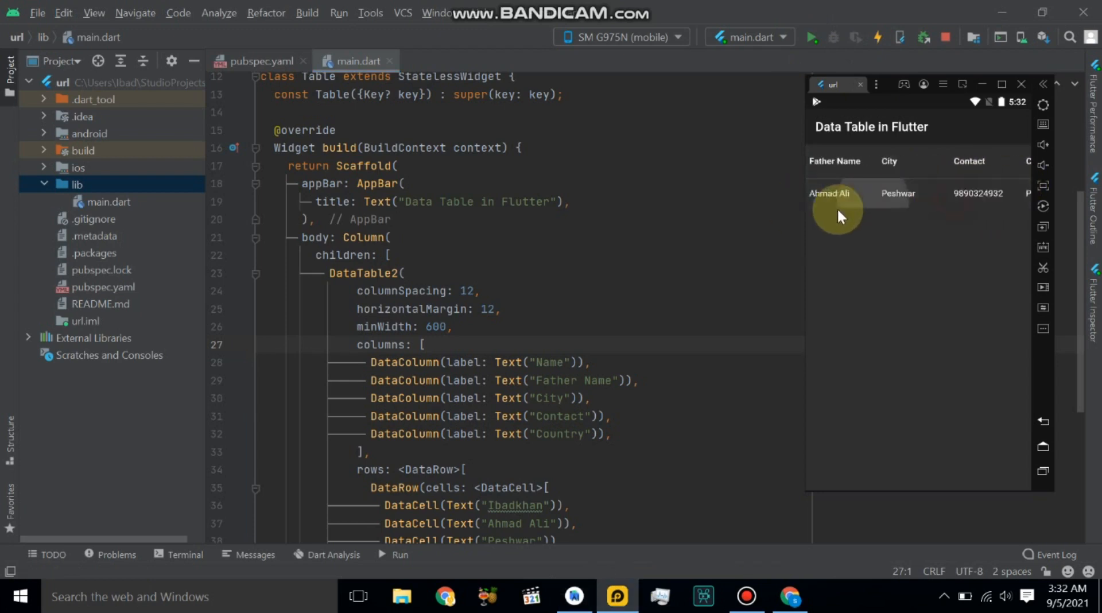
Fold the DataRow block and paste a second identical DataRow into rows.
{"action": "scroll", "scroll_direction": "down", "scroll_amount": 3}
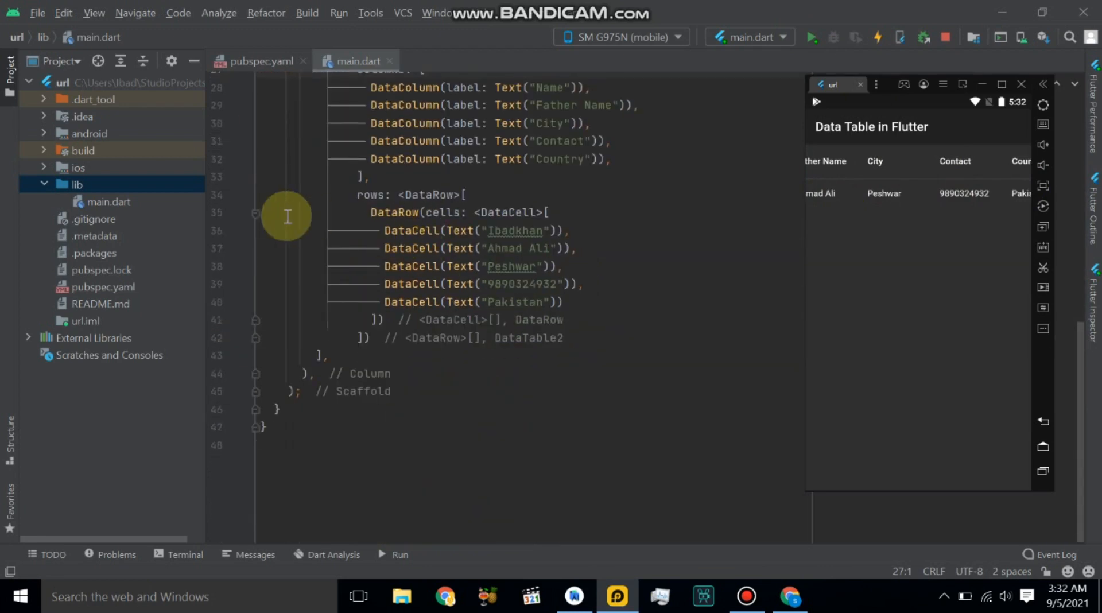
{"action": "left_click", "coordinate": [256, 320]}
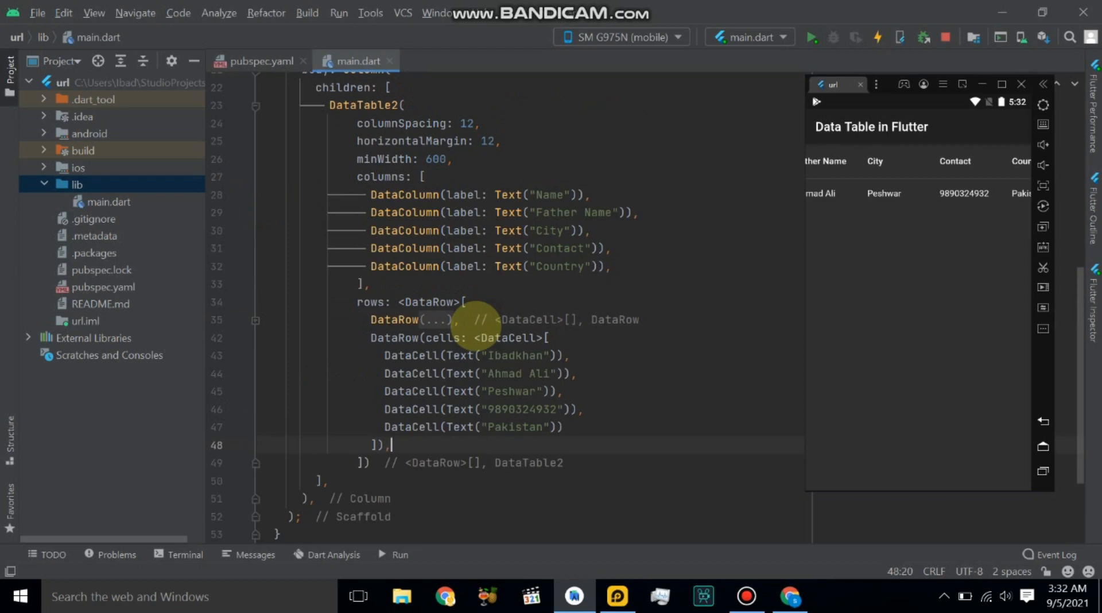
{"action": "type", "text": "d"}
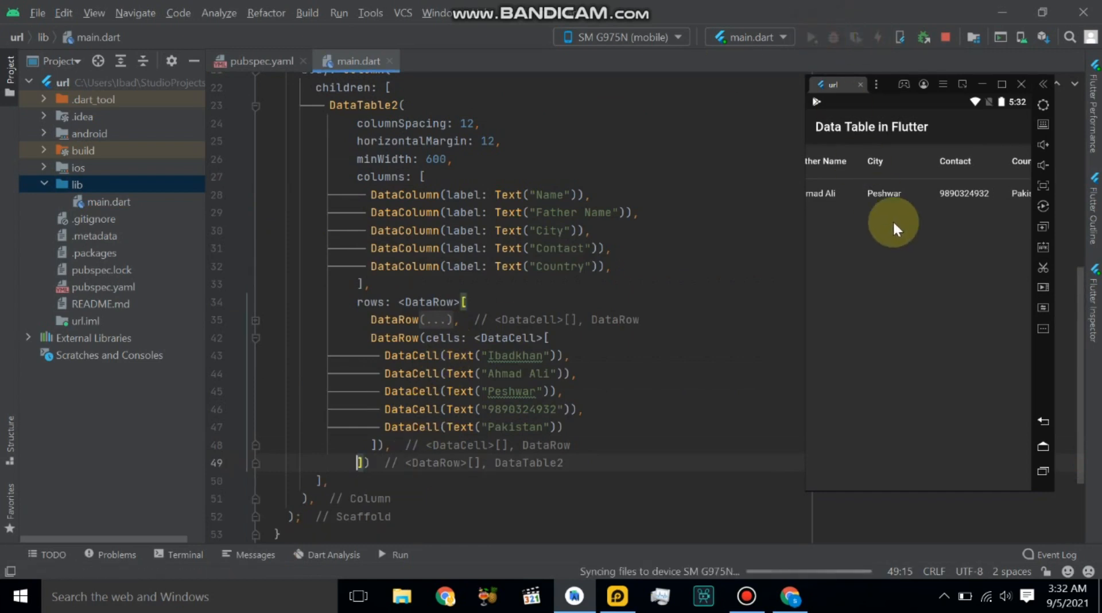
{"action": "mouse_move", "coordinate": [1006, 201]}
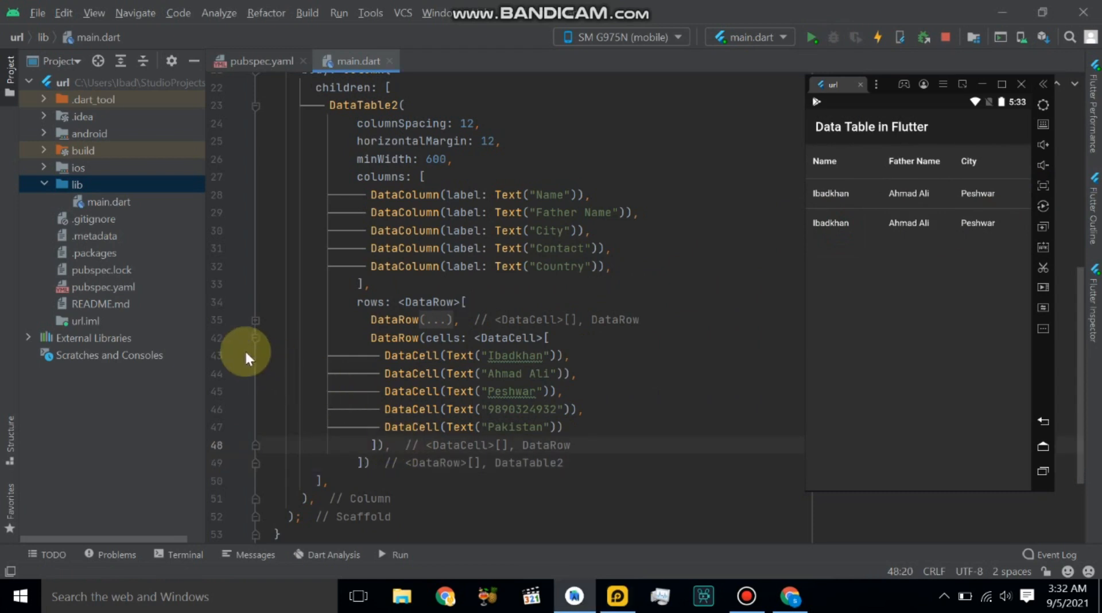
Paste the DataRow several more times so the table shows six identical rows.
{"action": "left_click", "coordinate": [255, 338]}
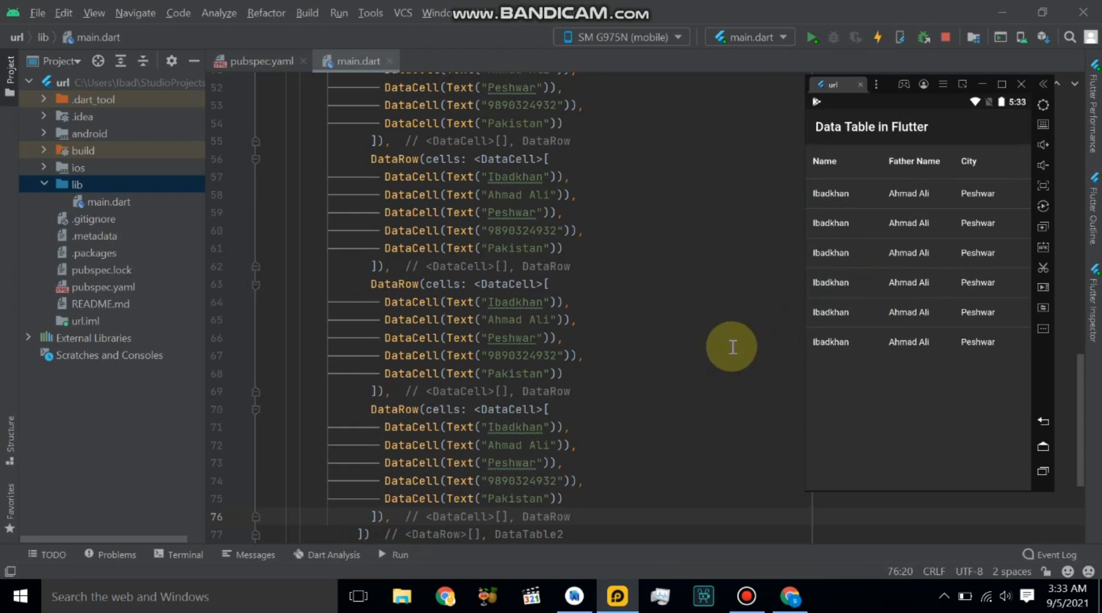
{"action": "mouse_move", "coordinate": [759, 361]}
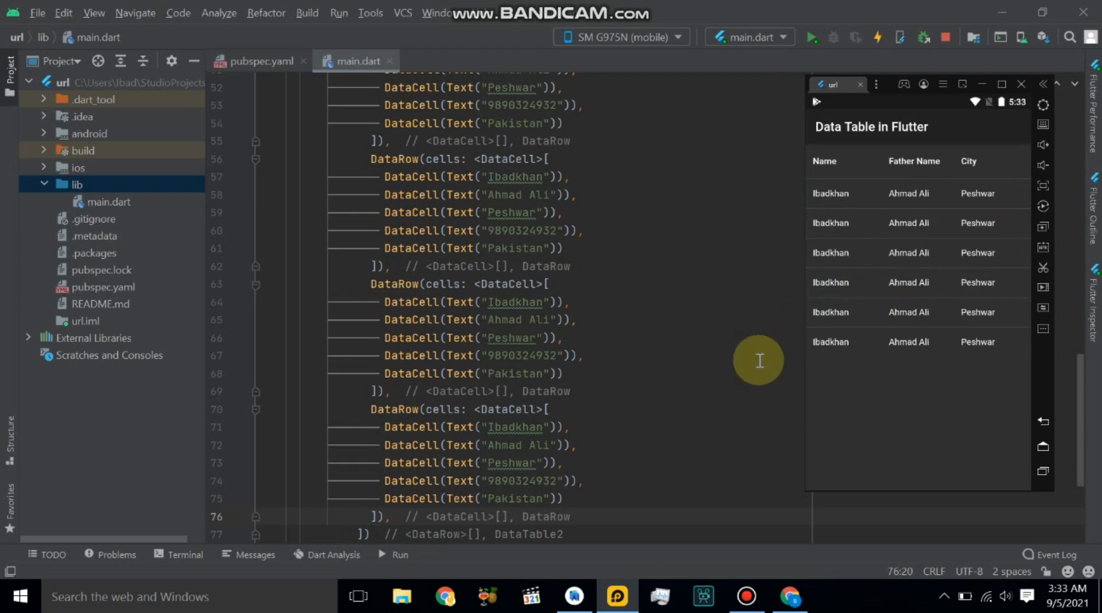